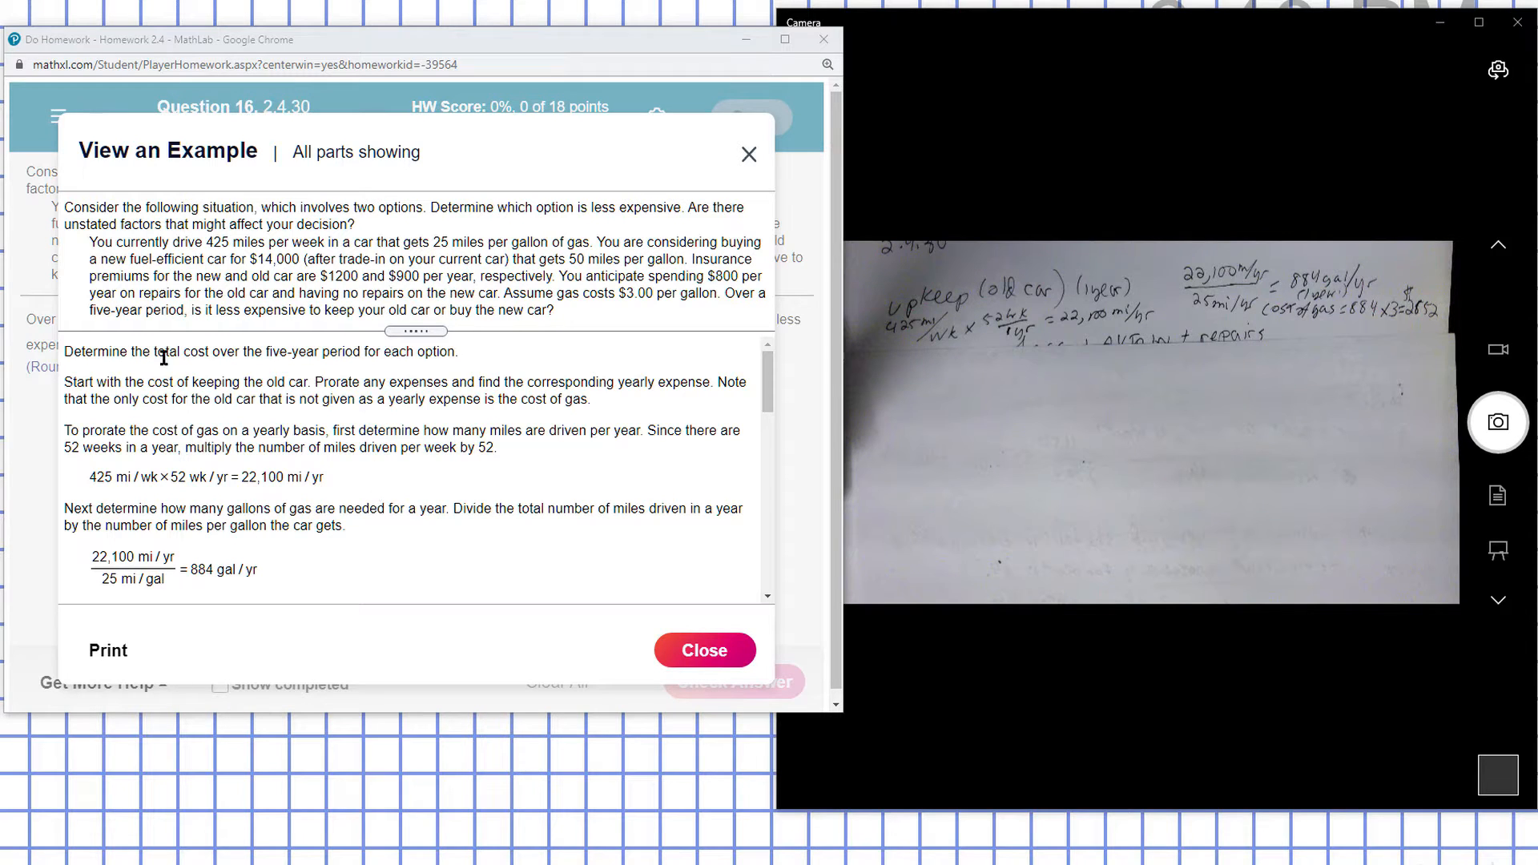
mouse_move(426, 373)
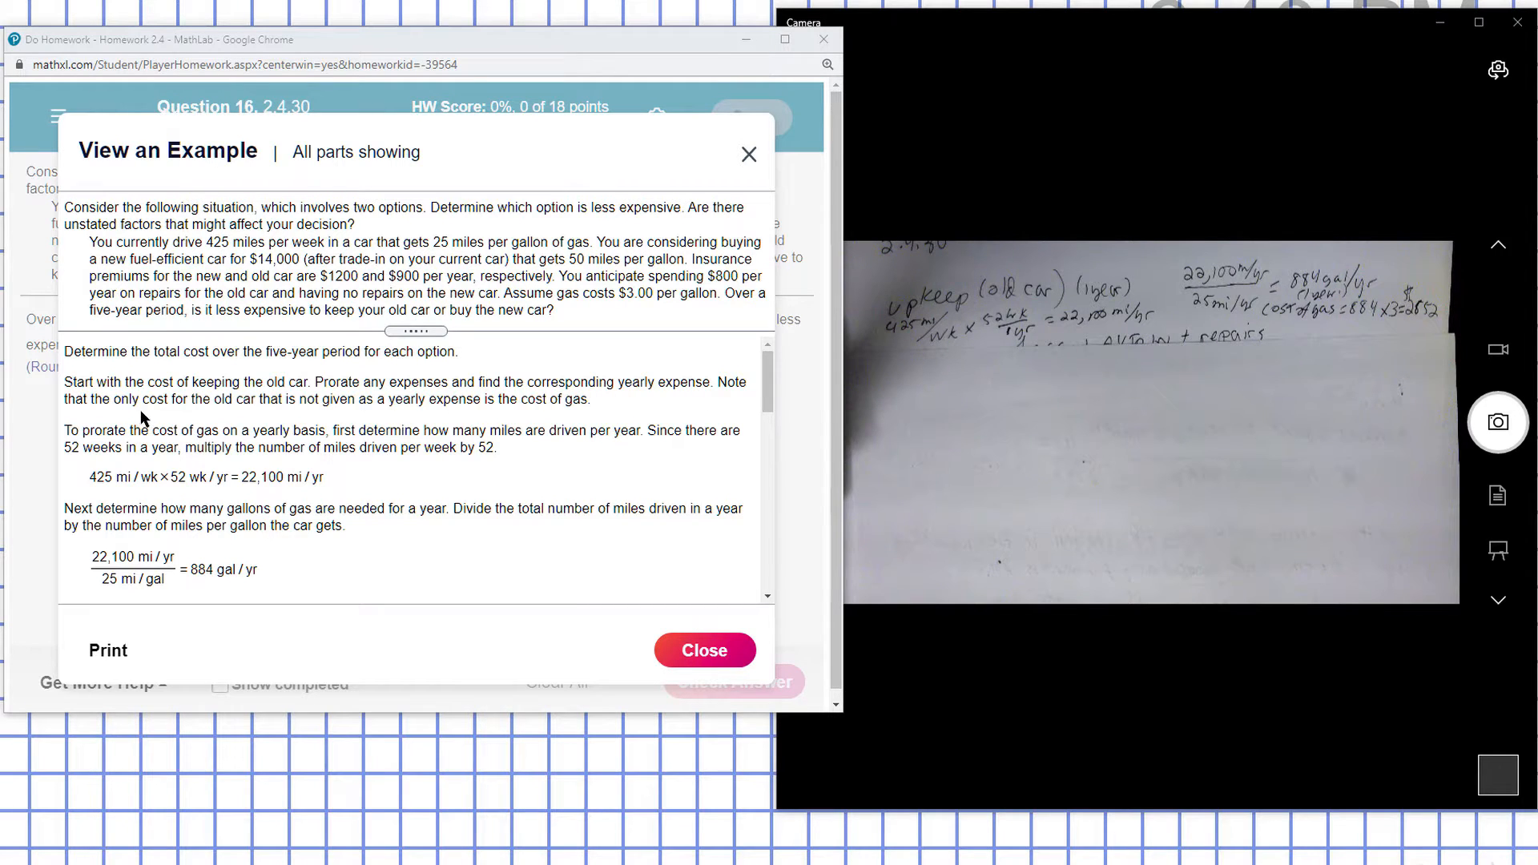
mouse_move(213, 426)
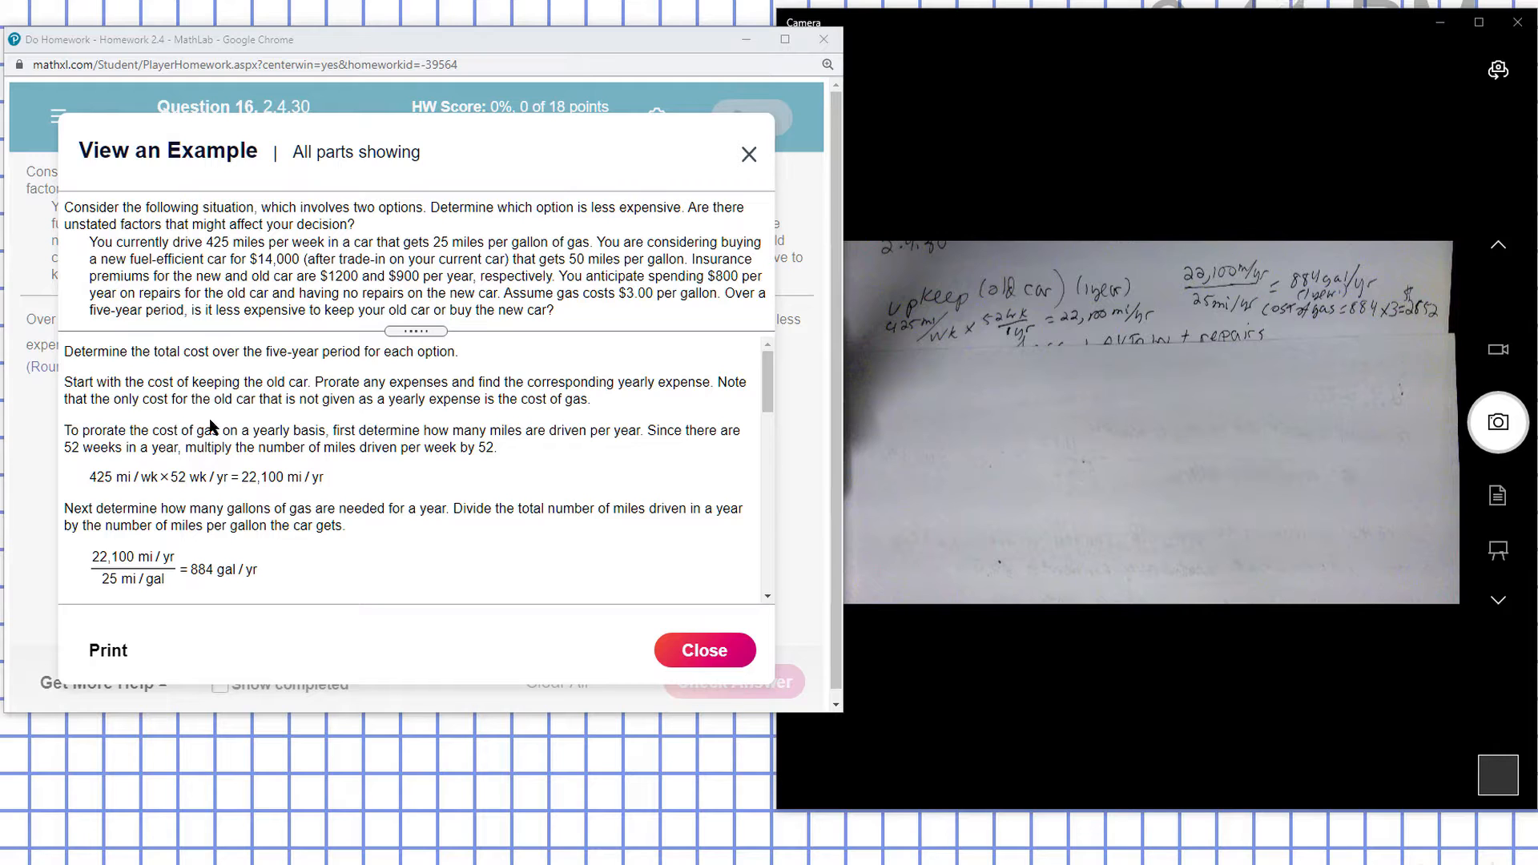
mouse_move(391, 414)
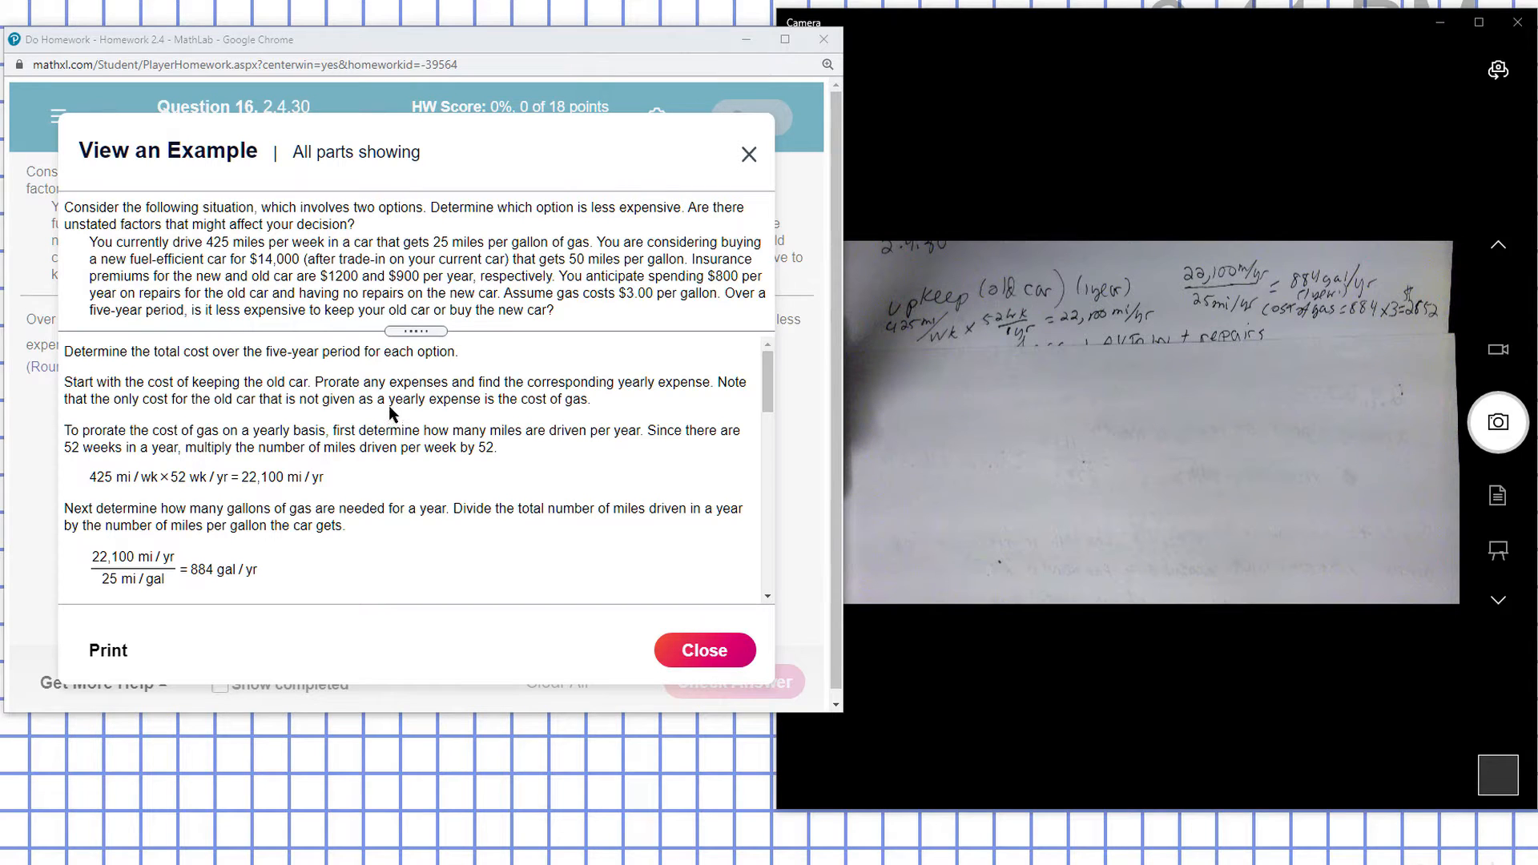
mouse_move(484, 421)
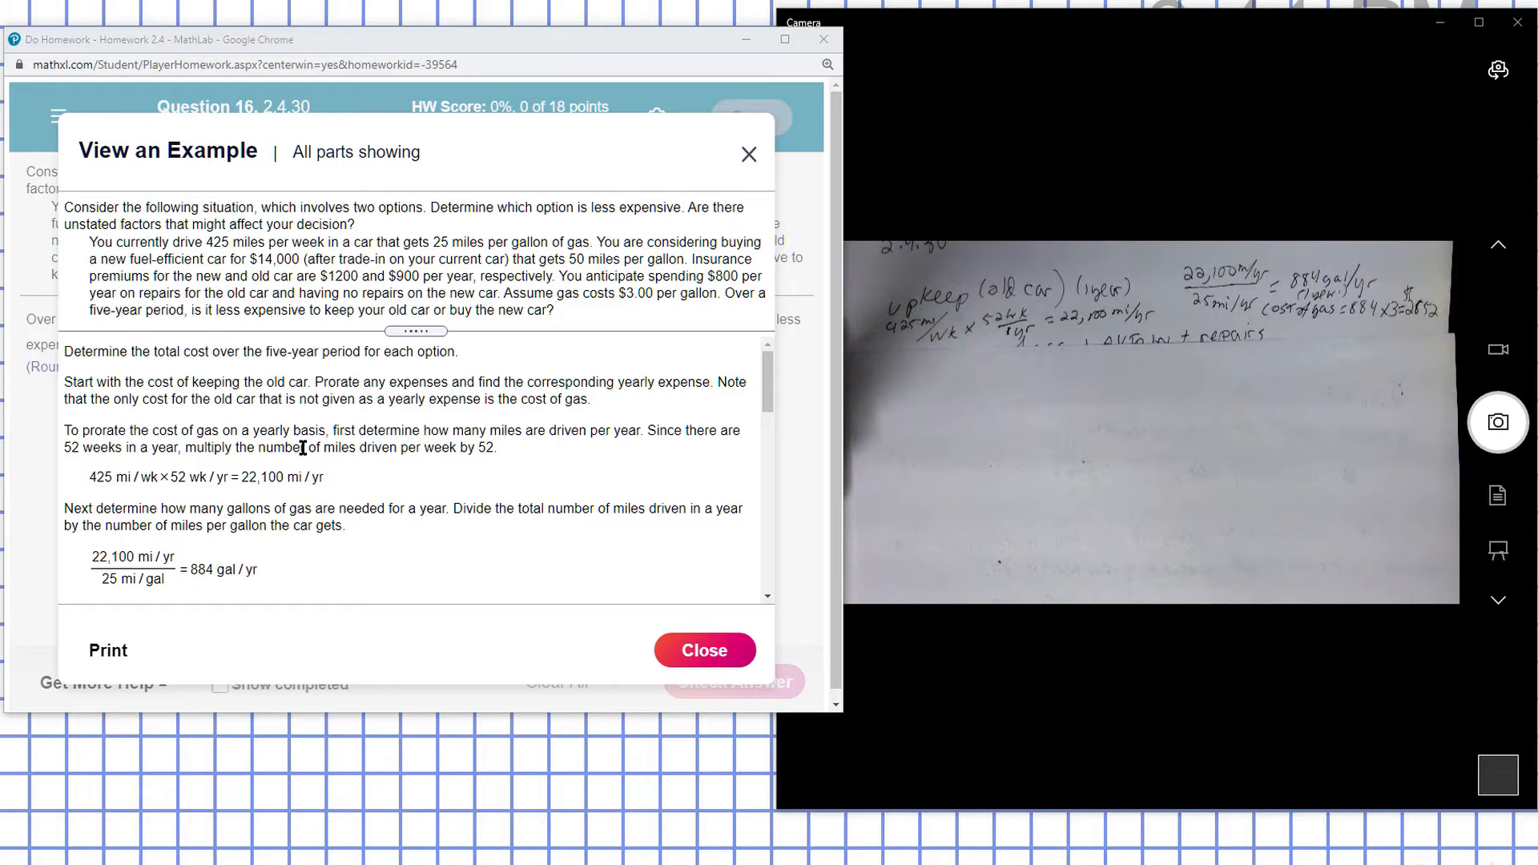
mouse_move(632, 452)
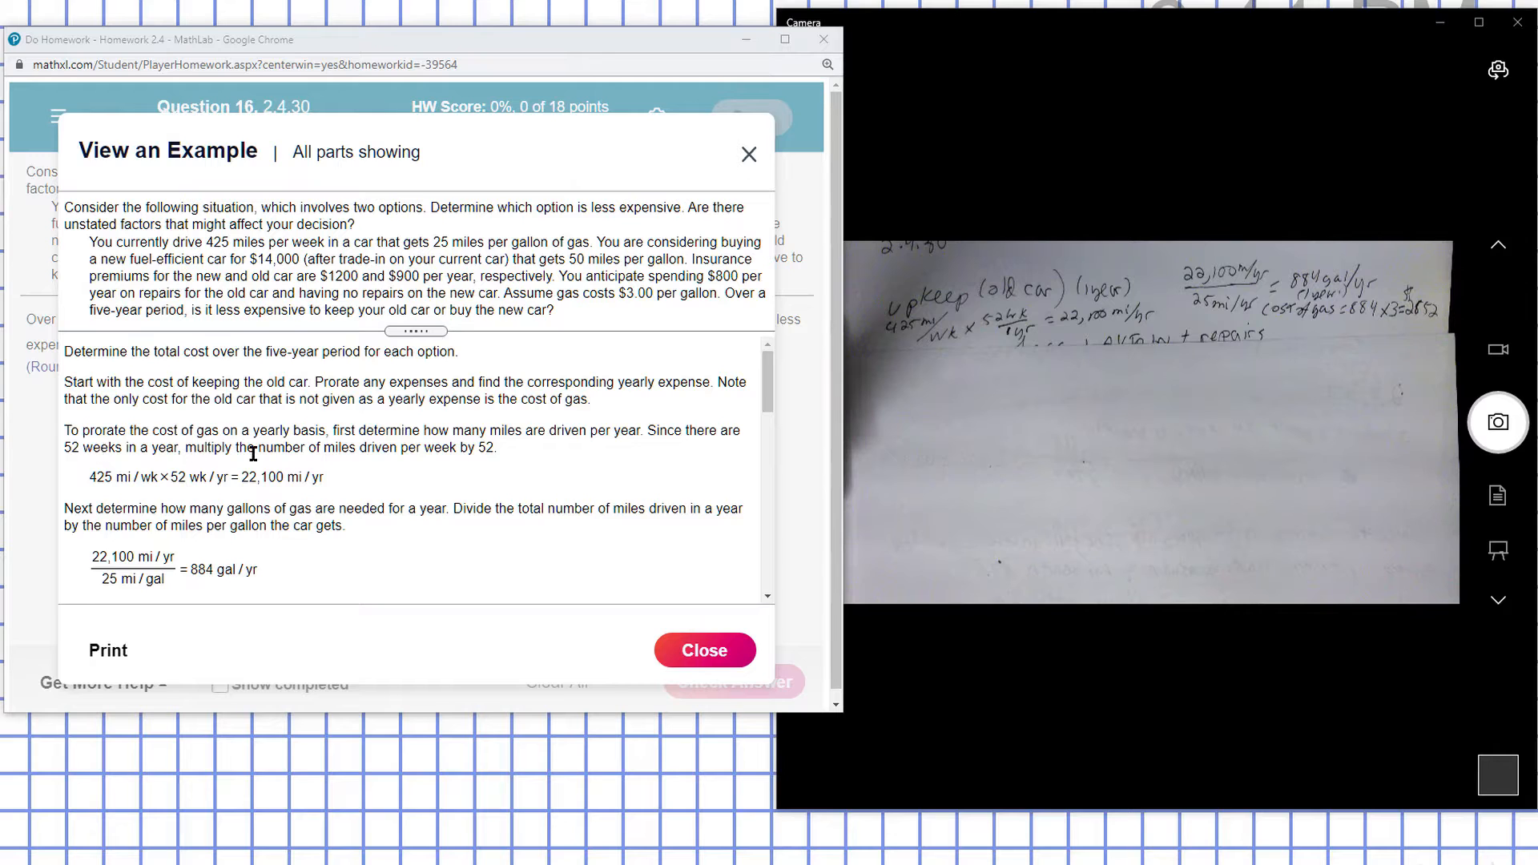
mouse_move(409, 465)
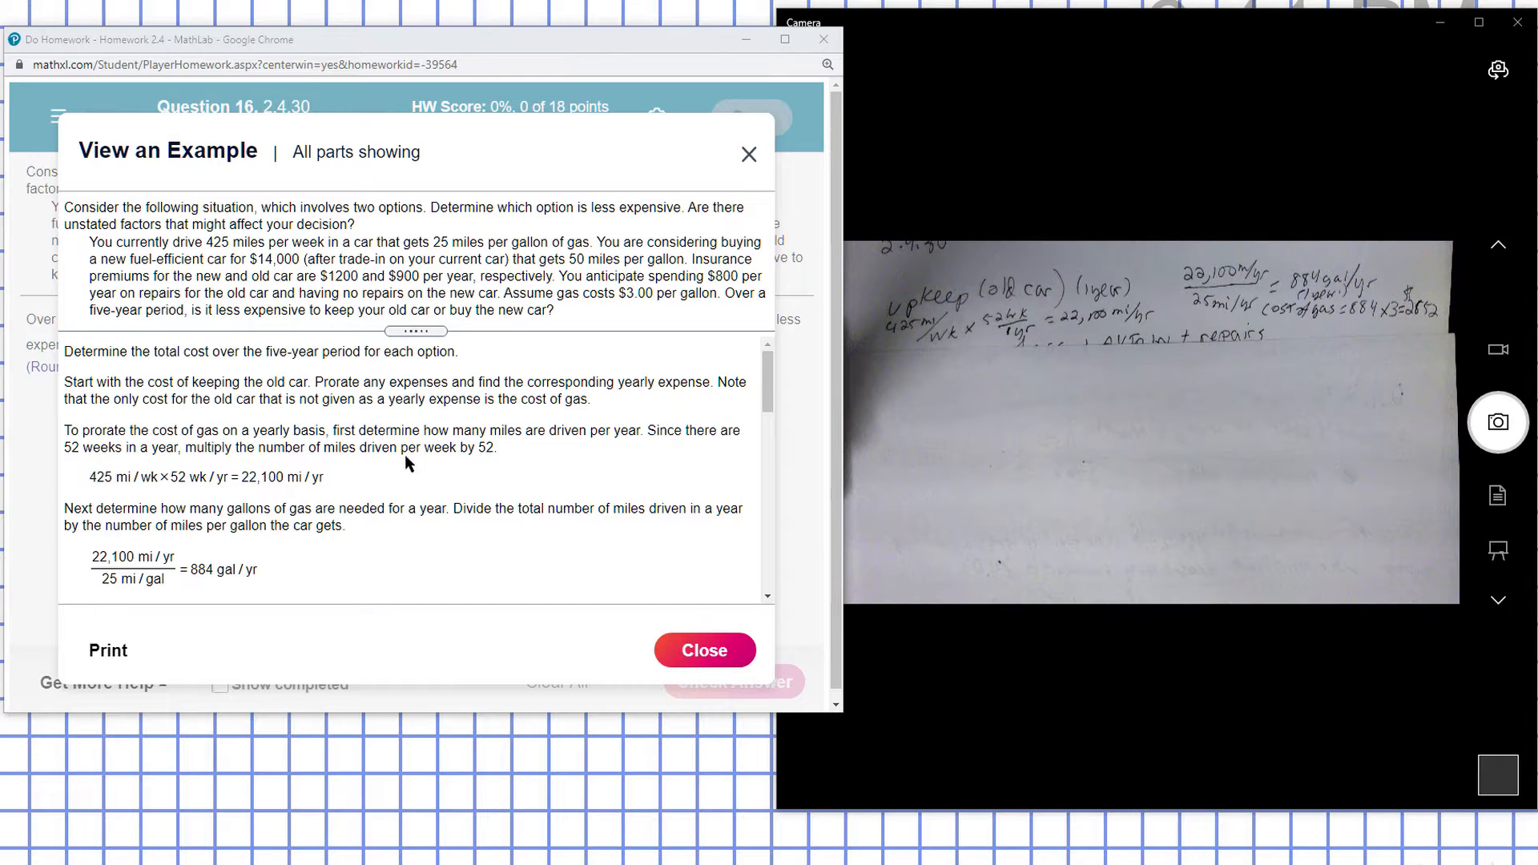
mouse_move(102, 482)
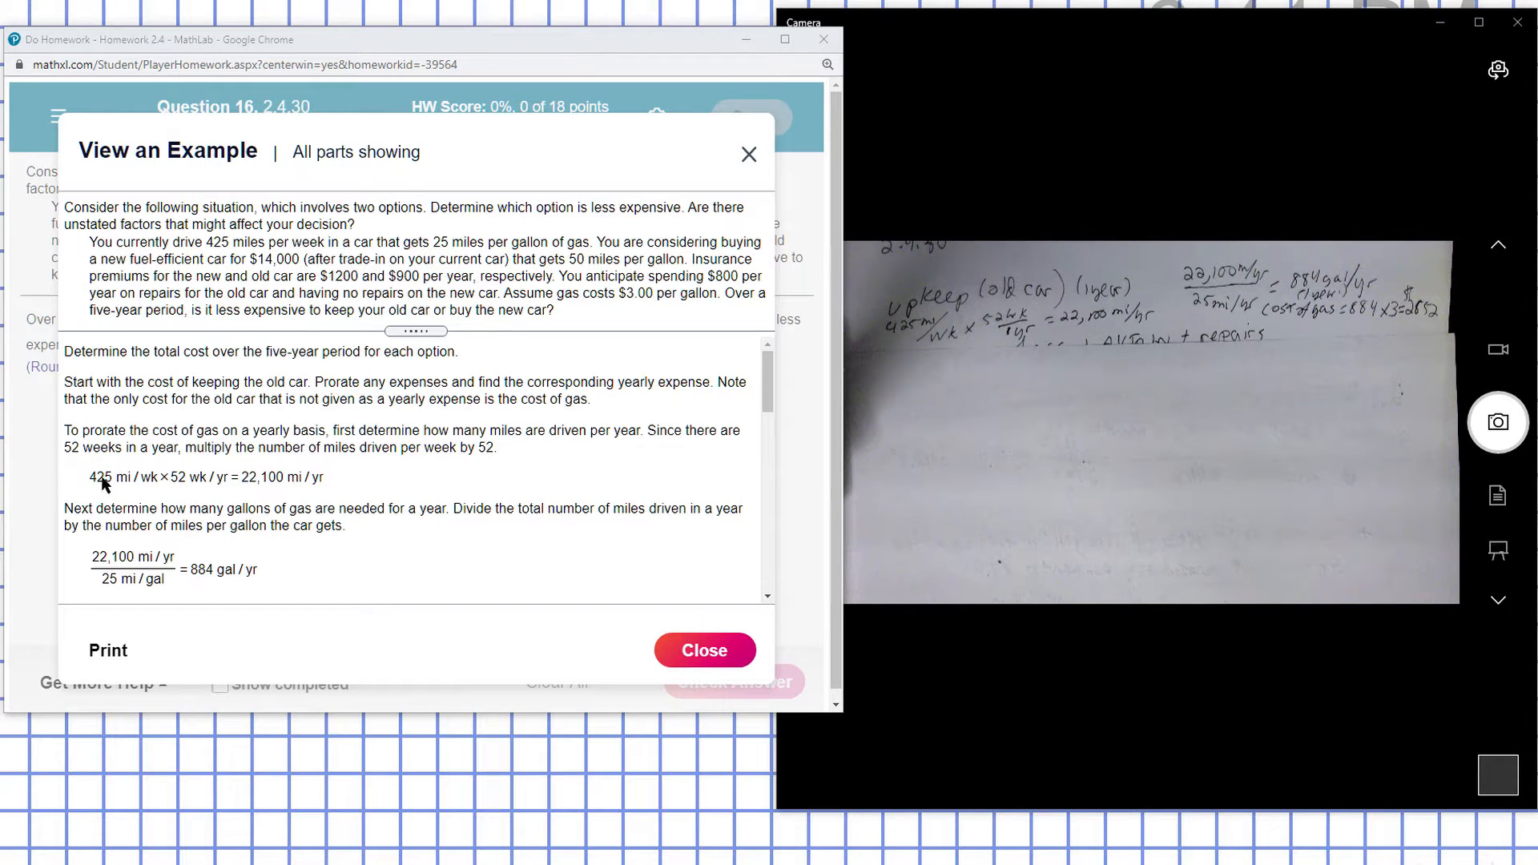
mouse_move(157, 479)
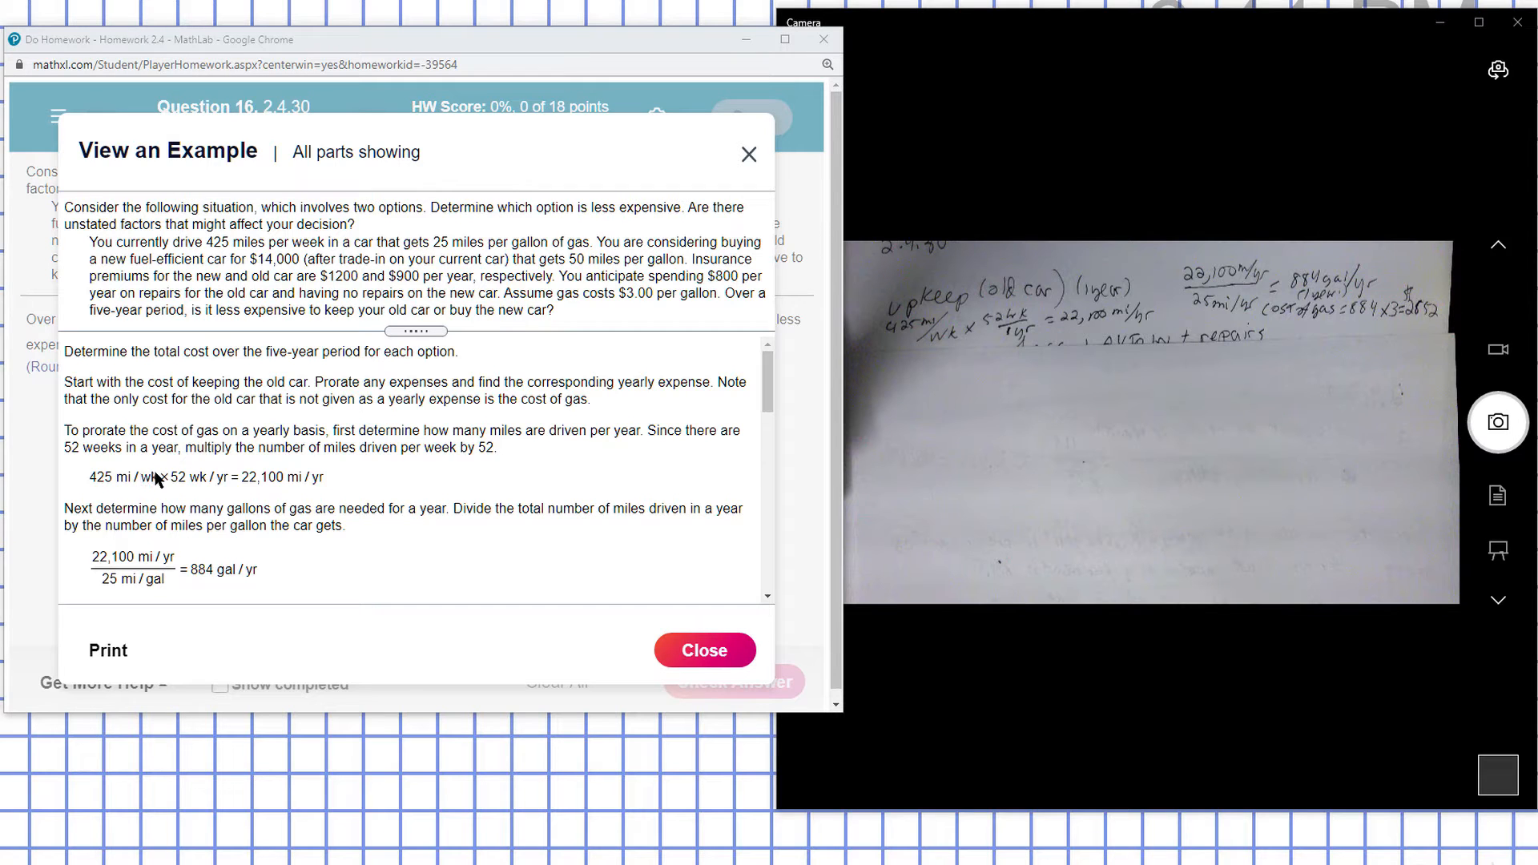
mouse_move(258, 492)
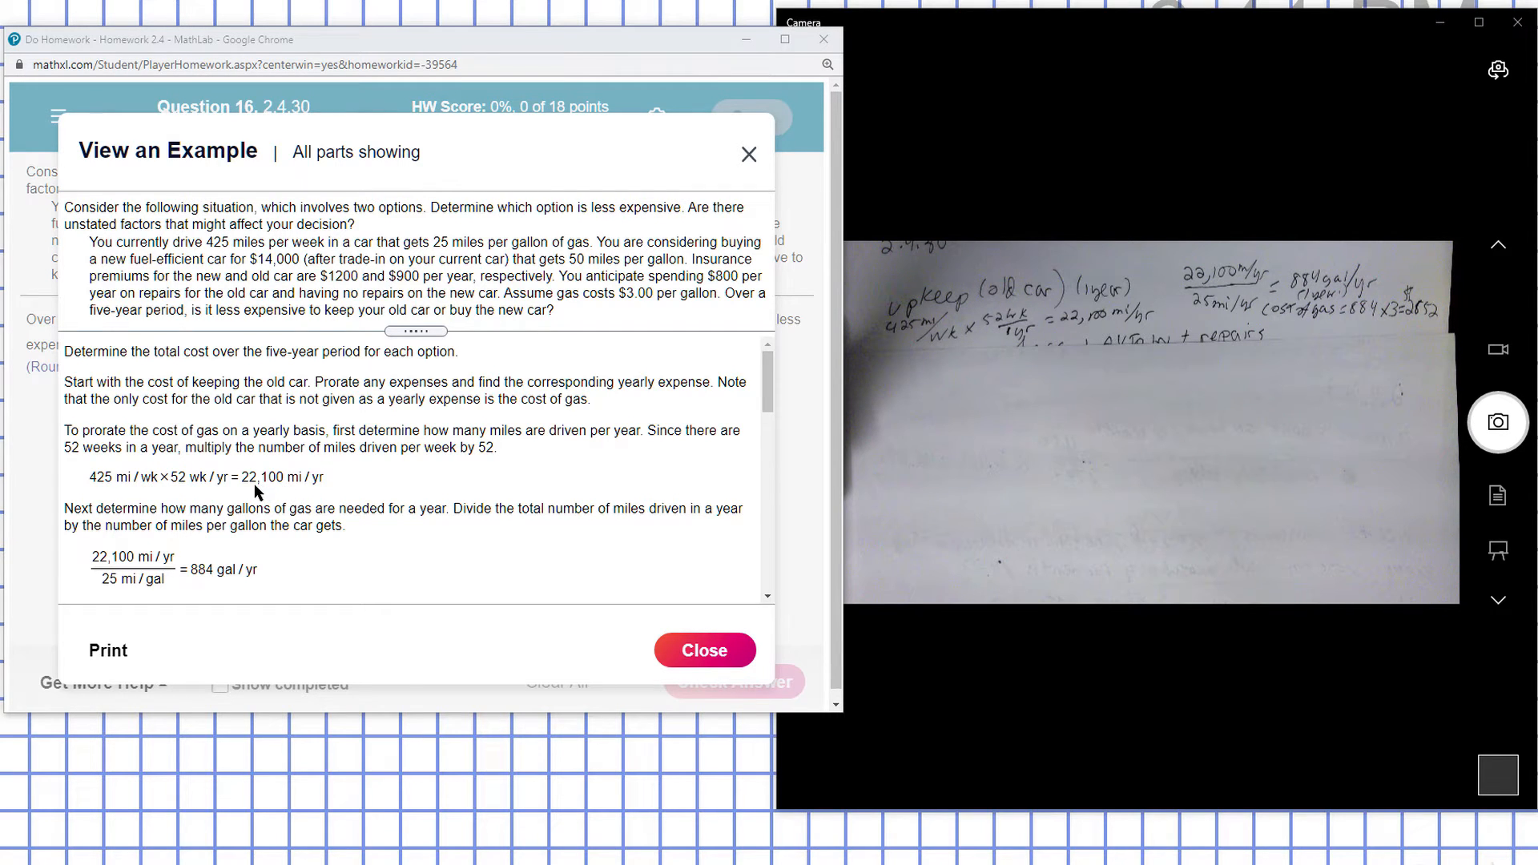
mouse_move(309, 482)
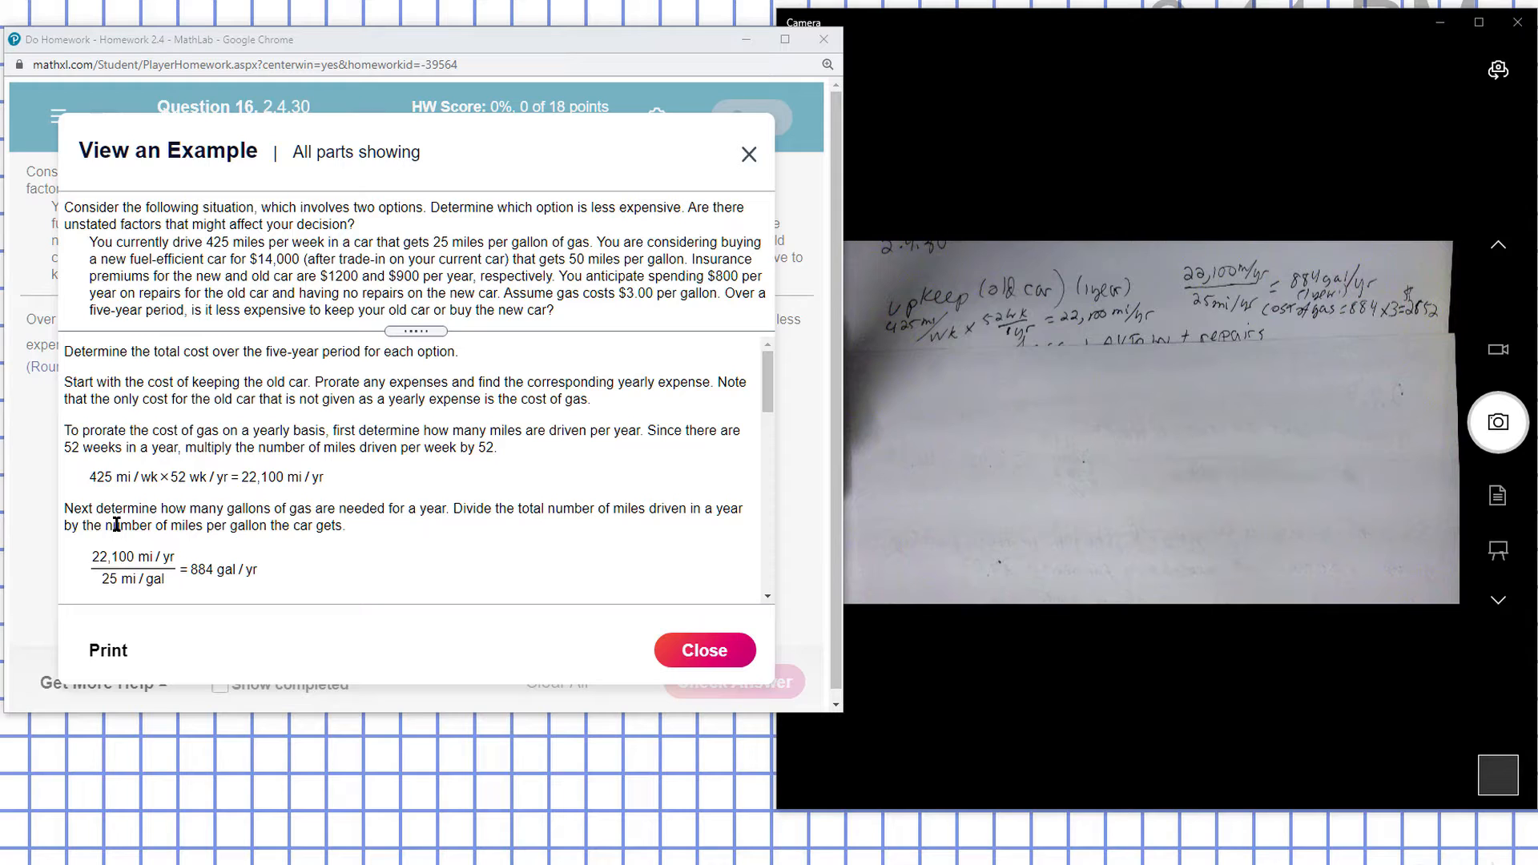
mouse_move(295, 582)
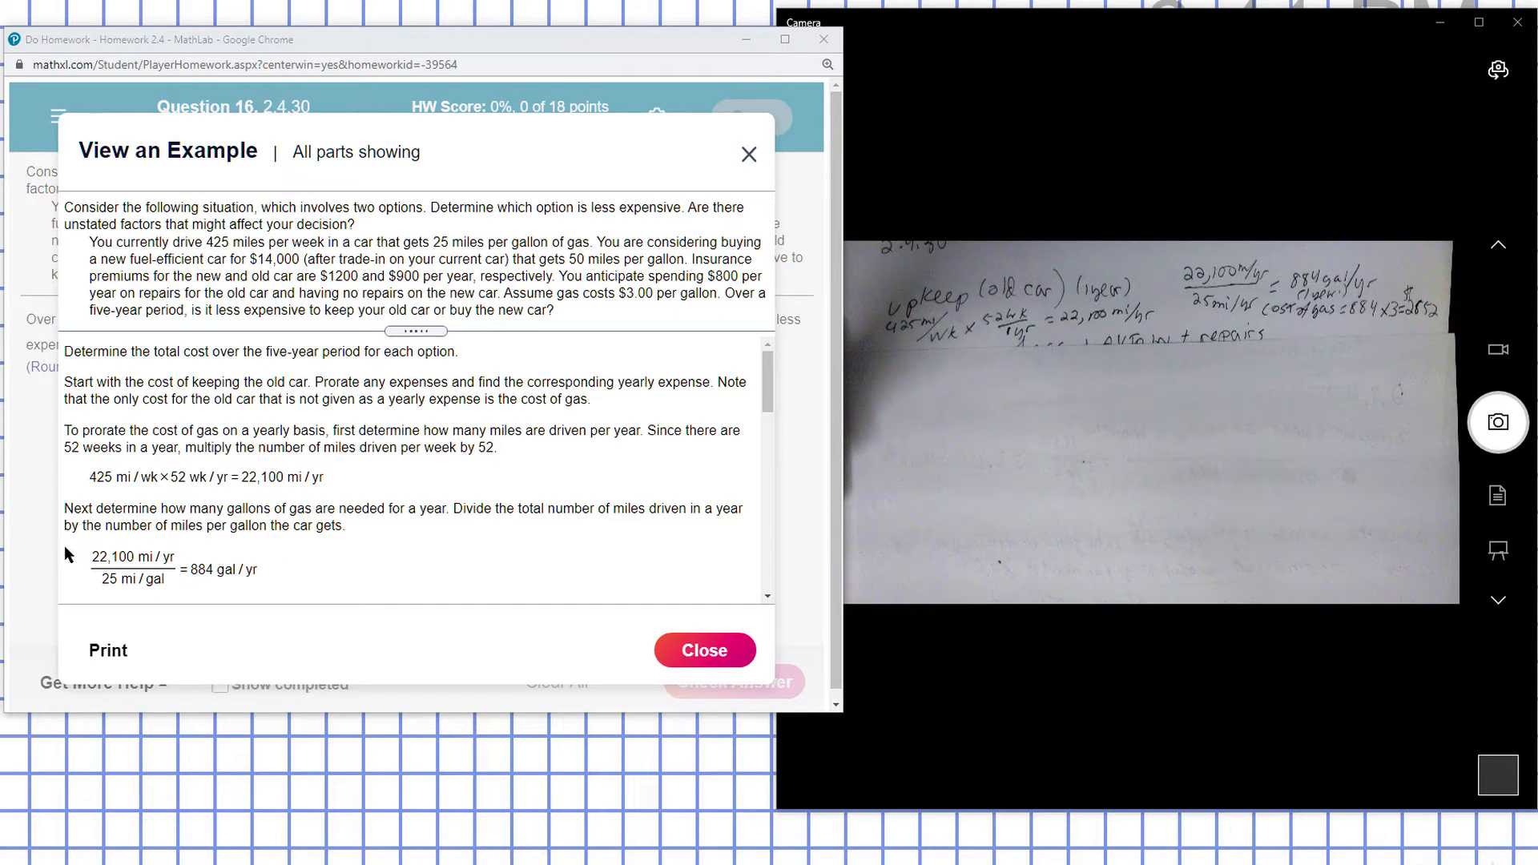
mouse_move(255, 574)
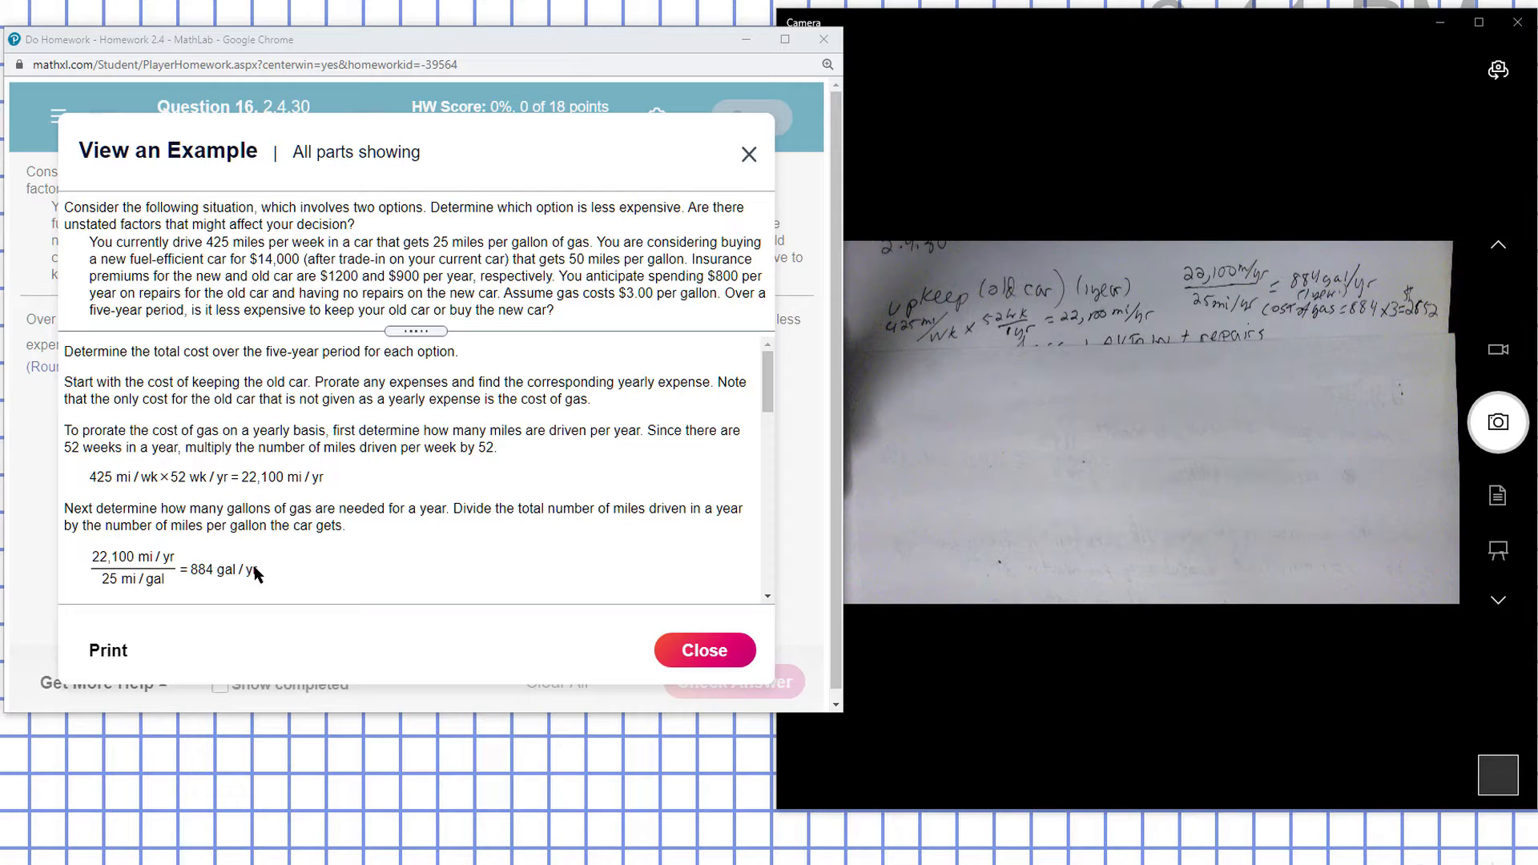
scroll("down", 3)
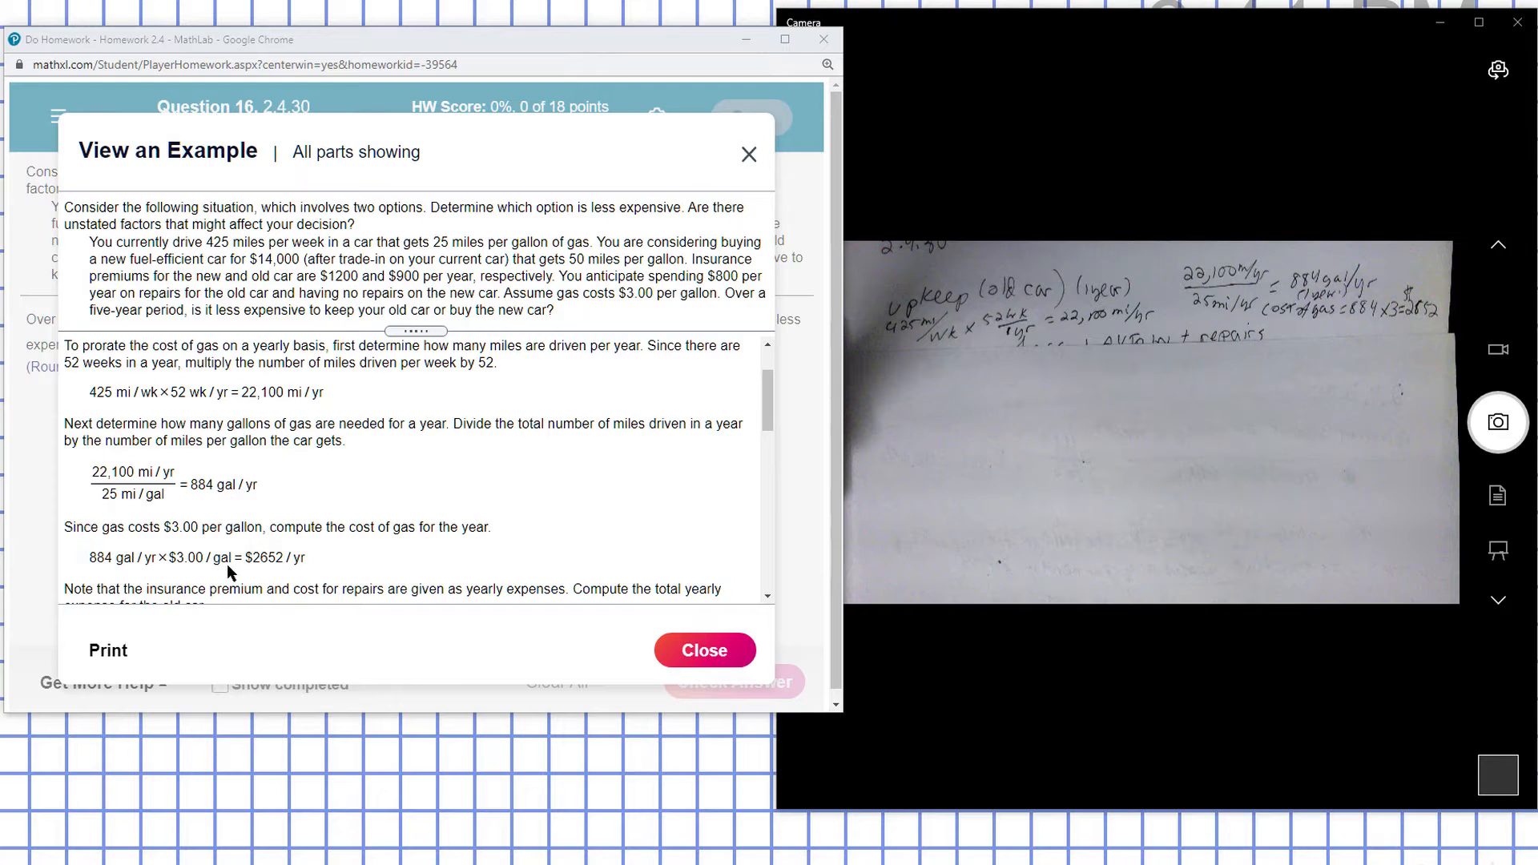
mouse_move(259, 586)
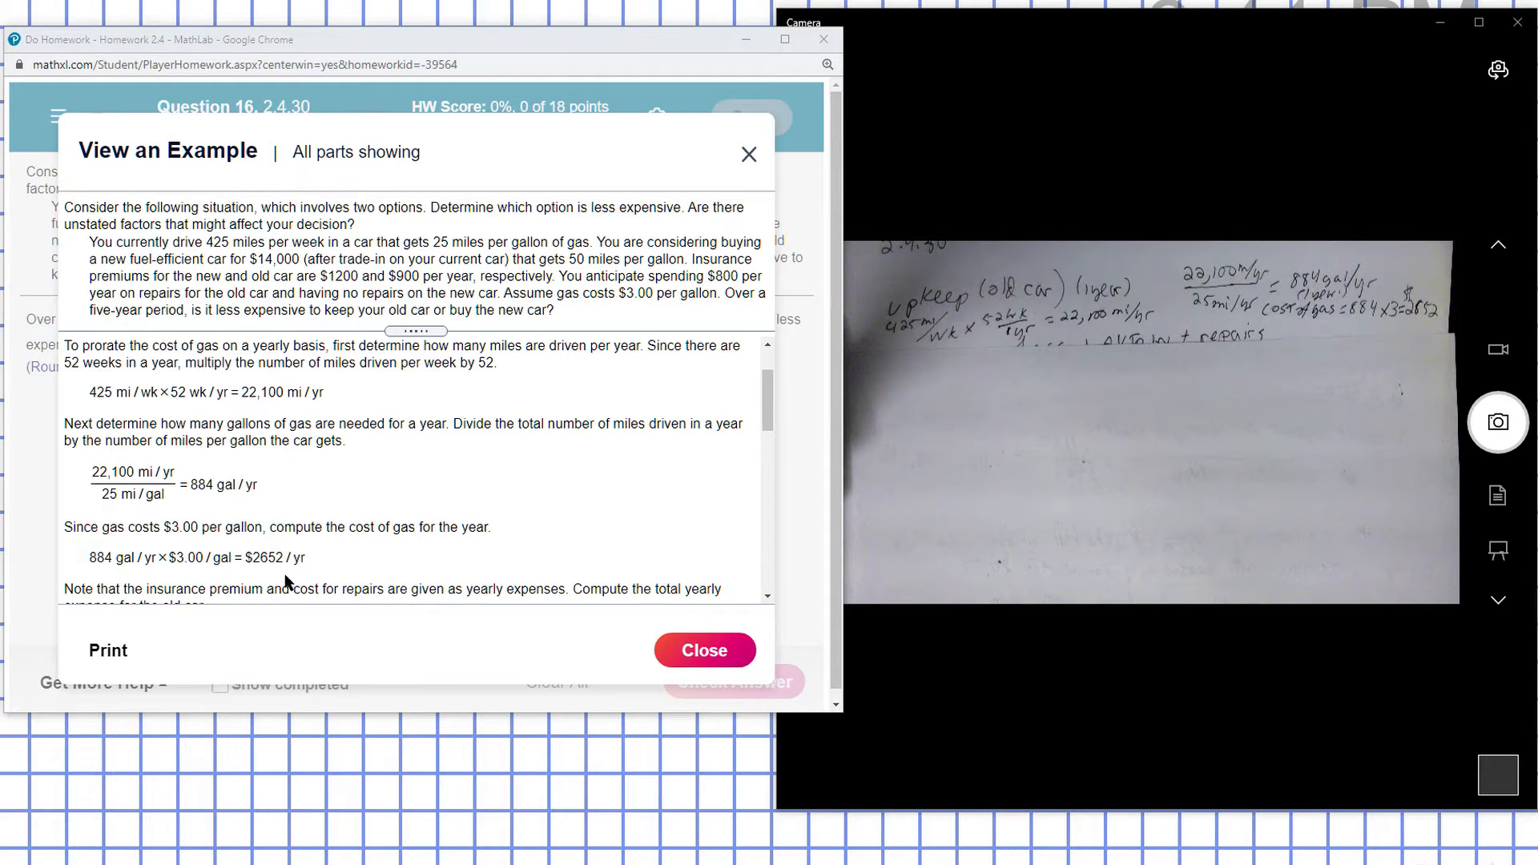
scroll("down", 3)
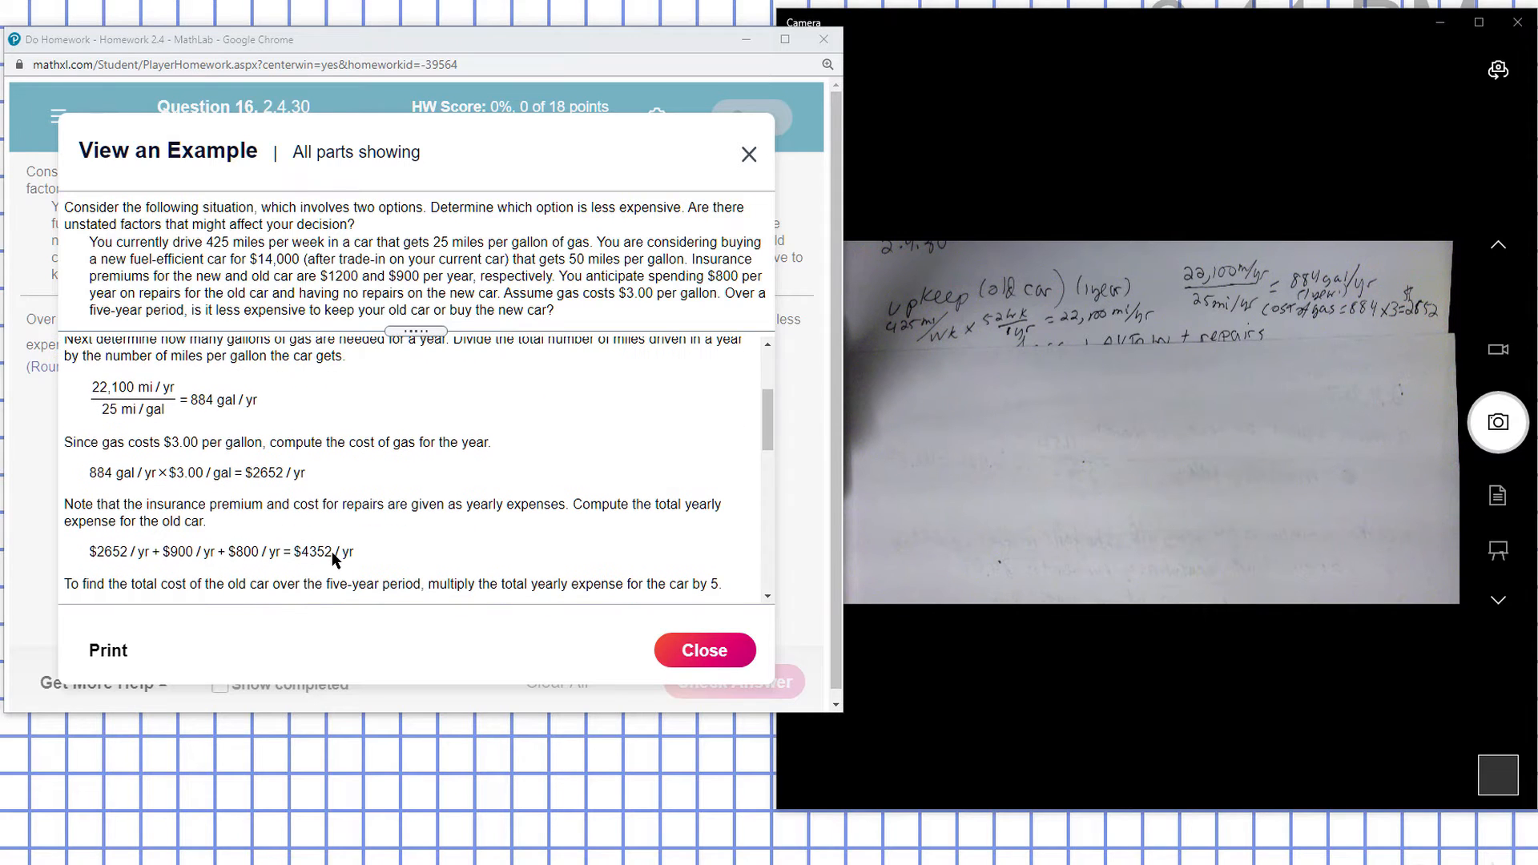
mouse_move(229, 522)
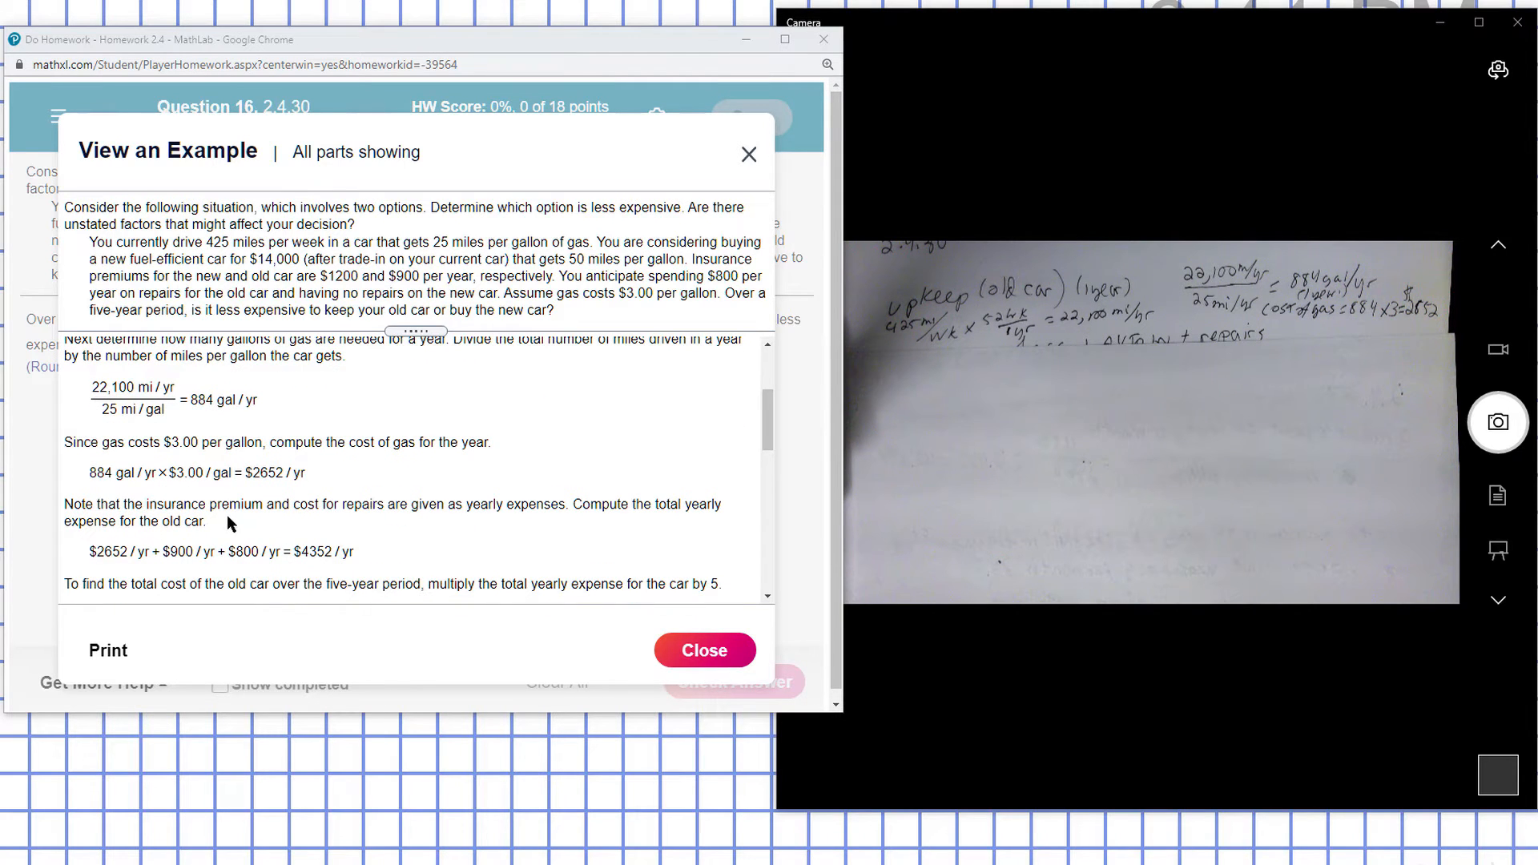
mouse_move(437, 520)
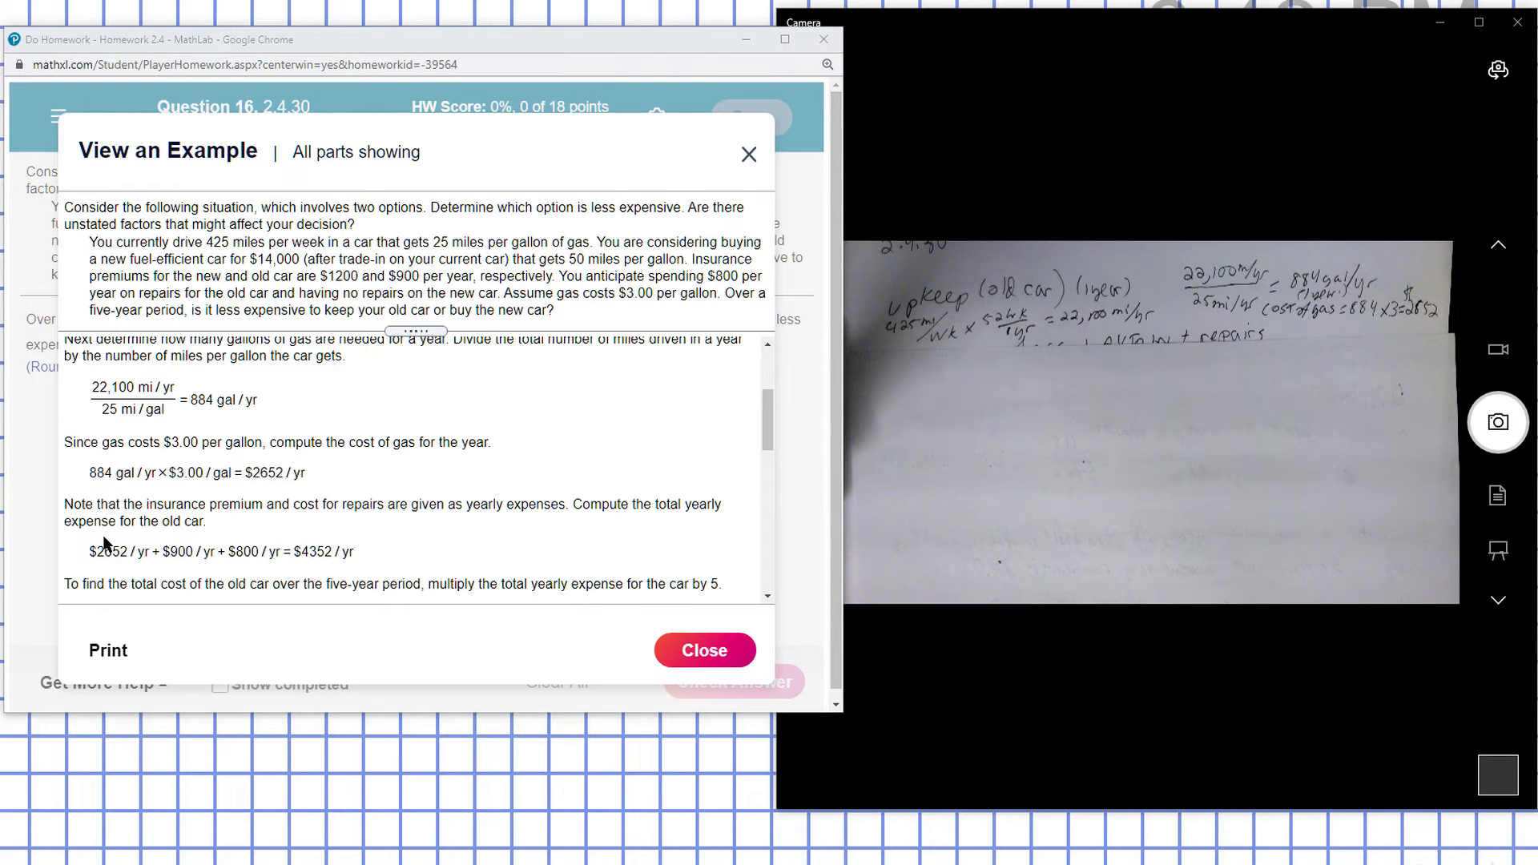
mouse_move(206, 515)
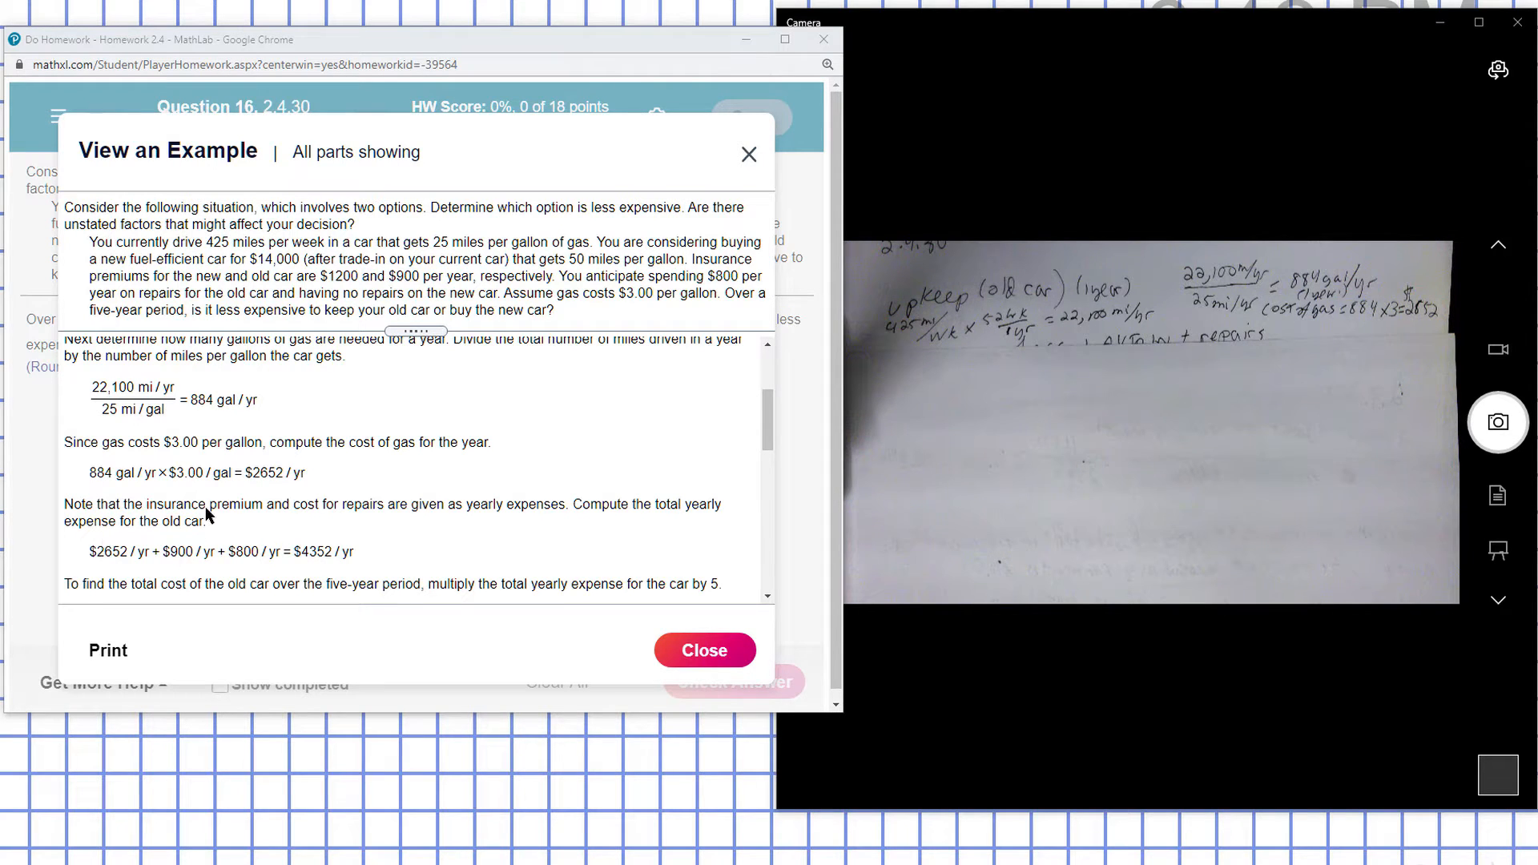
mouse_move(335, 282)
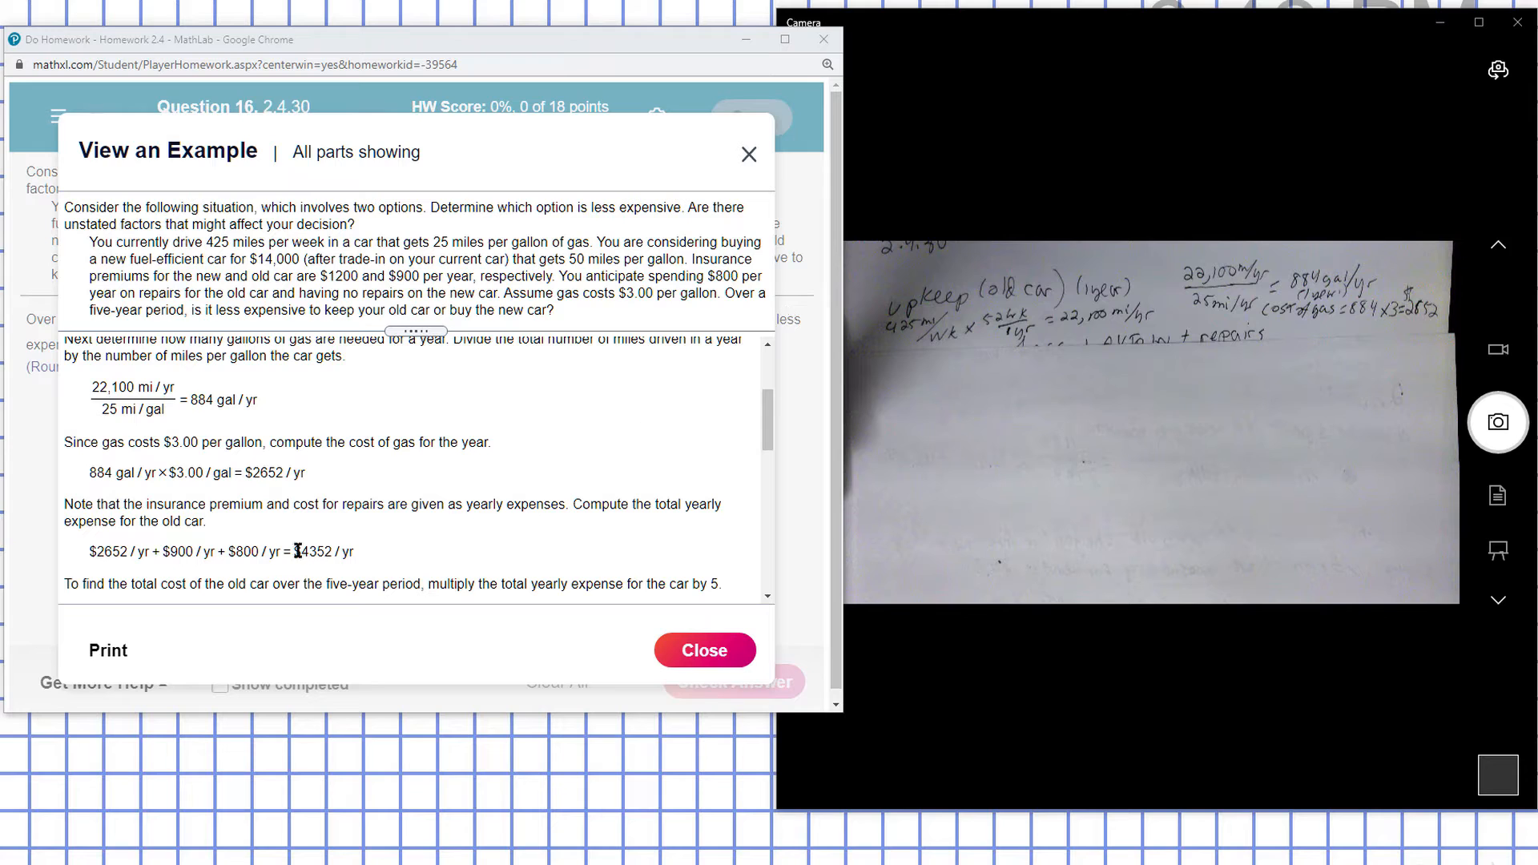
mouse_move(303, 562)
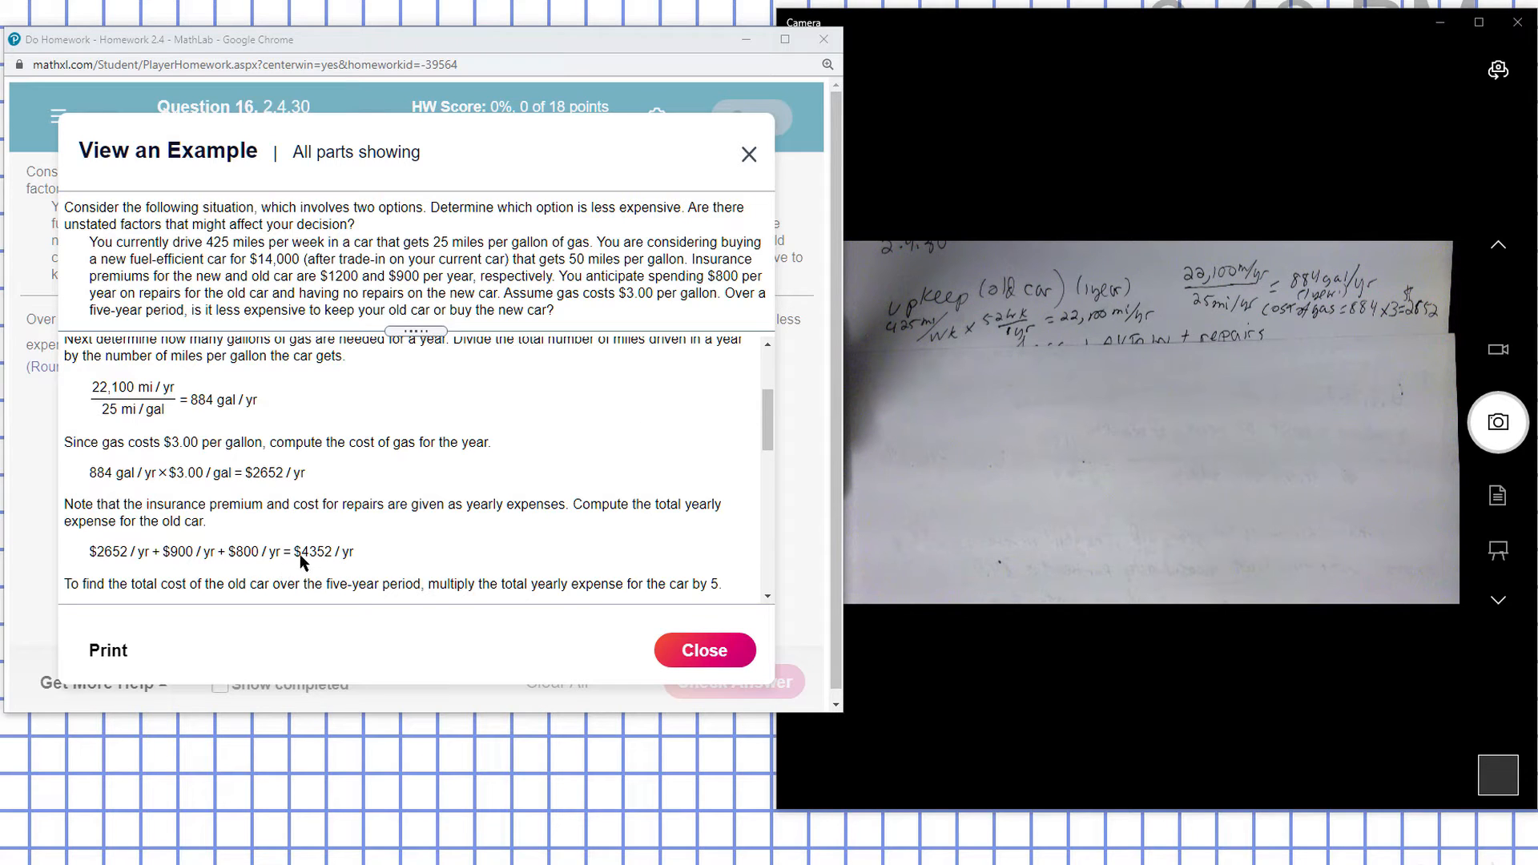
mouse_move(333, 567)
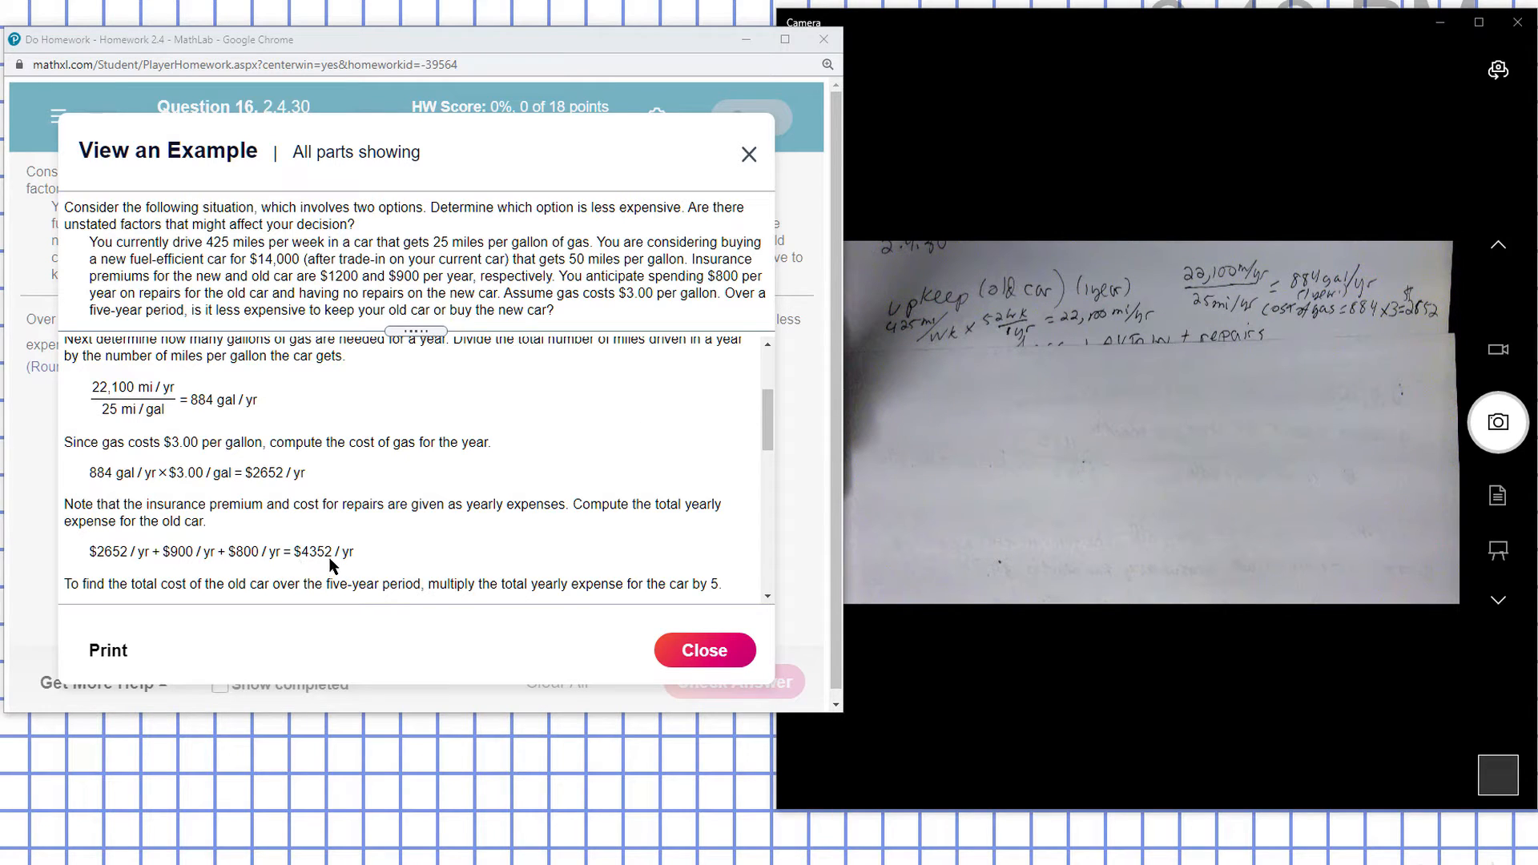
scroll("down", 3)
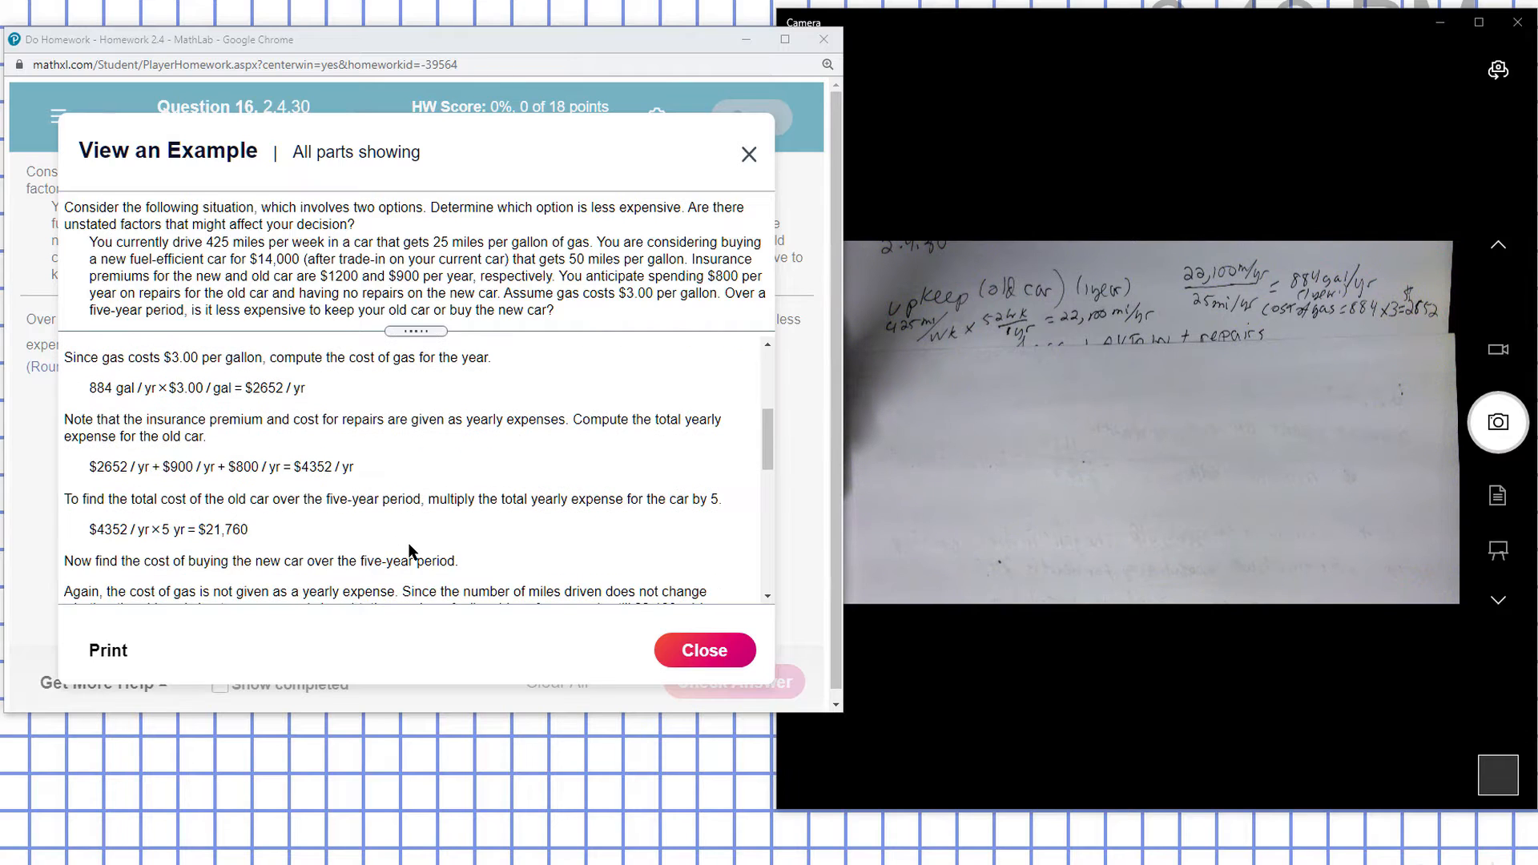
mouse_move(317, 485)
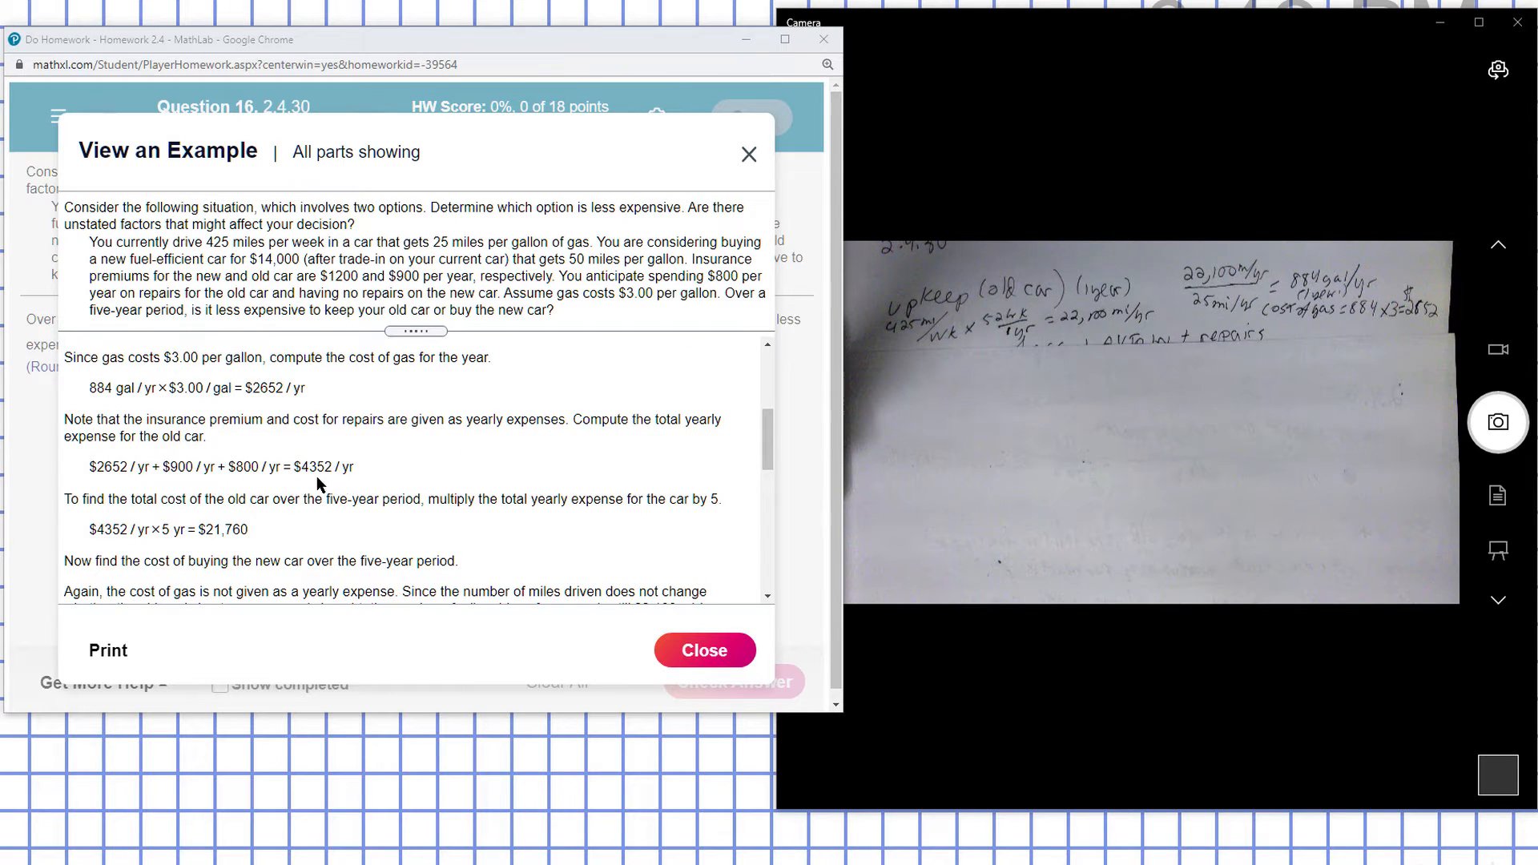
mouse_move(234, 529)
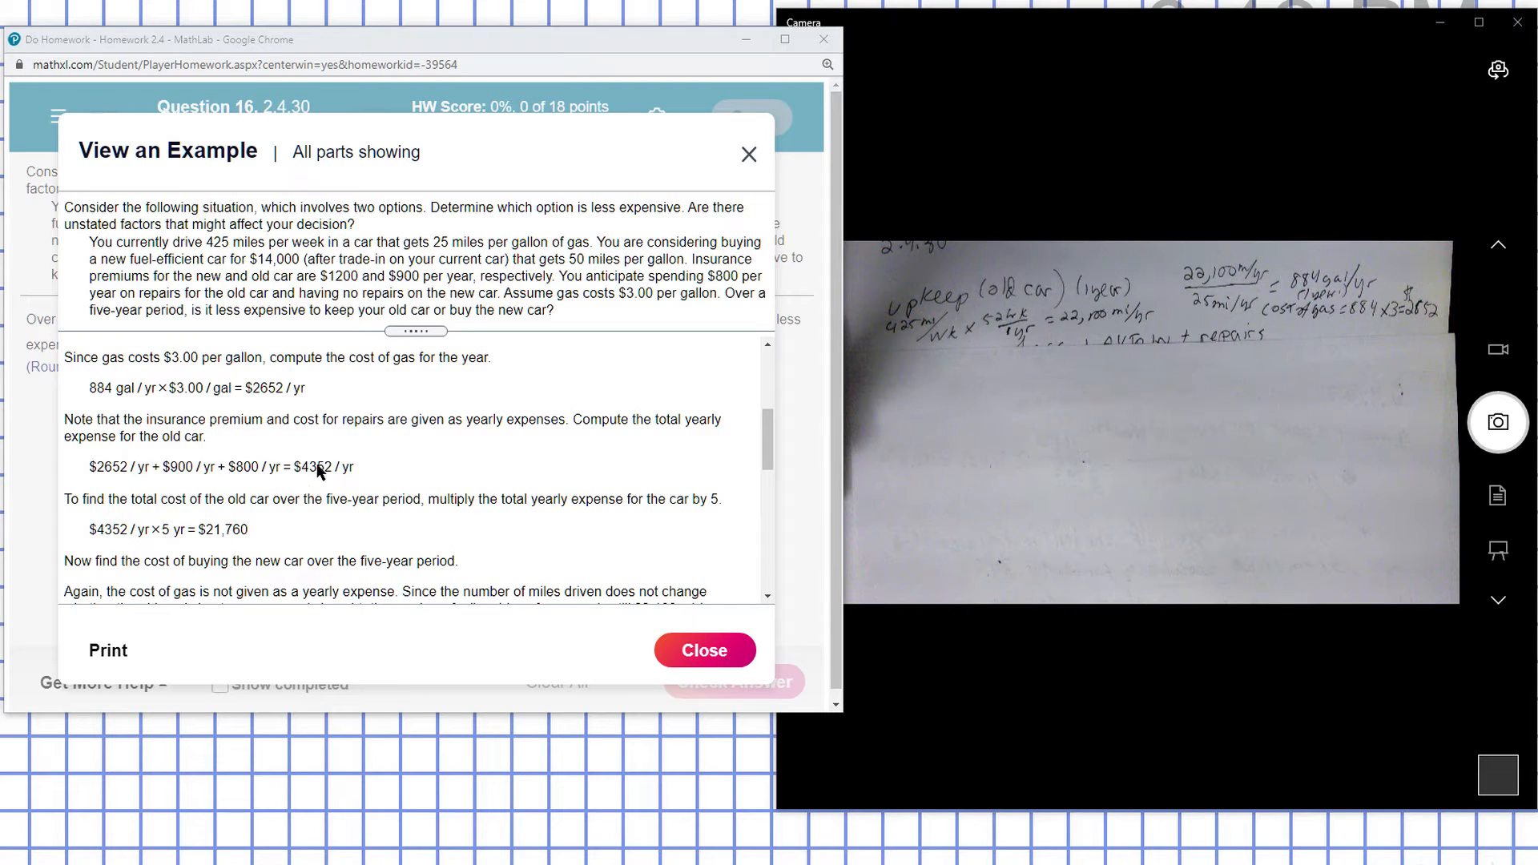
mouse_move(166, 535)
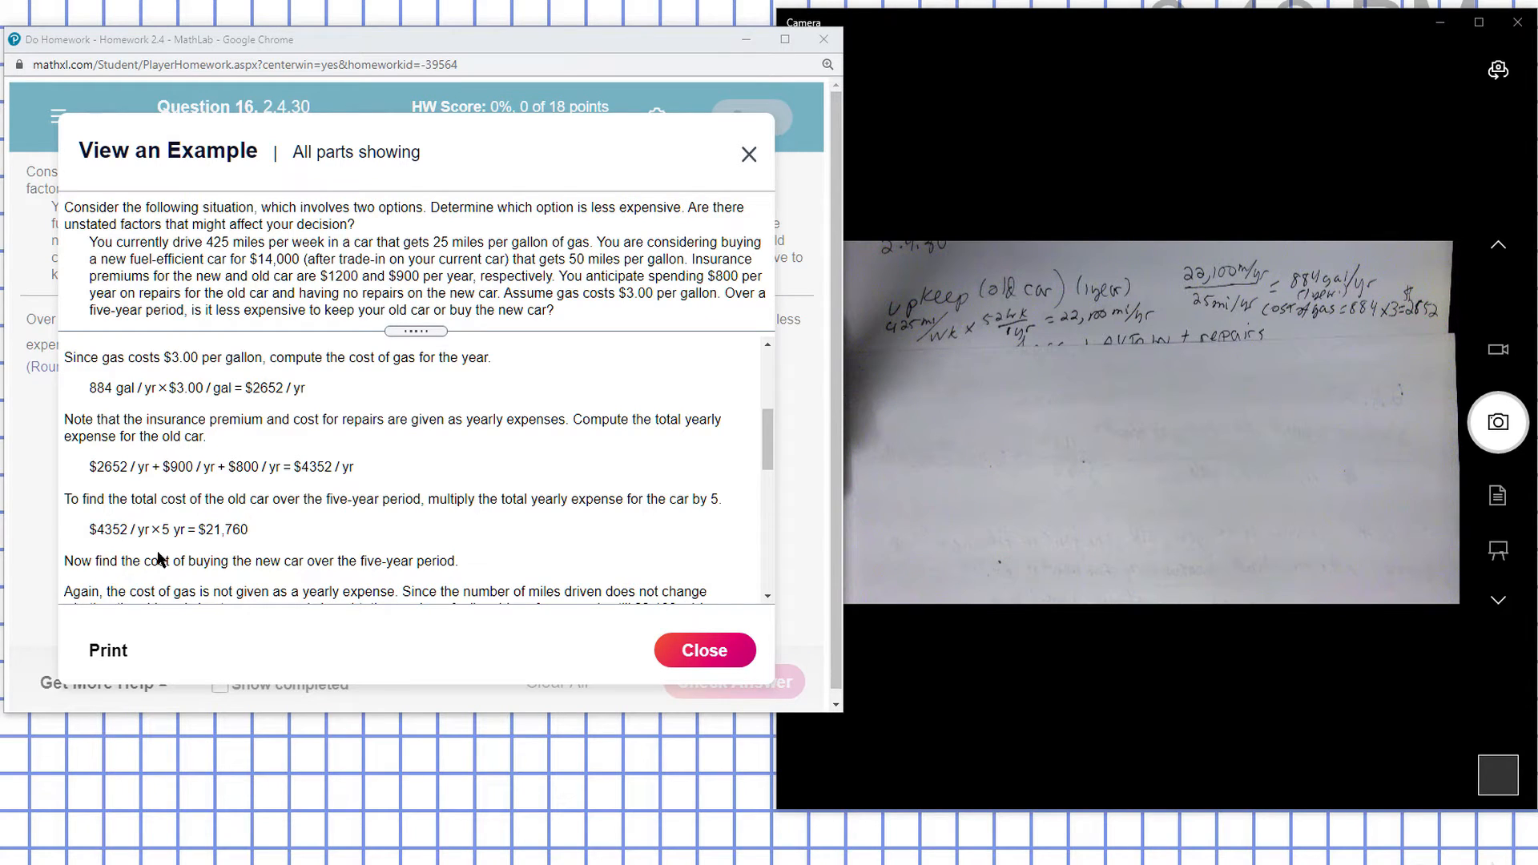
mouse_move(274, 545)
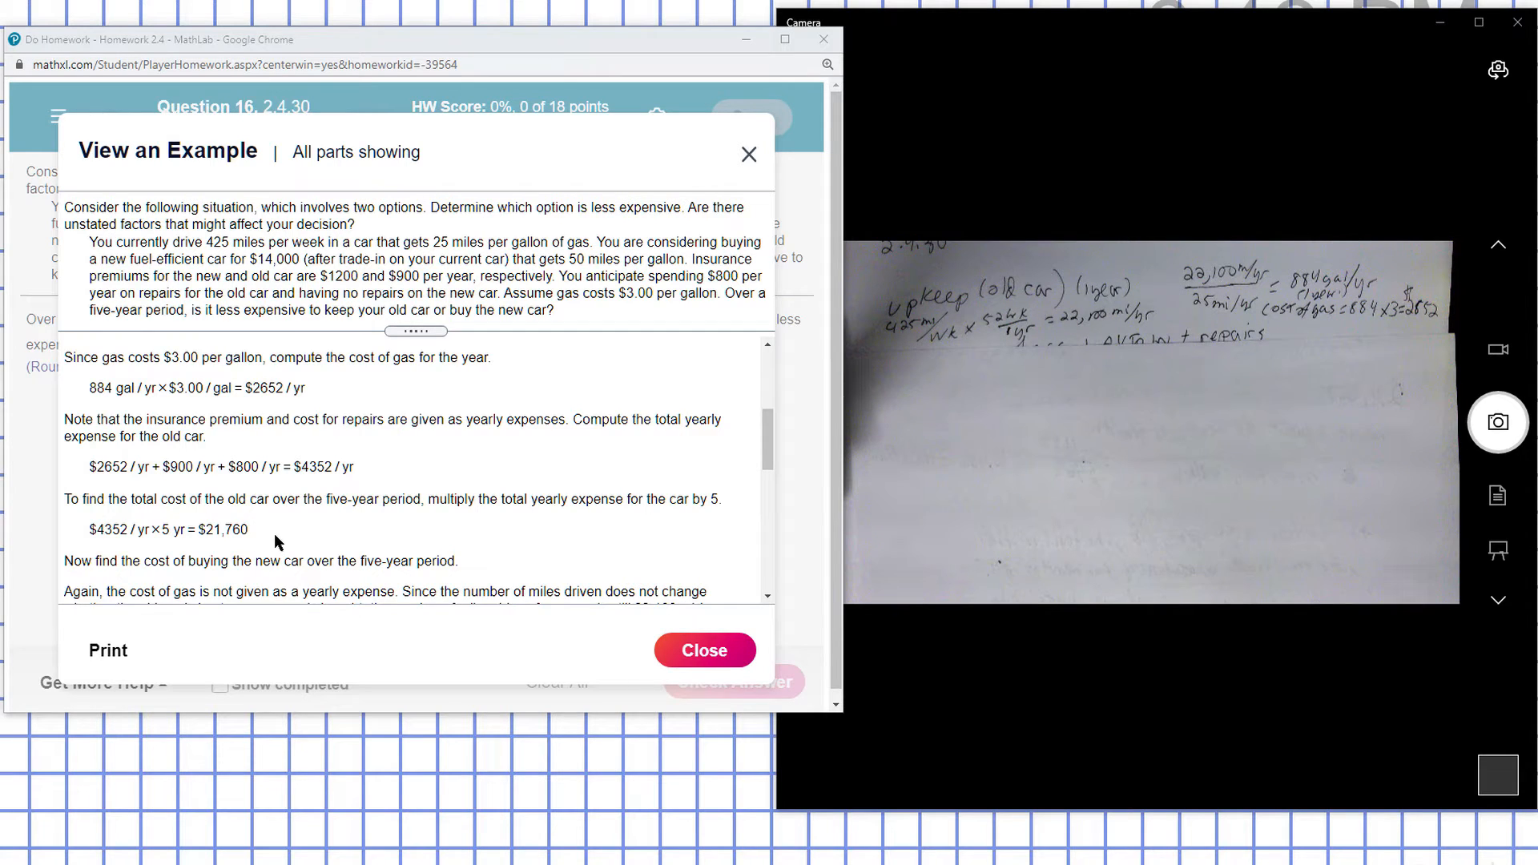
scroll("down", 3)
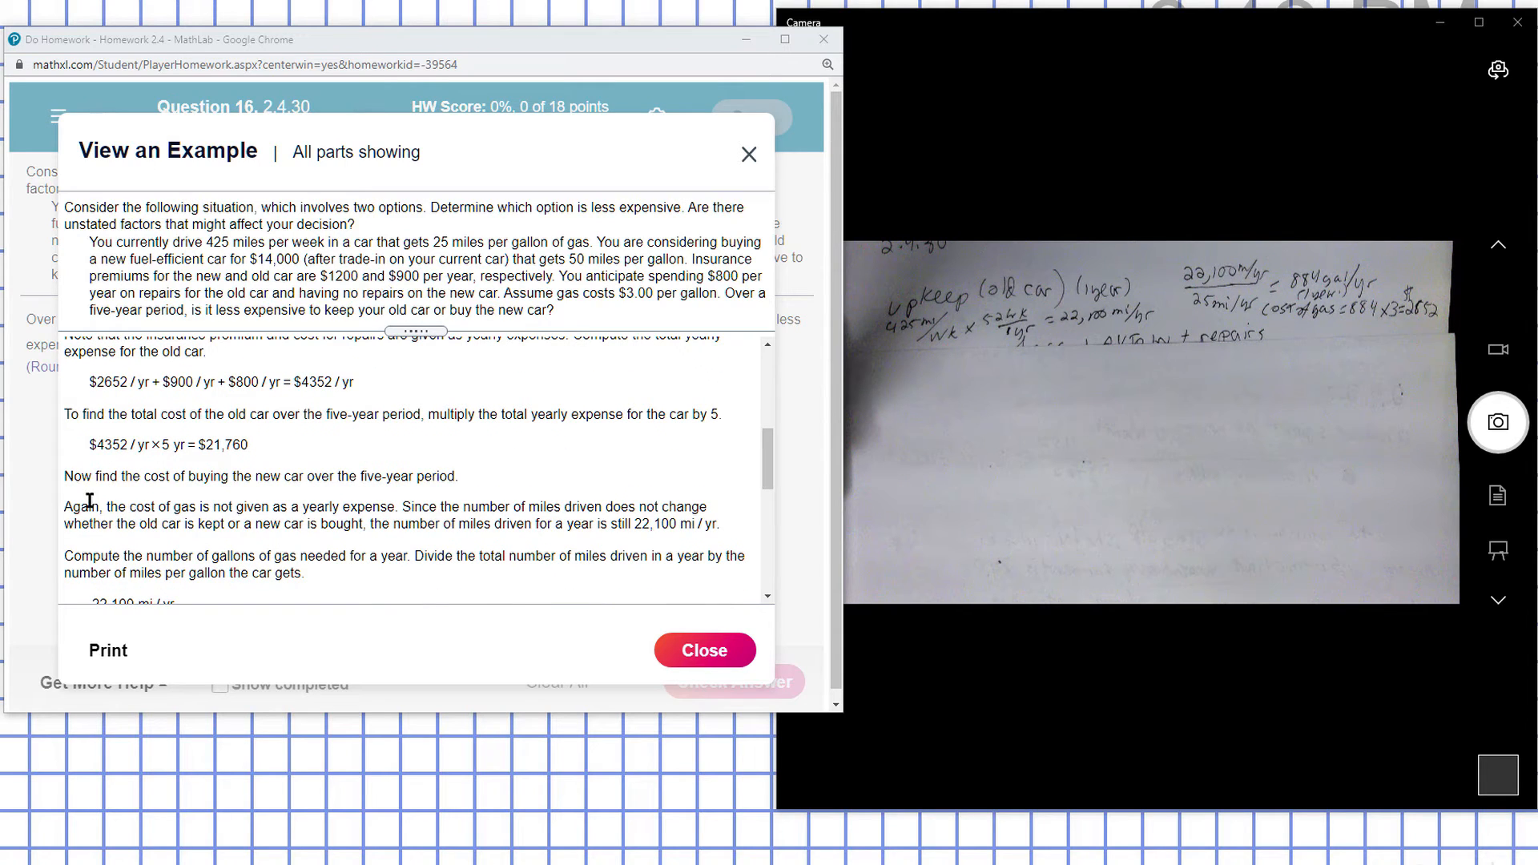
mouse_move(480, 483)
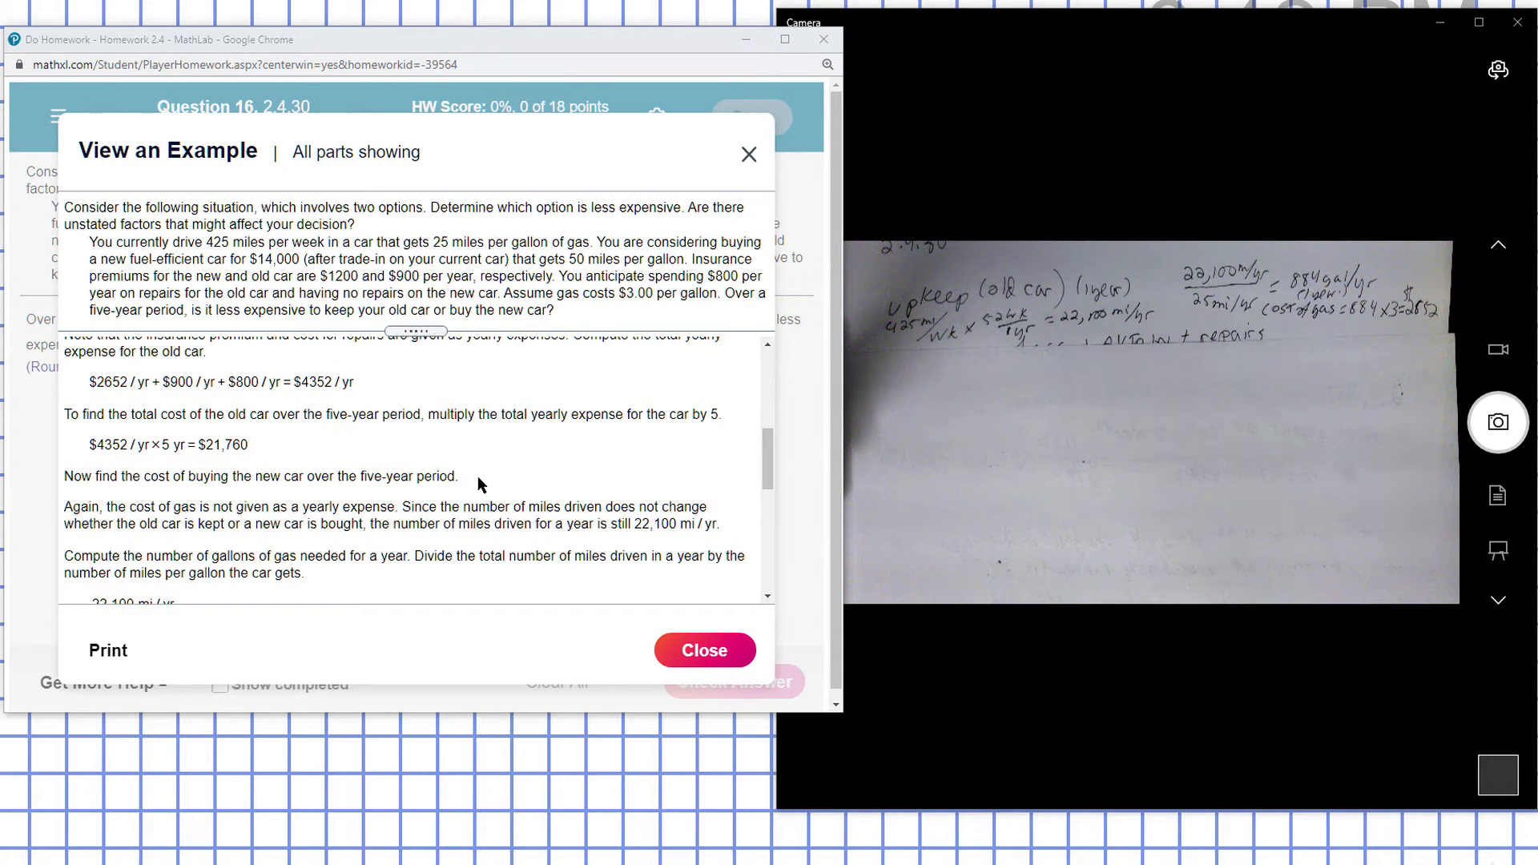
mouse_move(106, 517)
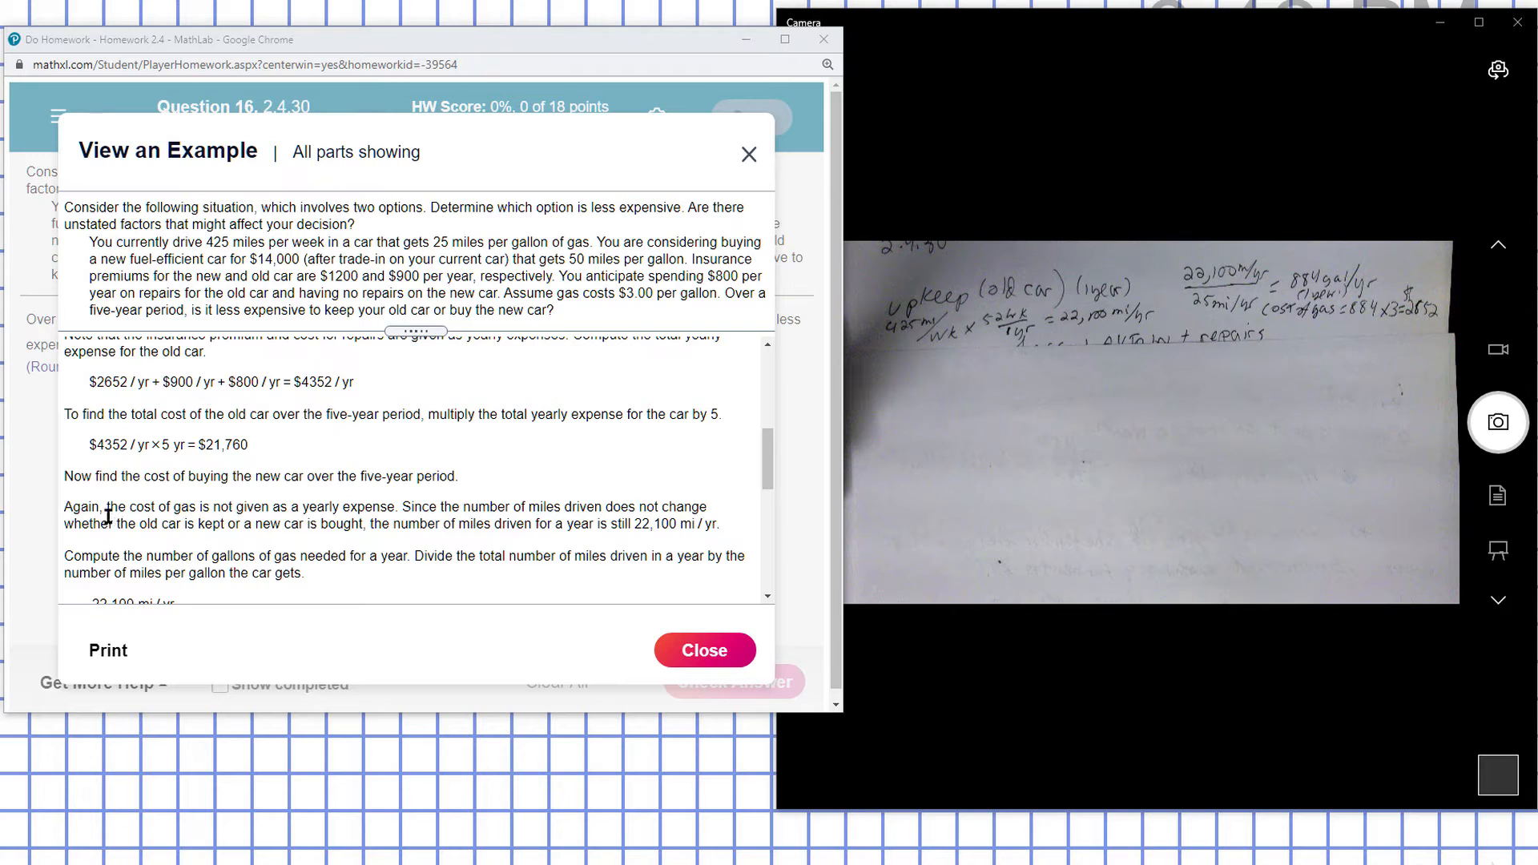
mouse_move(418, 517)
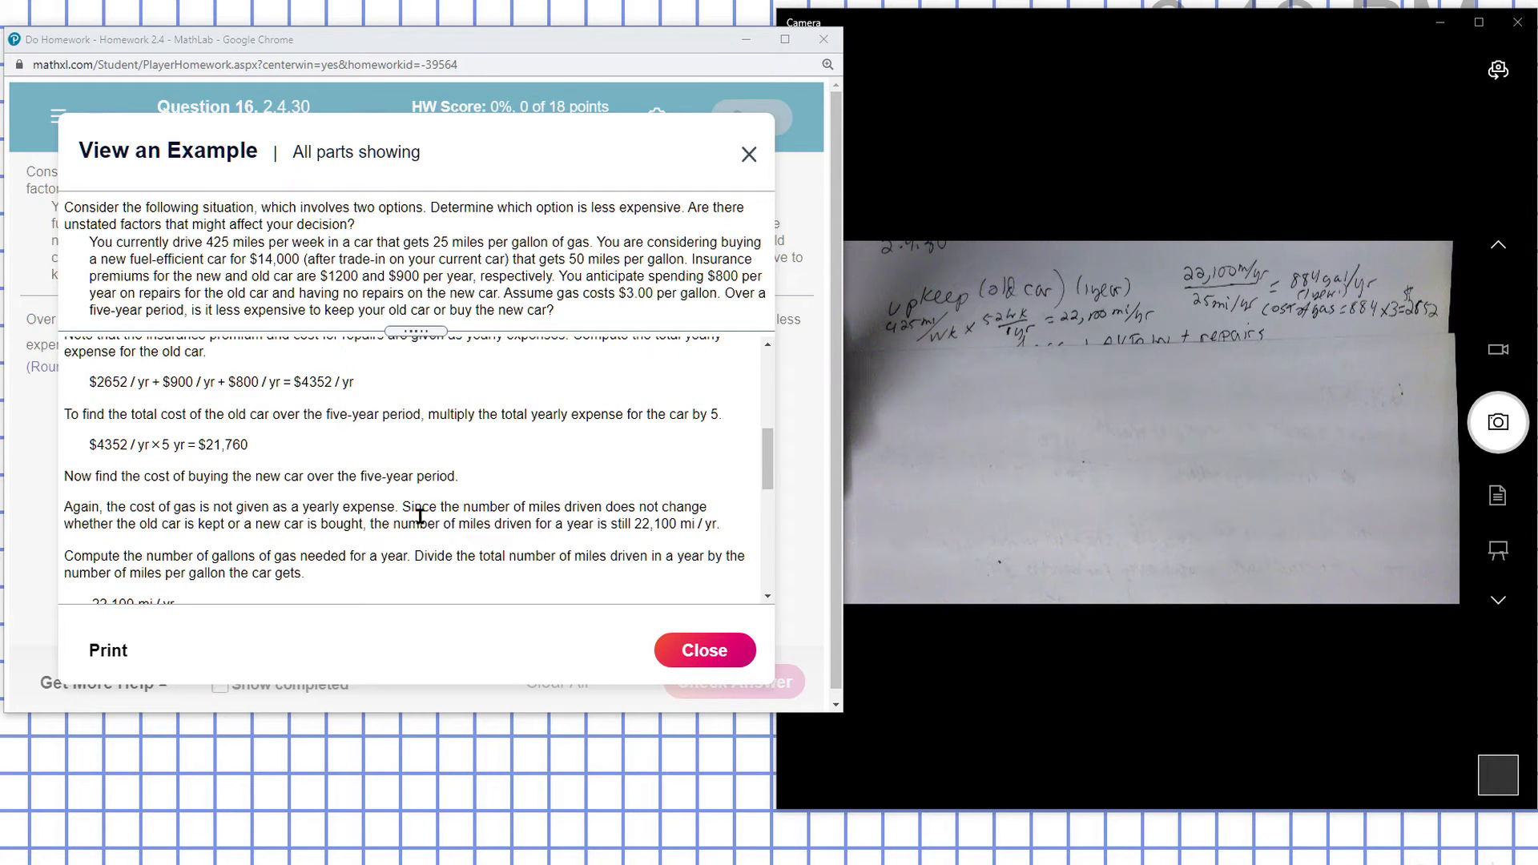
mouse_move(639, 525)
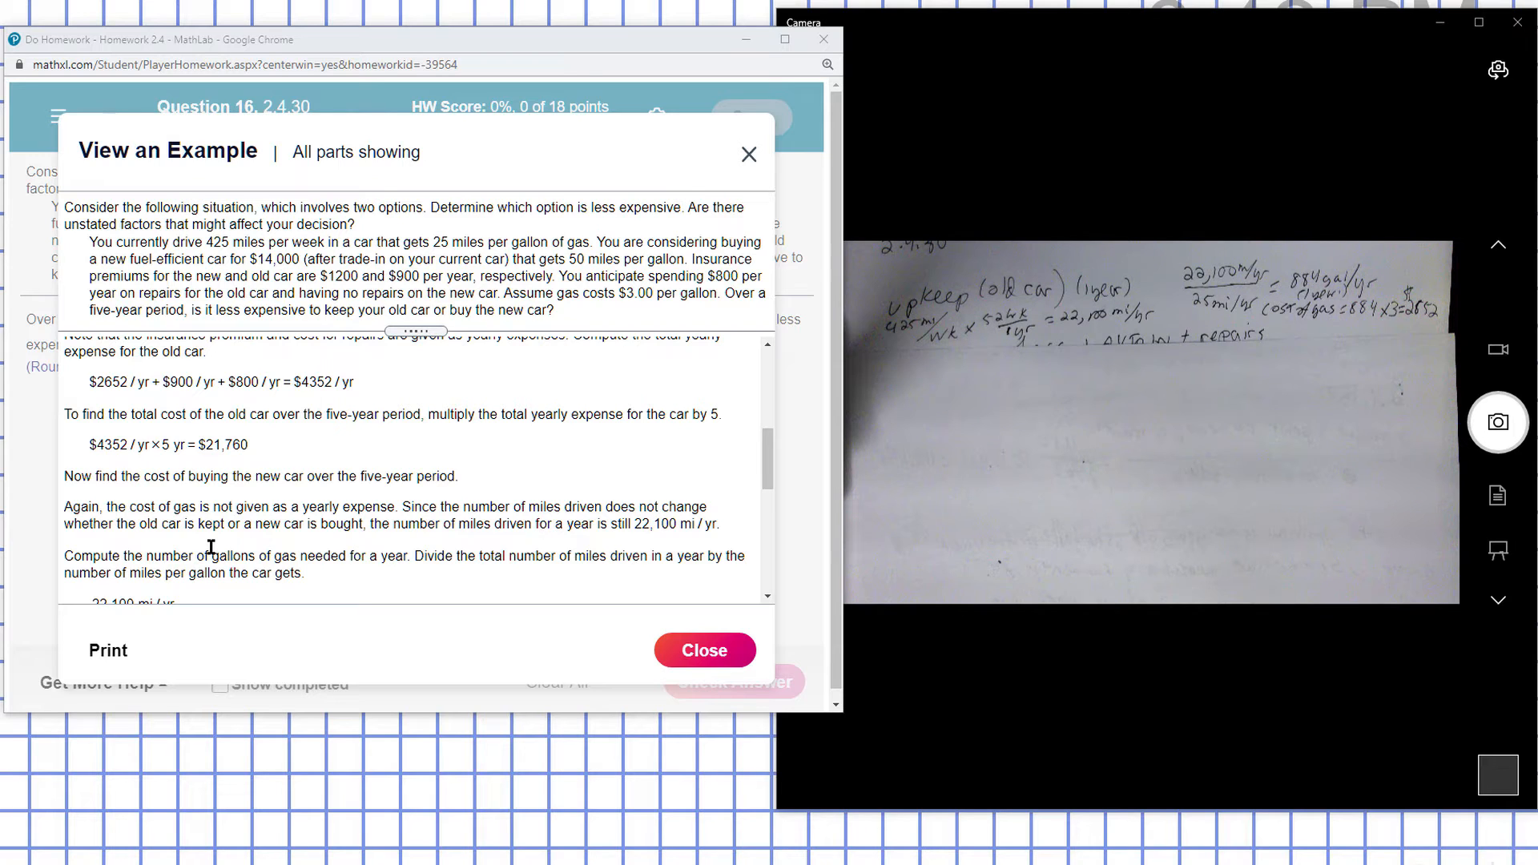
mouse_move(631, 527)
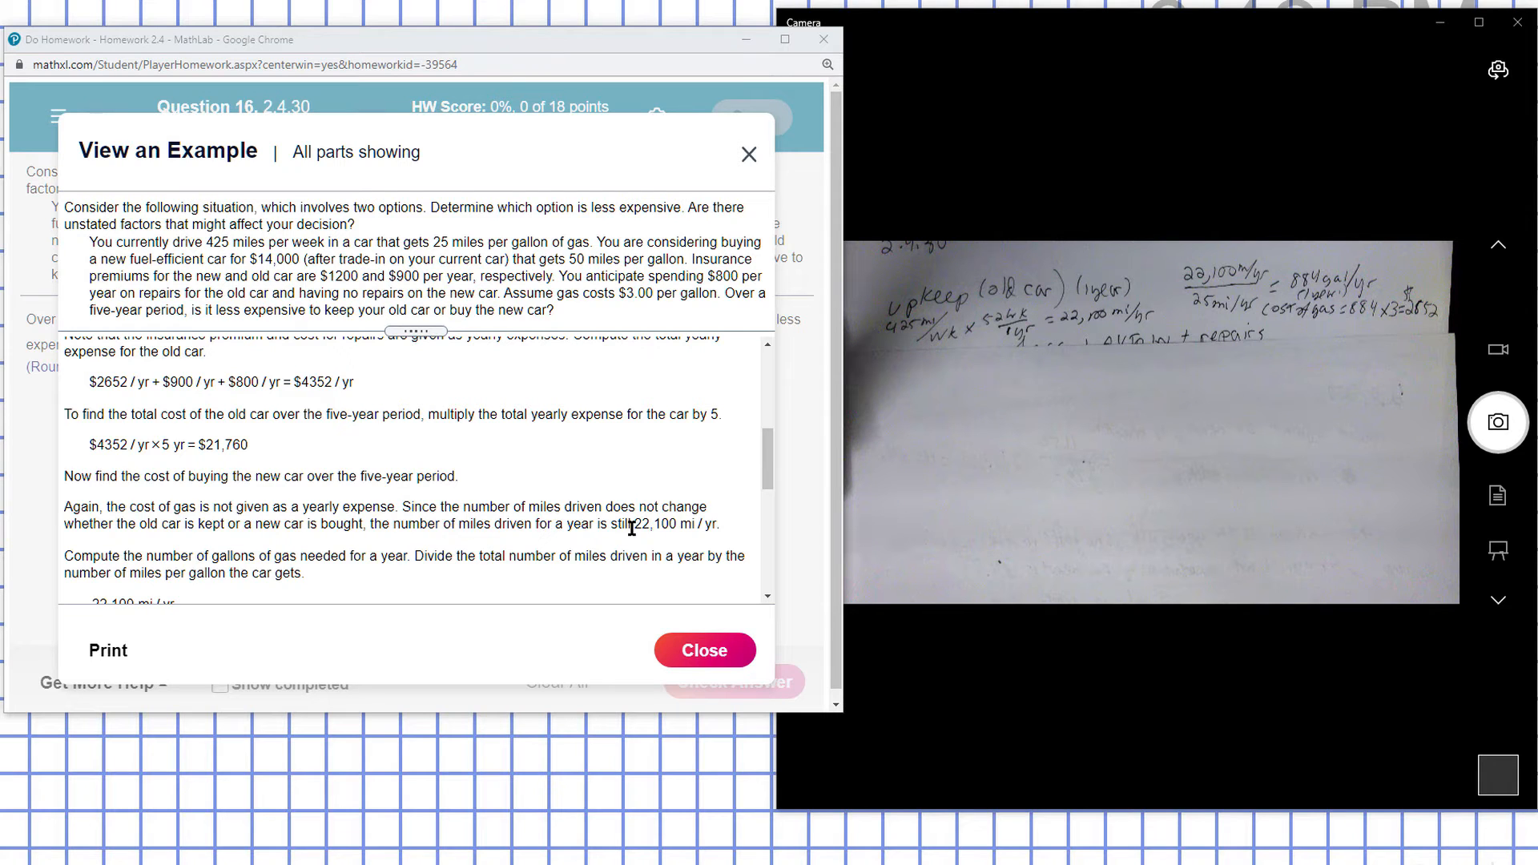
scroll("down", 3)
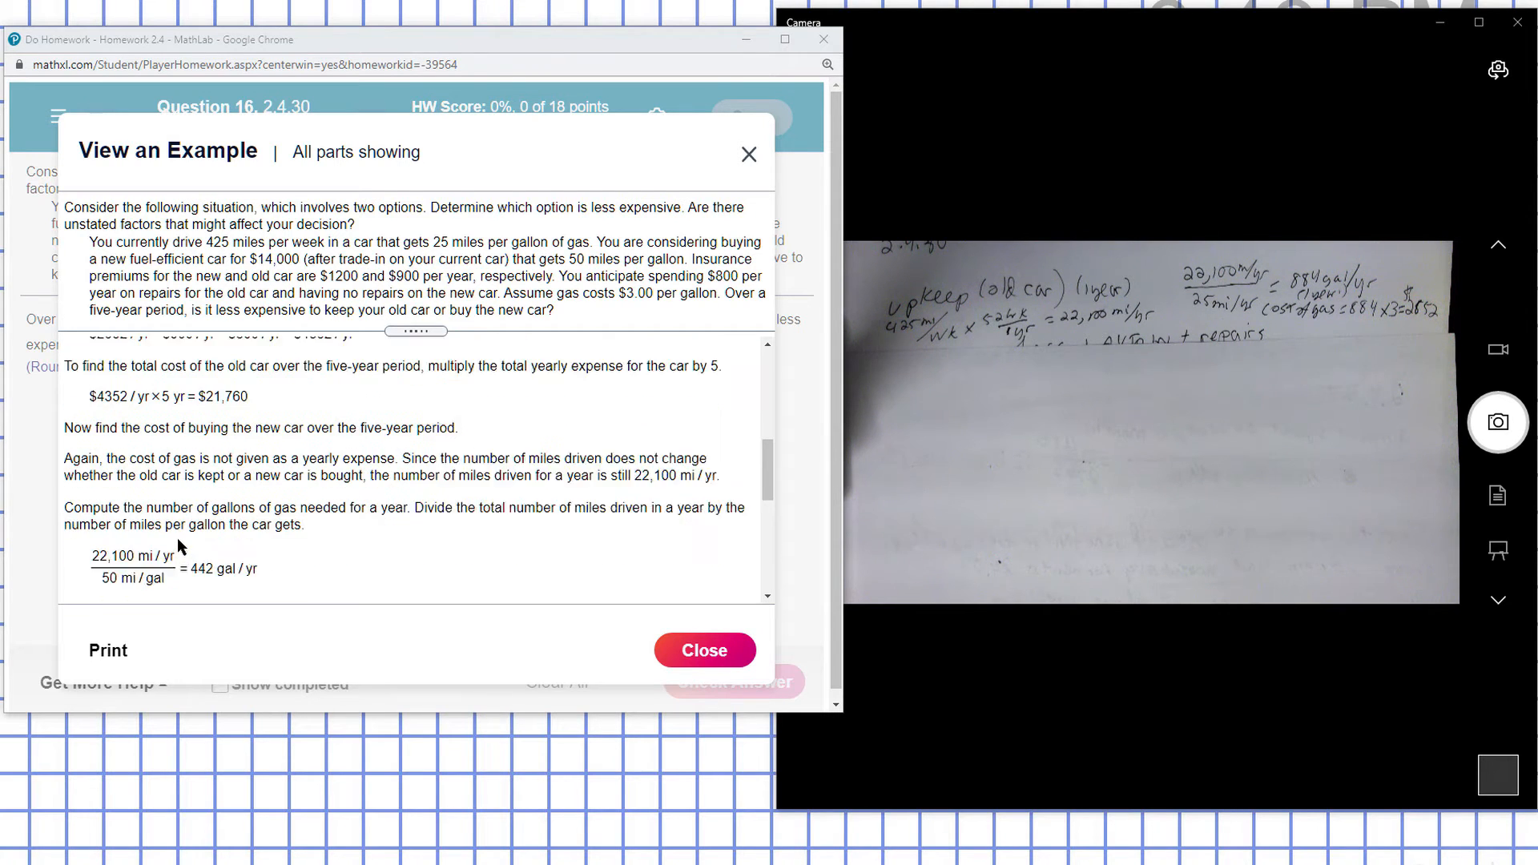
scroll("down", 3)
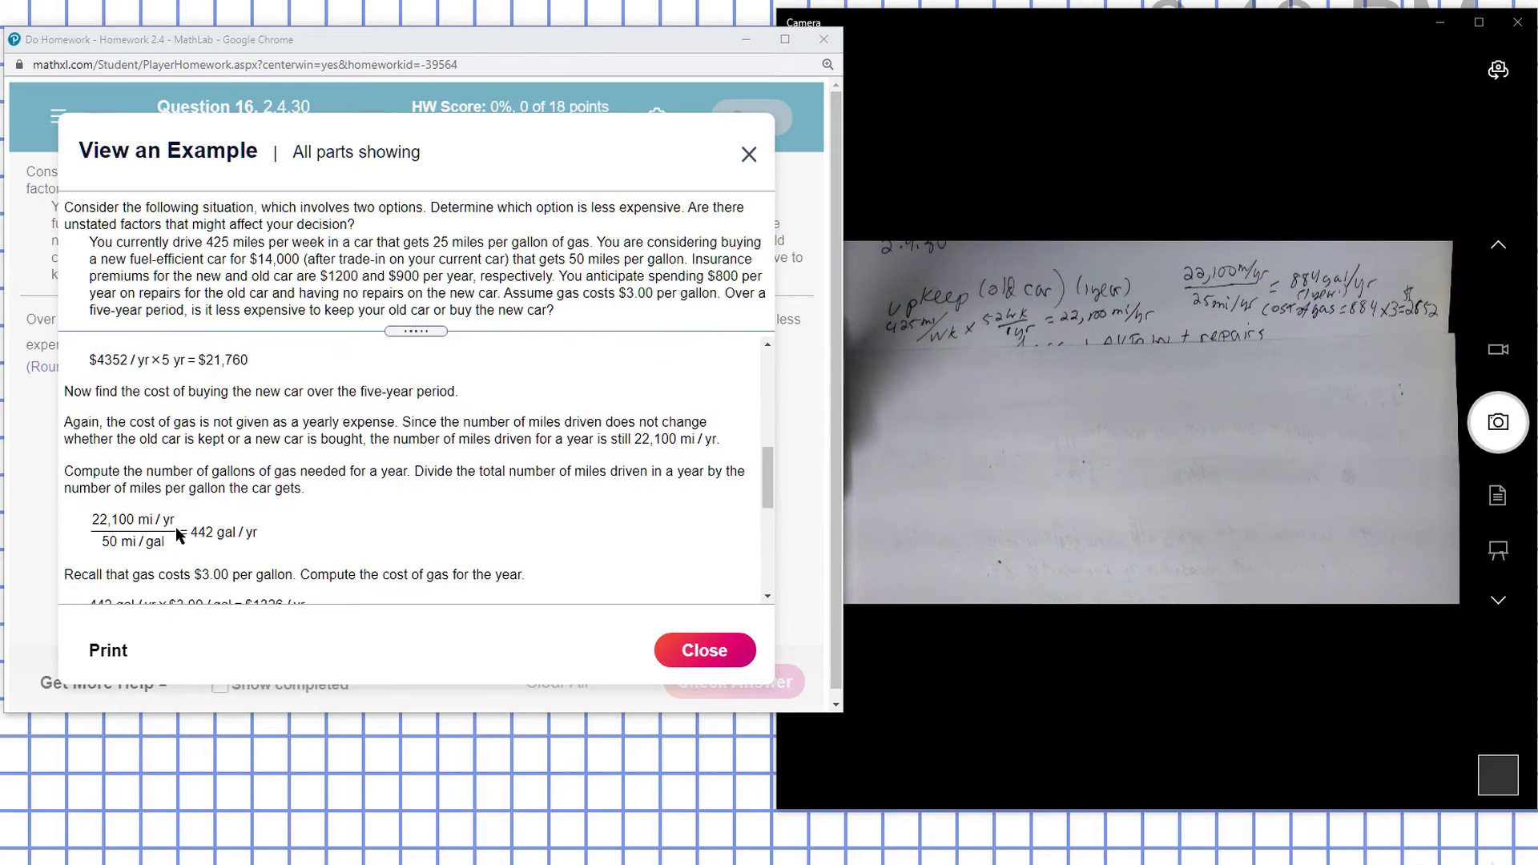
mouse_move(107, 548)
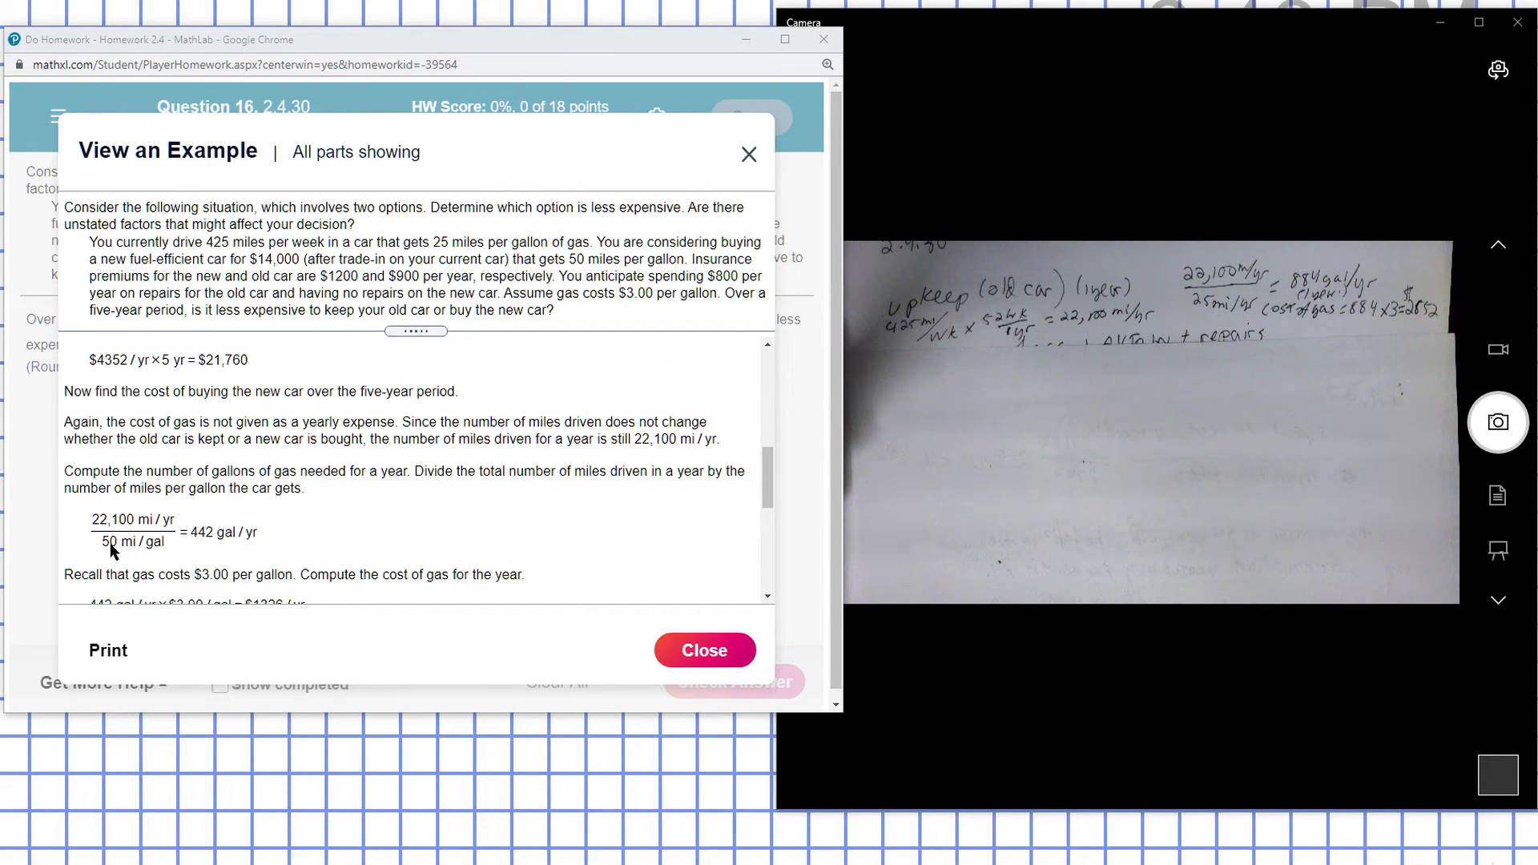
mouse_move(226, 556)
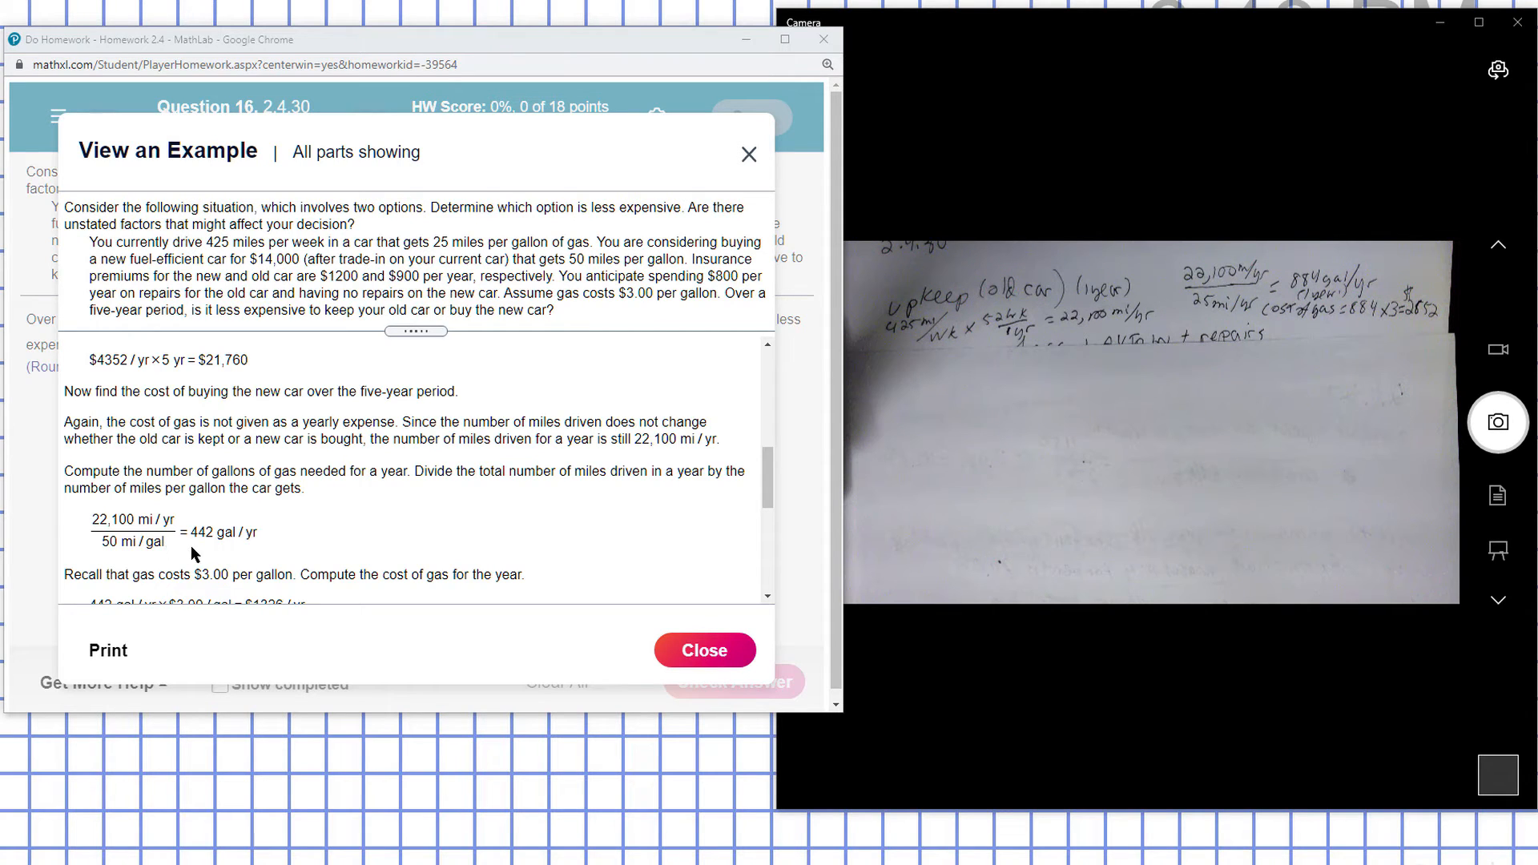
mouse_move(235, 552)
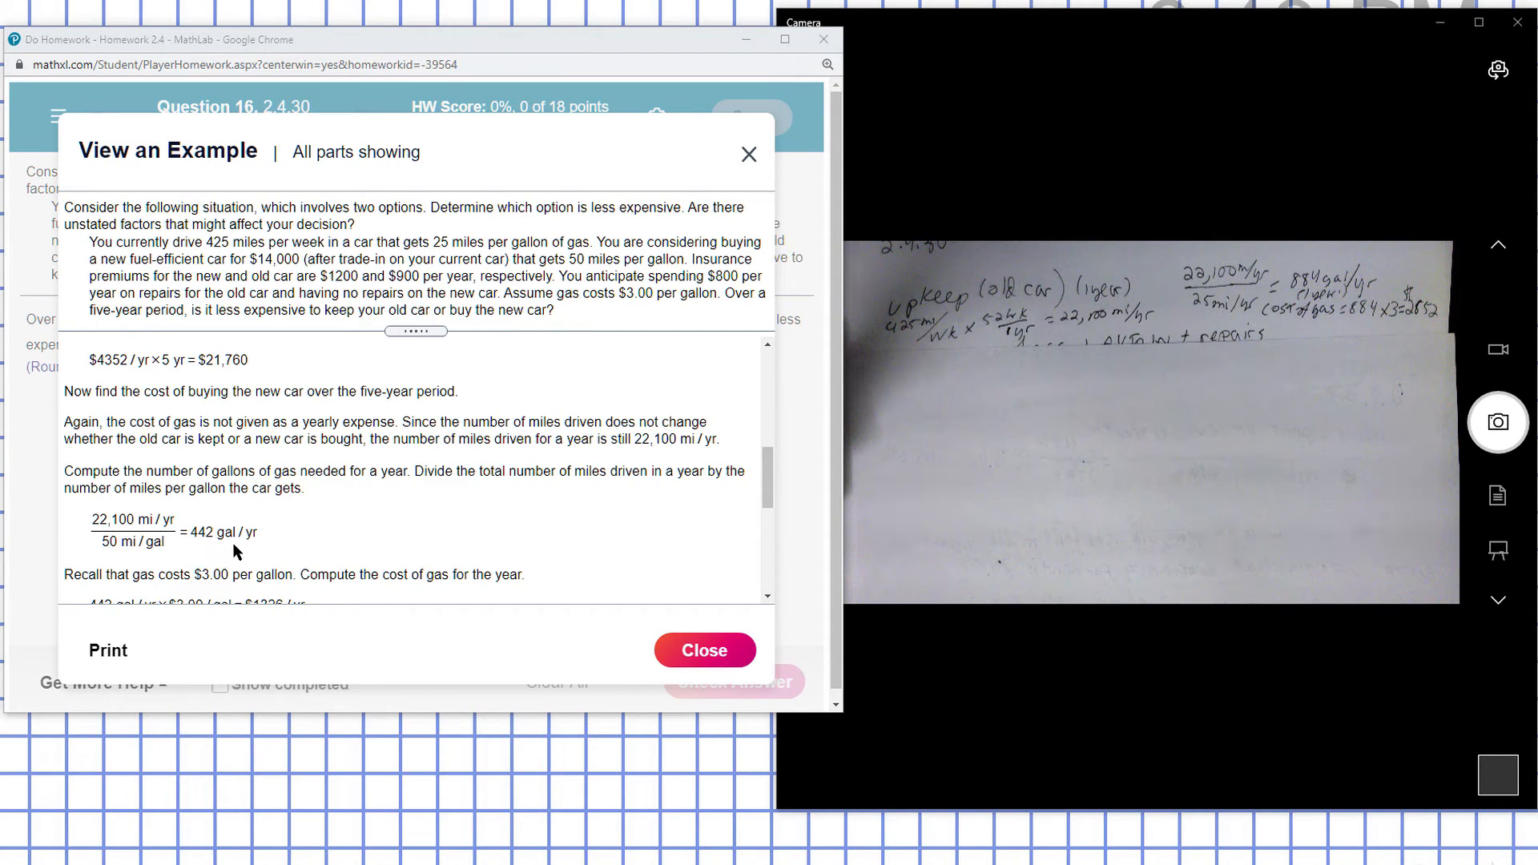
scroll("down", 3)
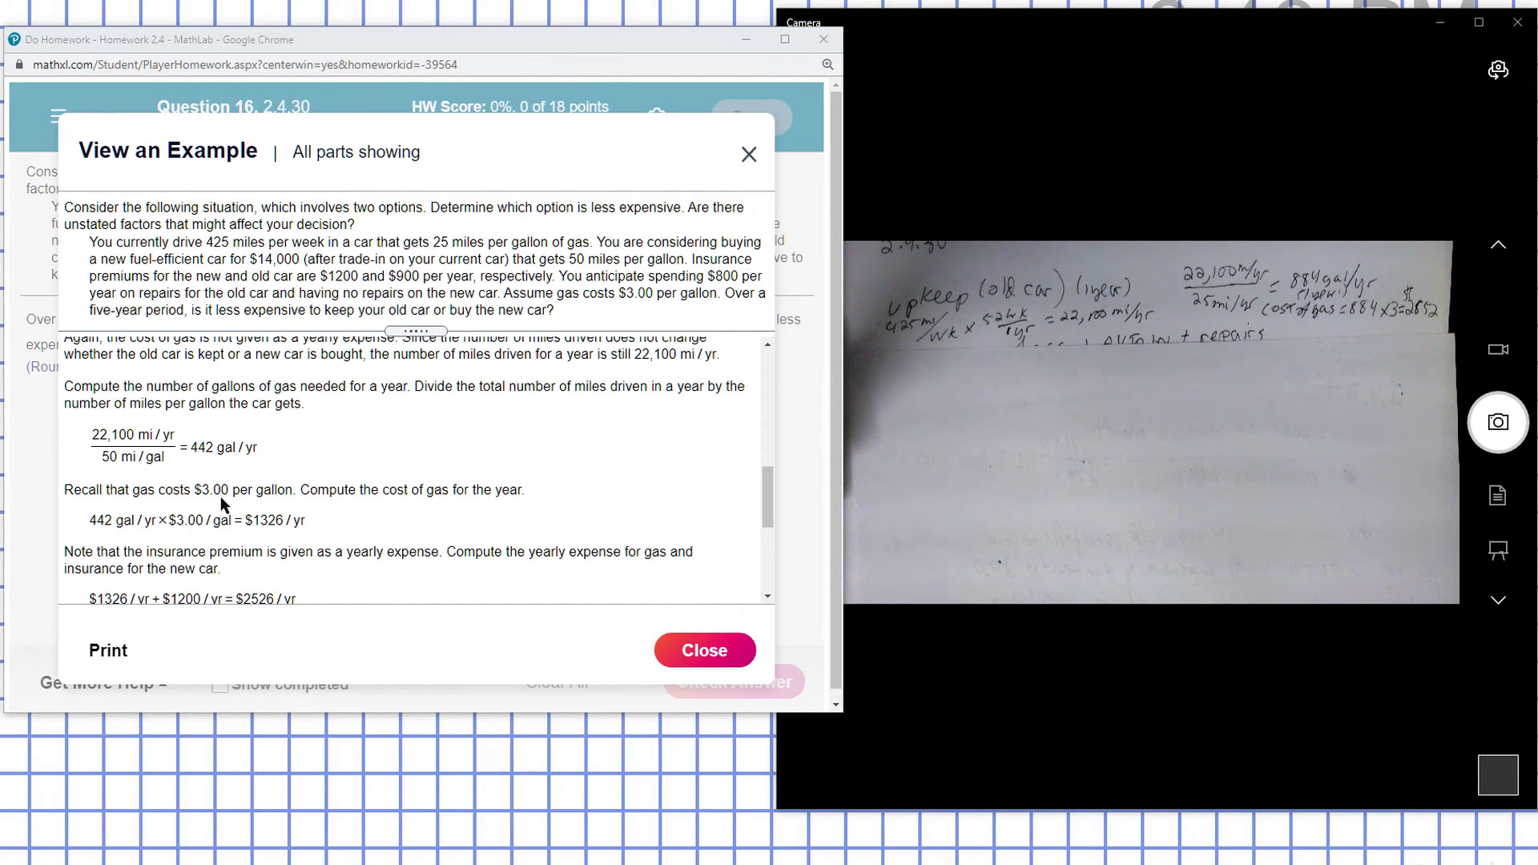
mouse_move(268, 536)
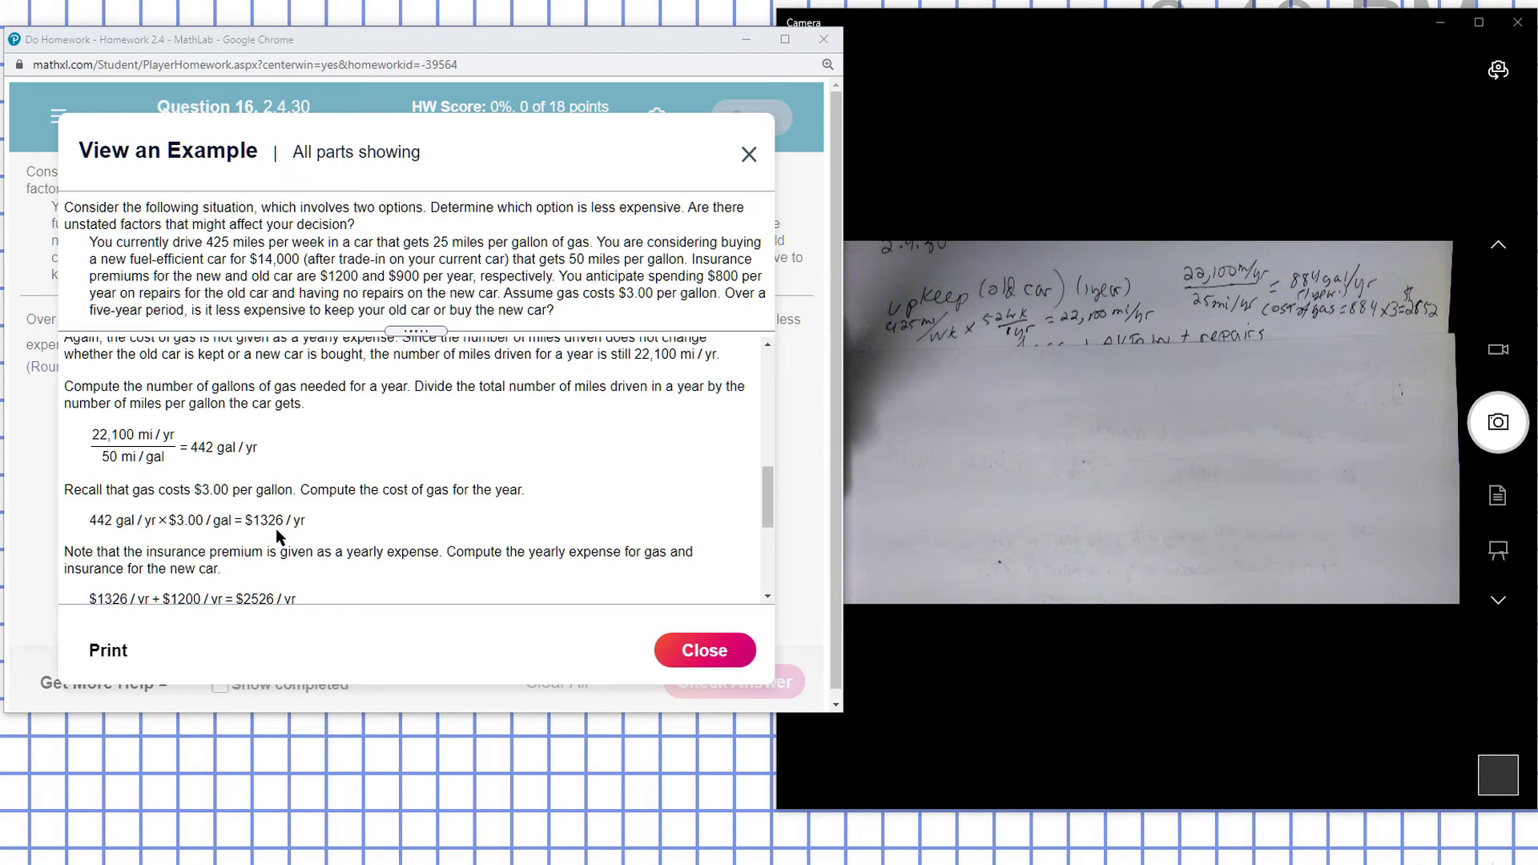
mouse_move(332, 530)
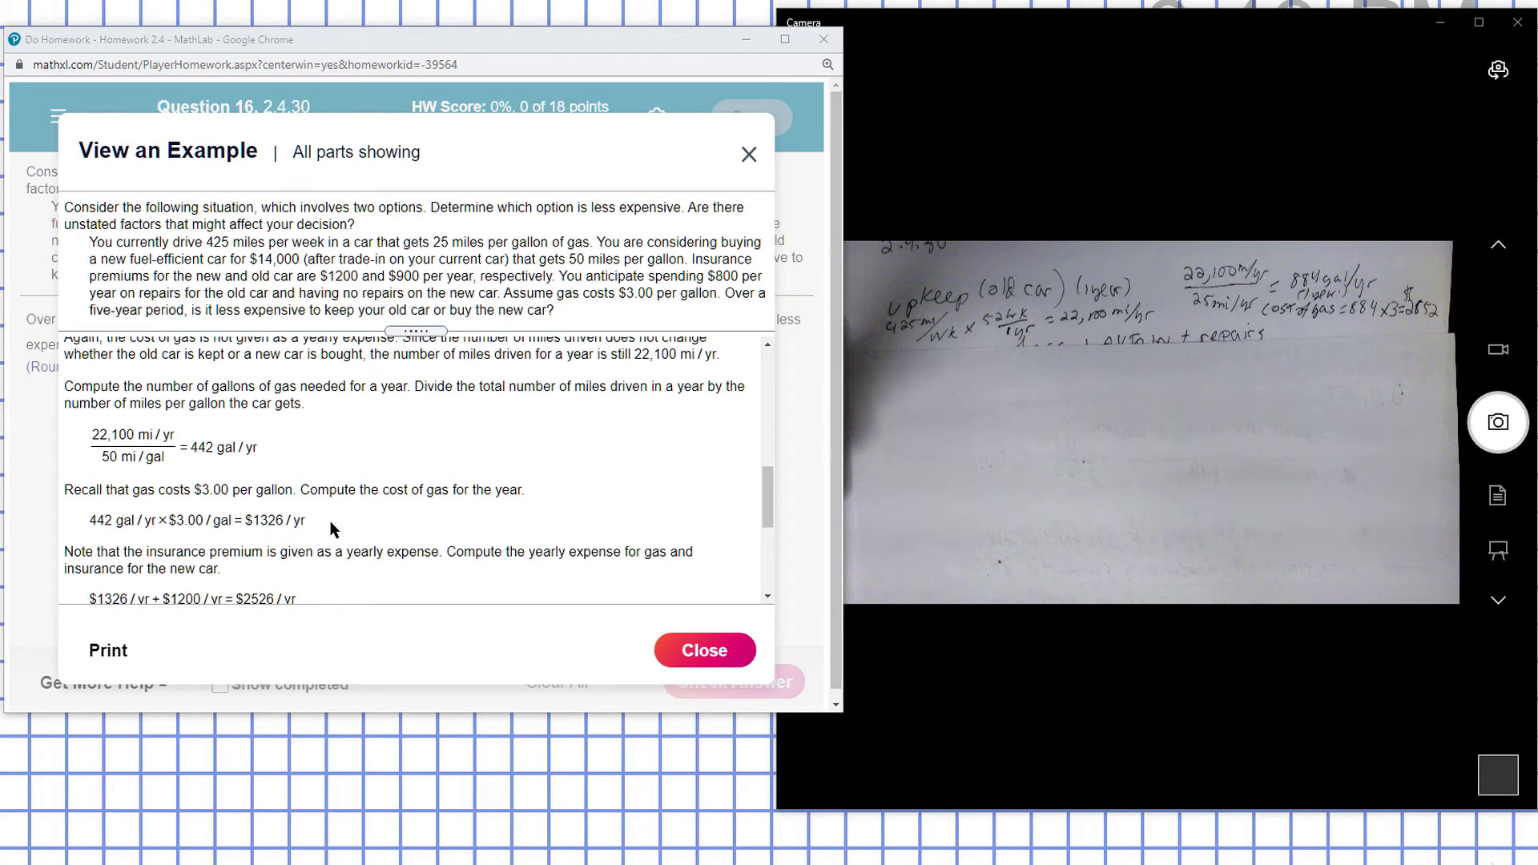
scroll("down", 3)
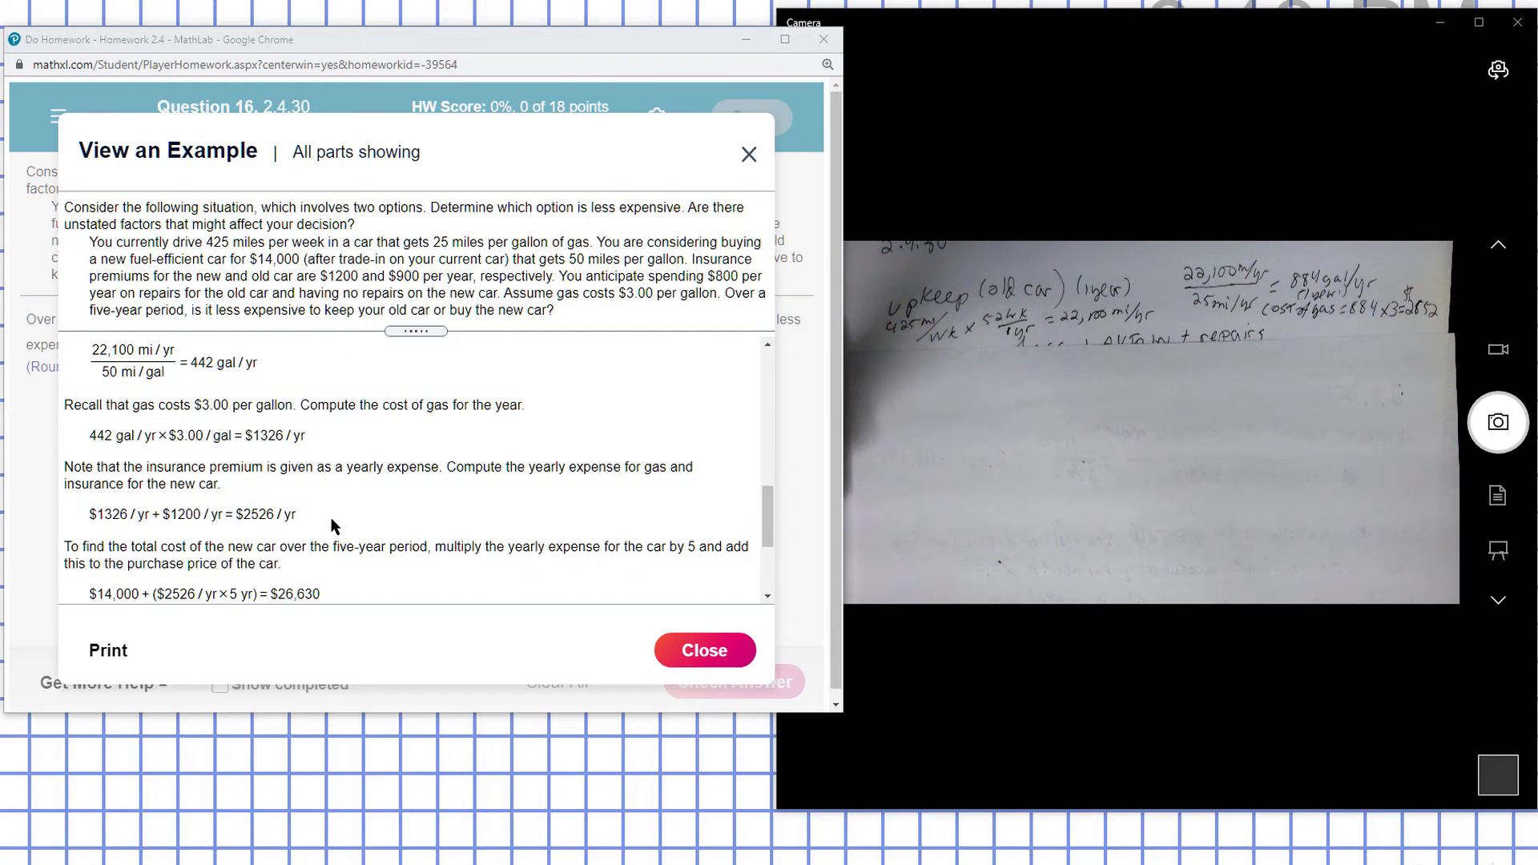
mouse_move(207, 521)
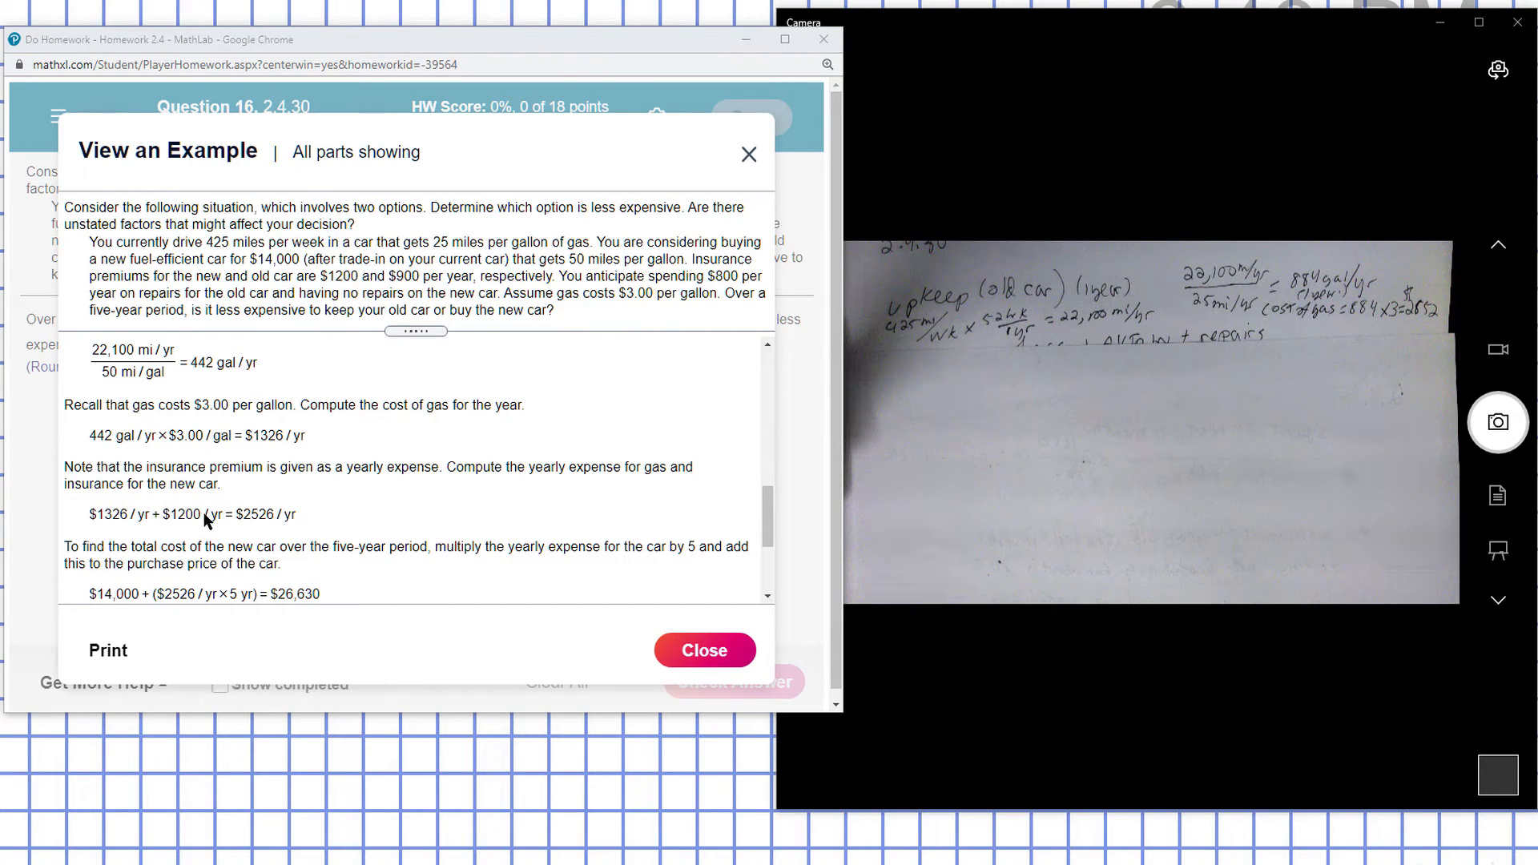
mouse_move(74, 535)
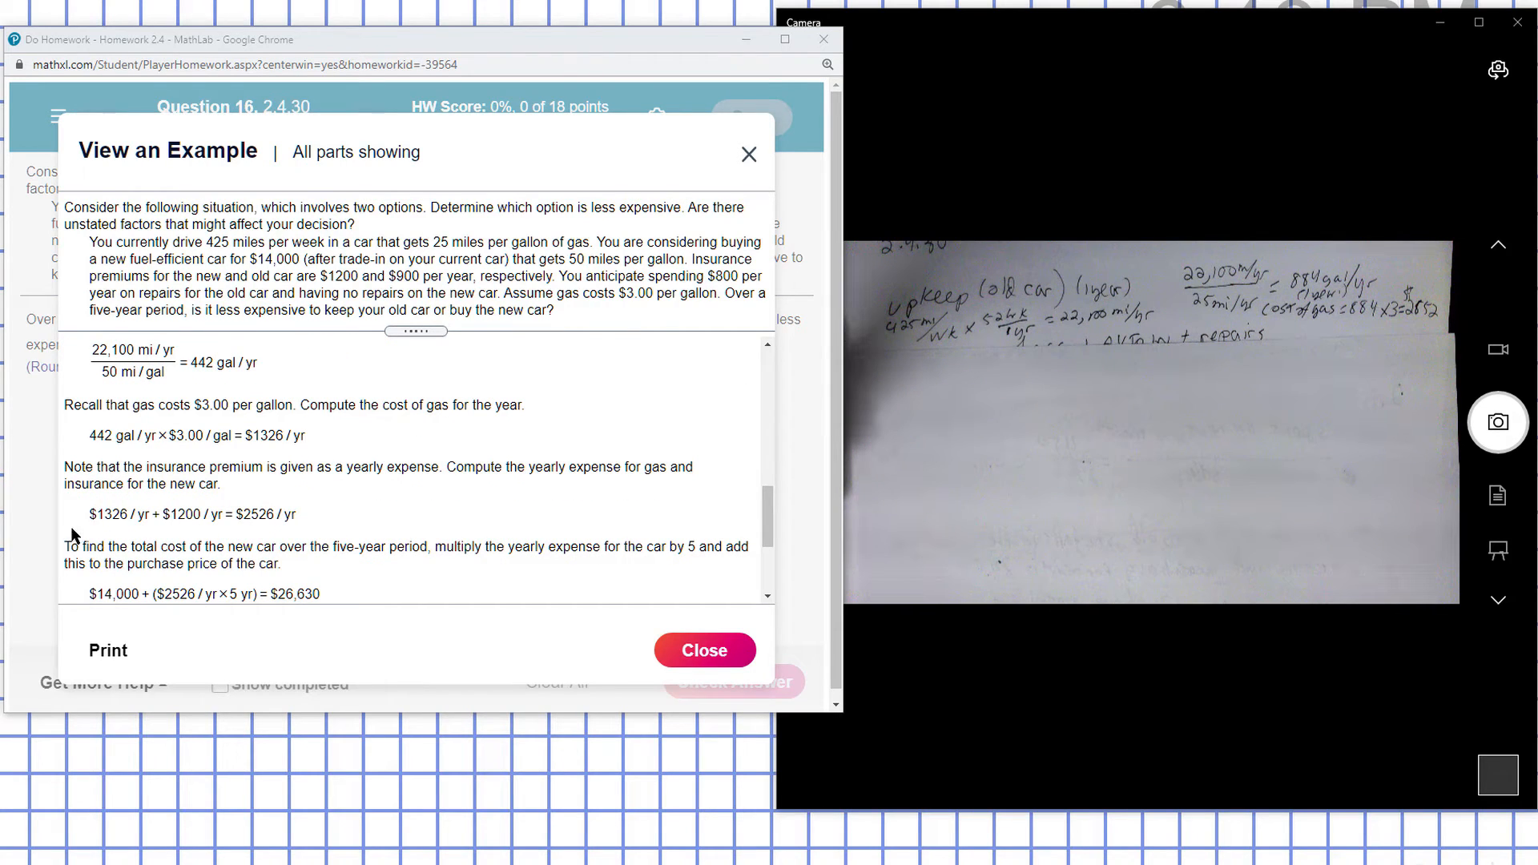
mouse_move(259, 527)
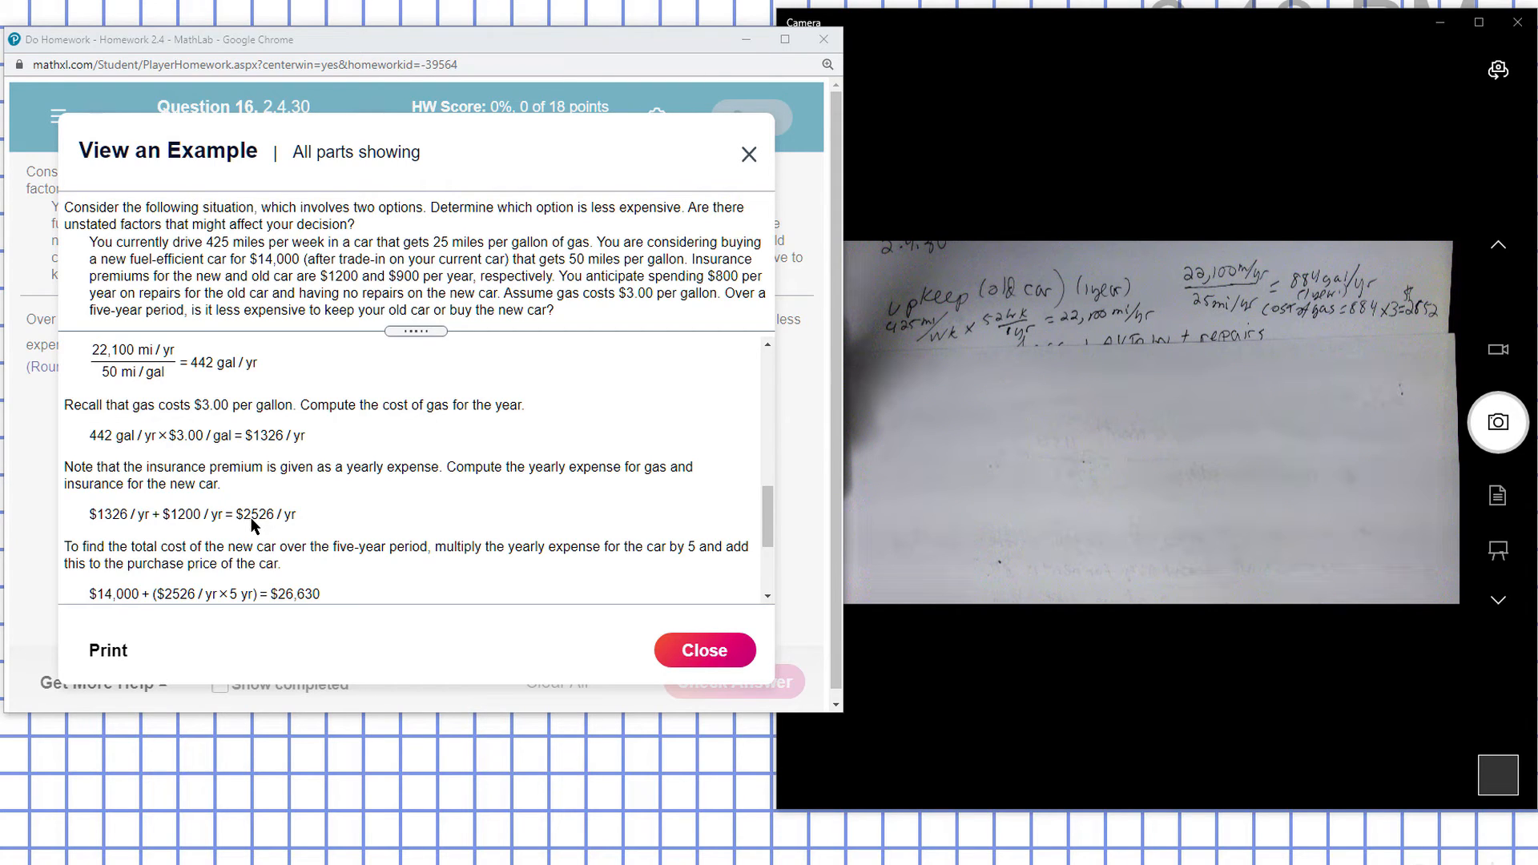
mouse_move(314, 525)
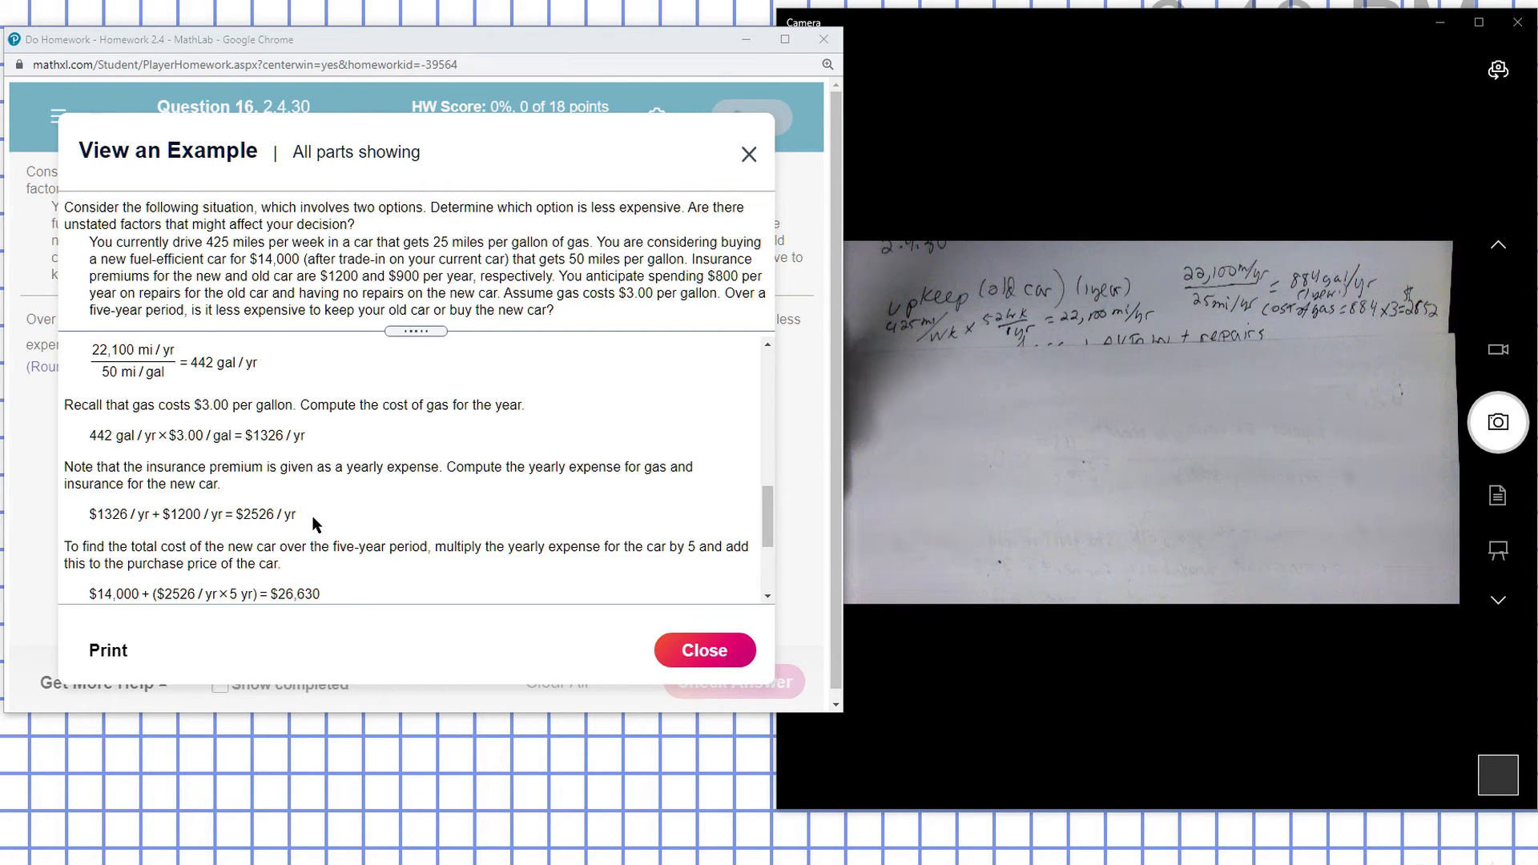
mouse_move(206, 596)
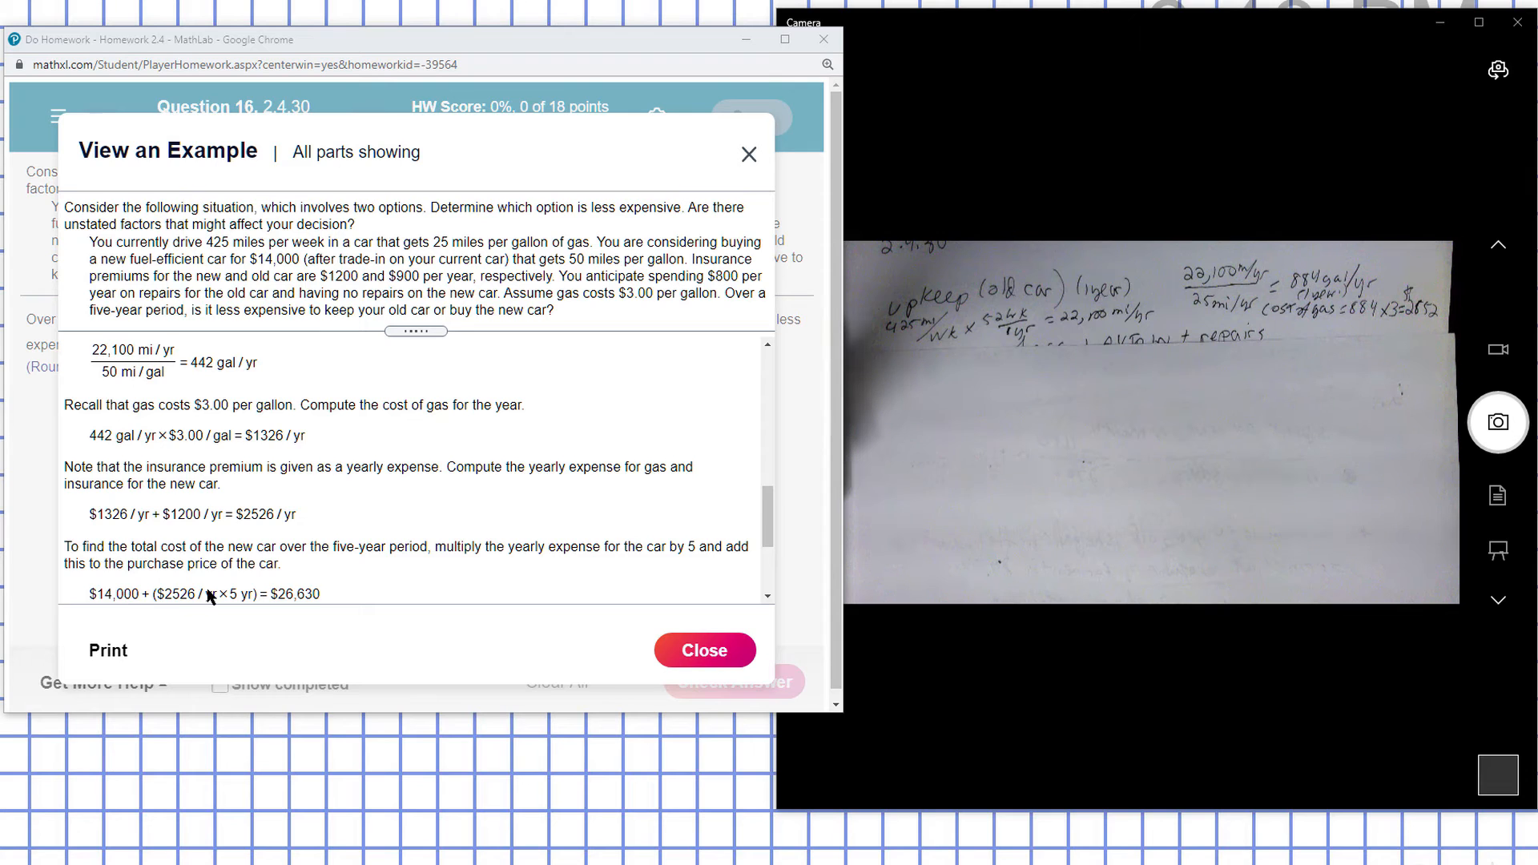
scroll("down", 3)
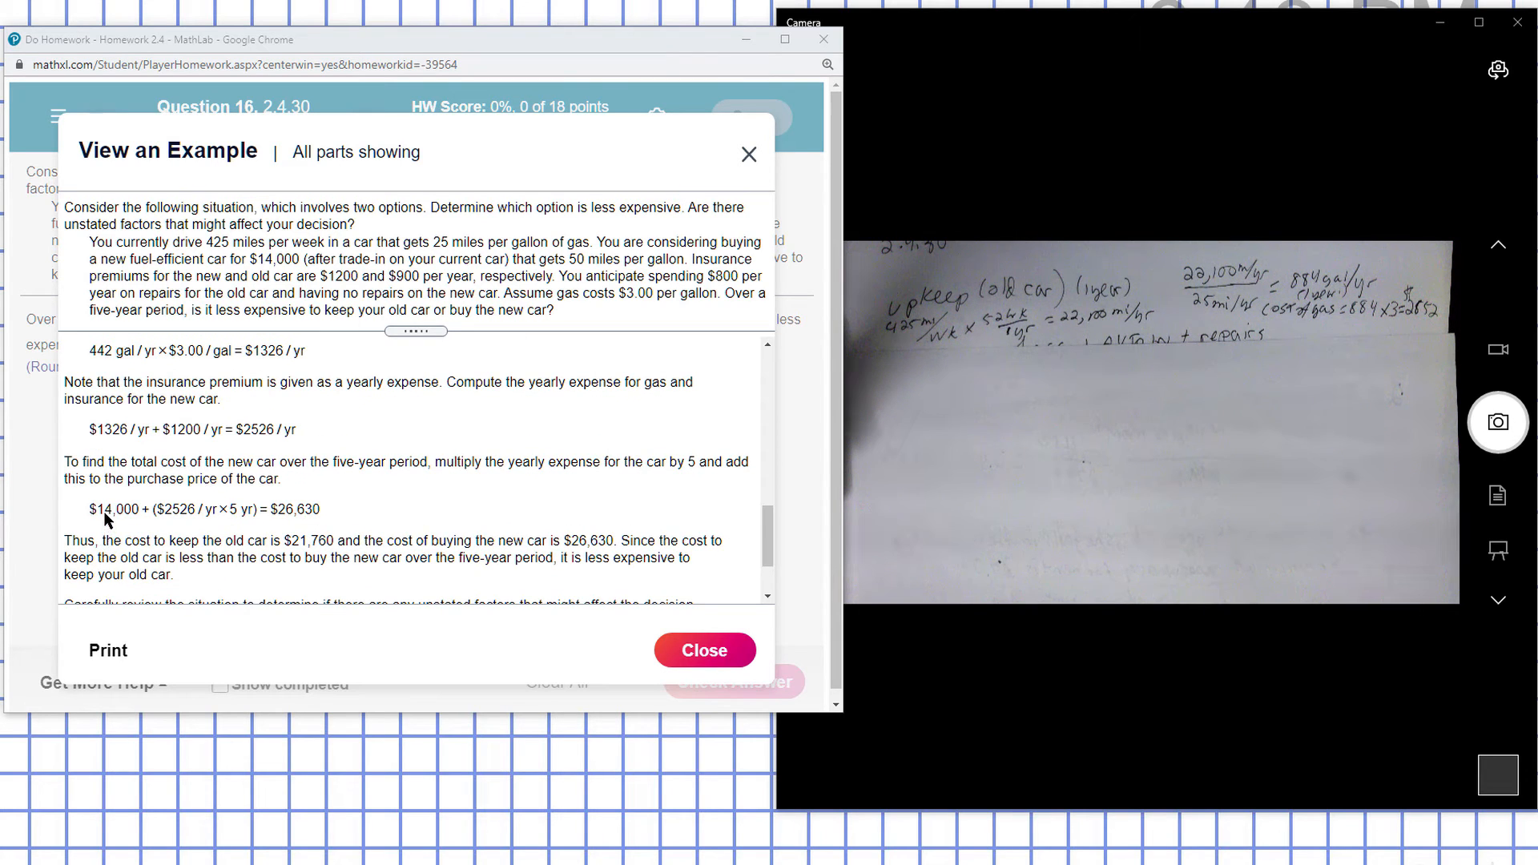
mouse_move(240, 530)
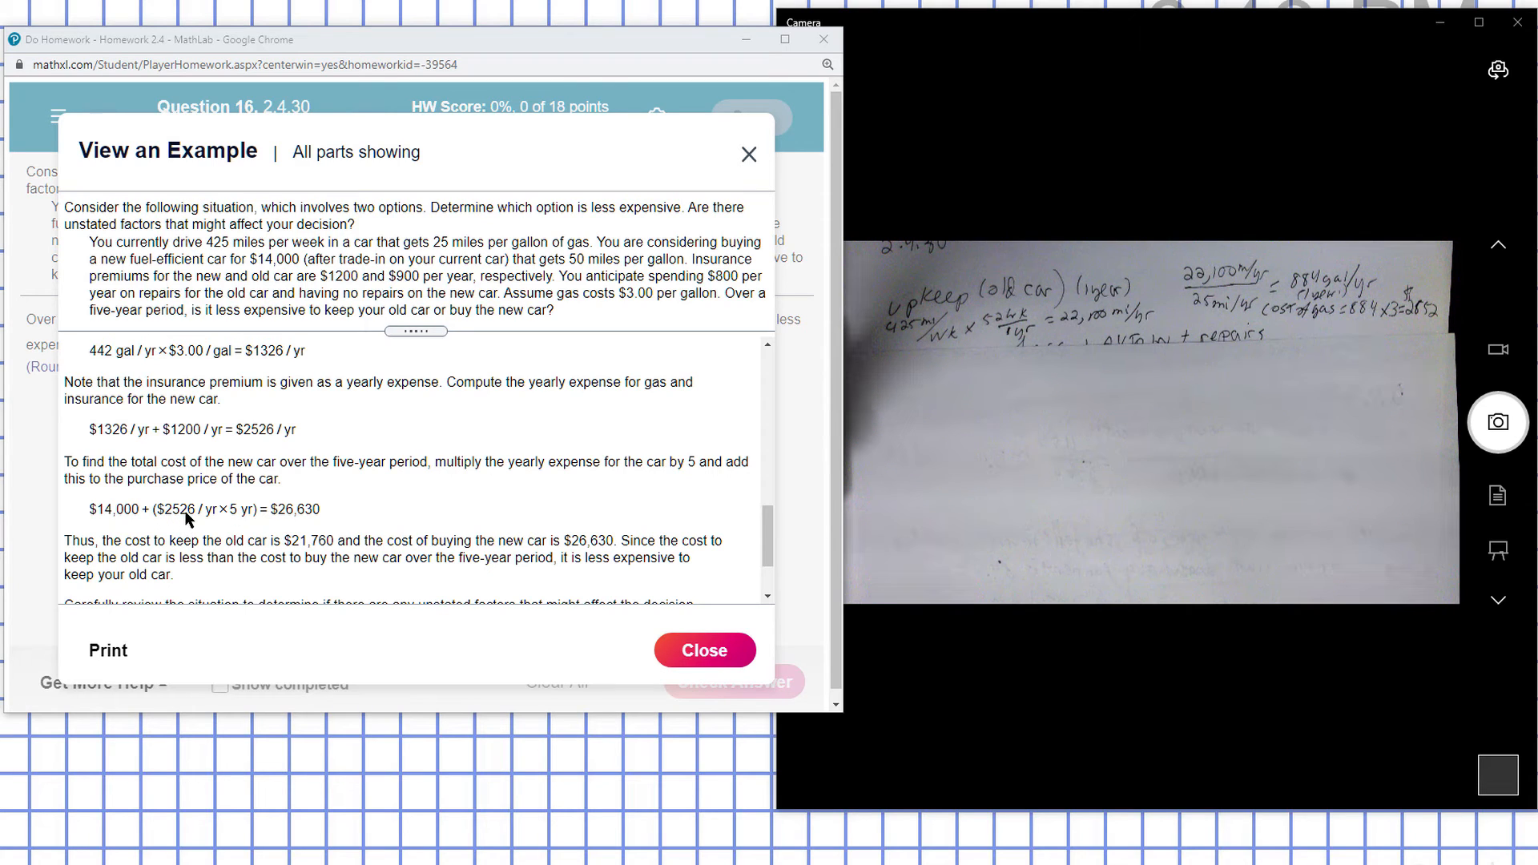
mouse_move(240, 528)
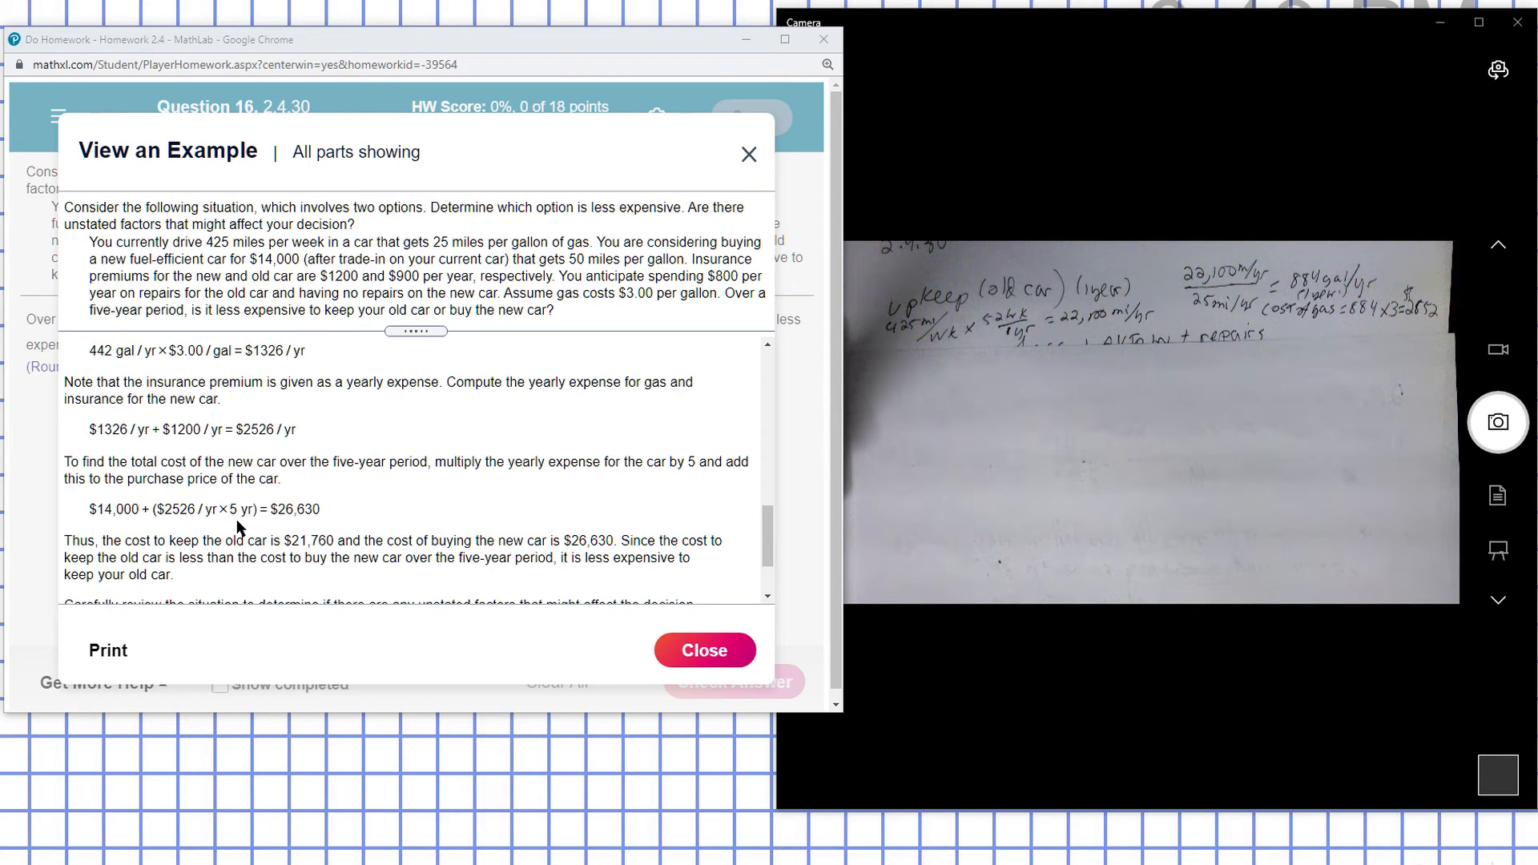
mouse_move(309, 523)
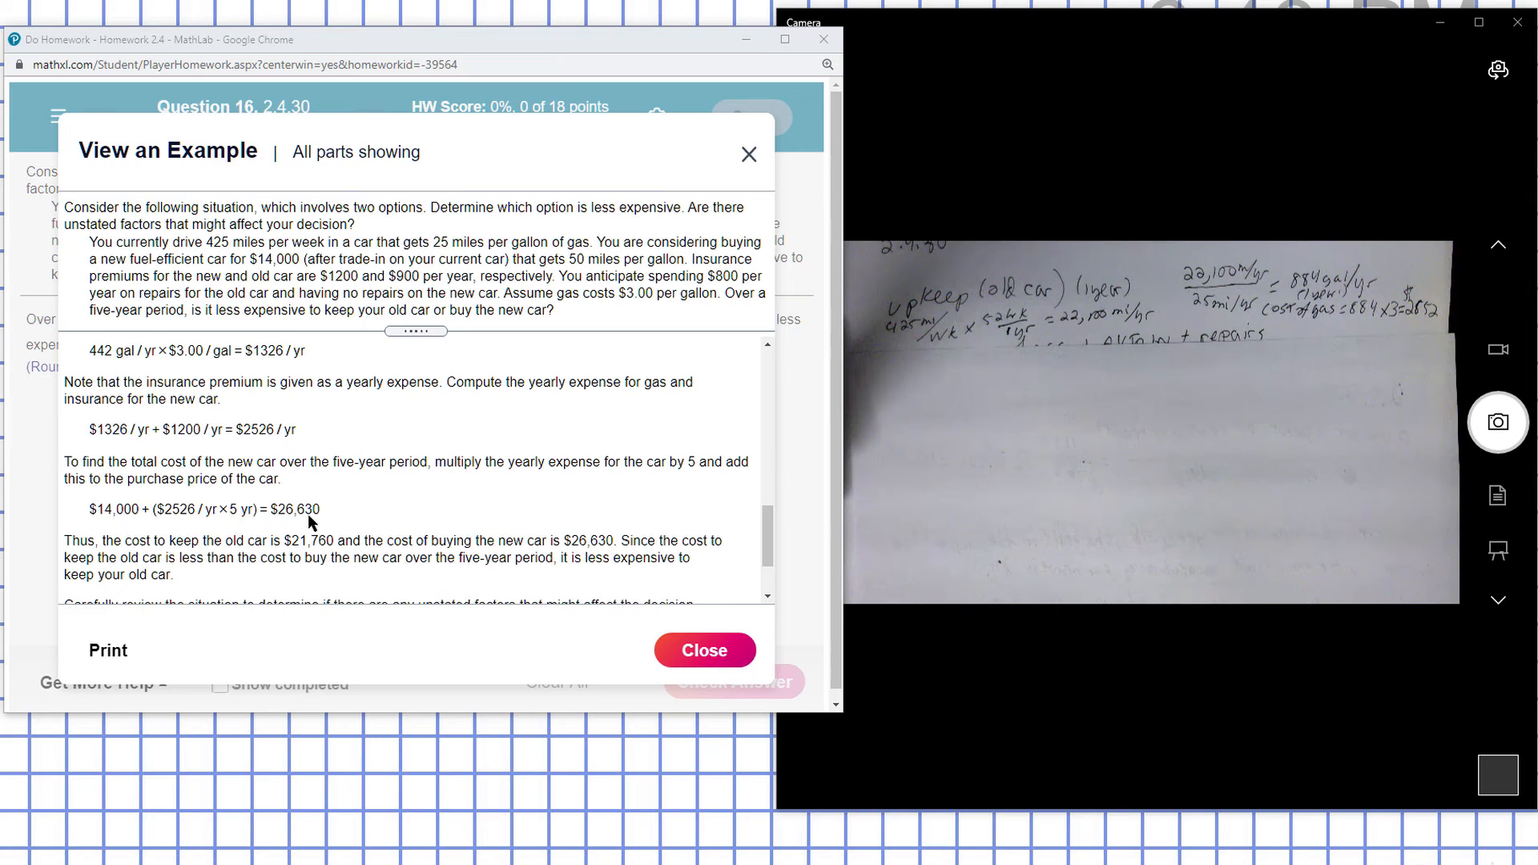
mouse_move(299, 522)
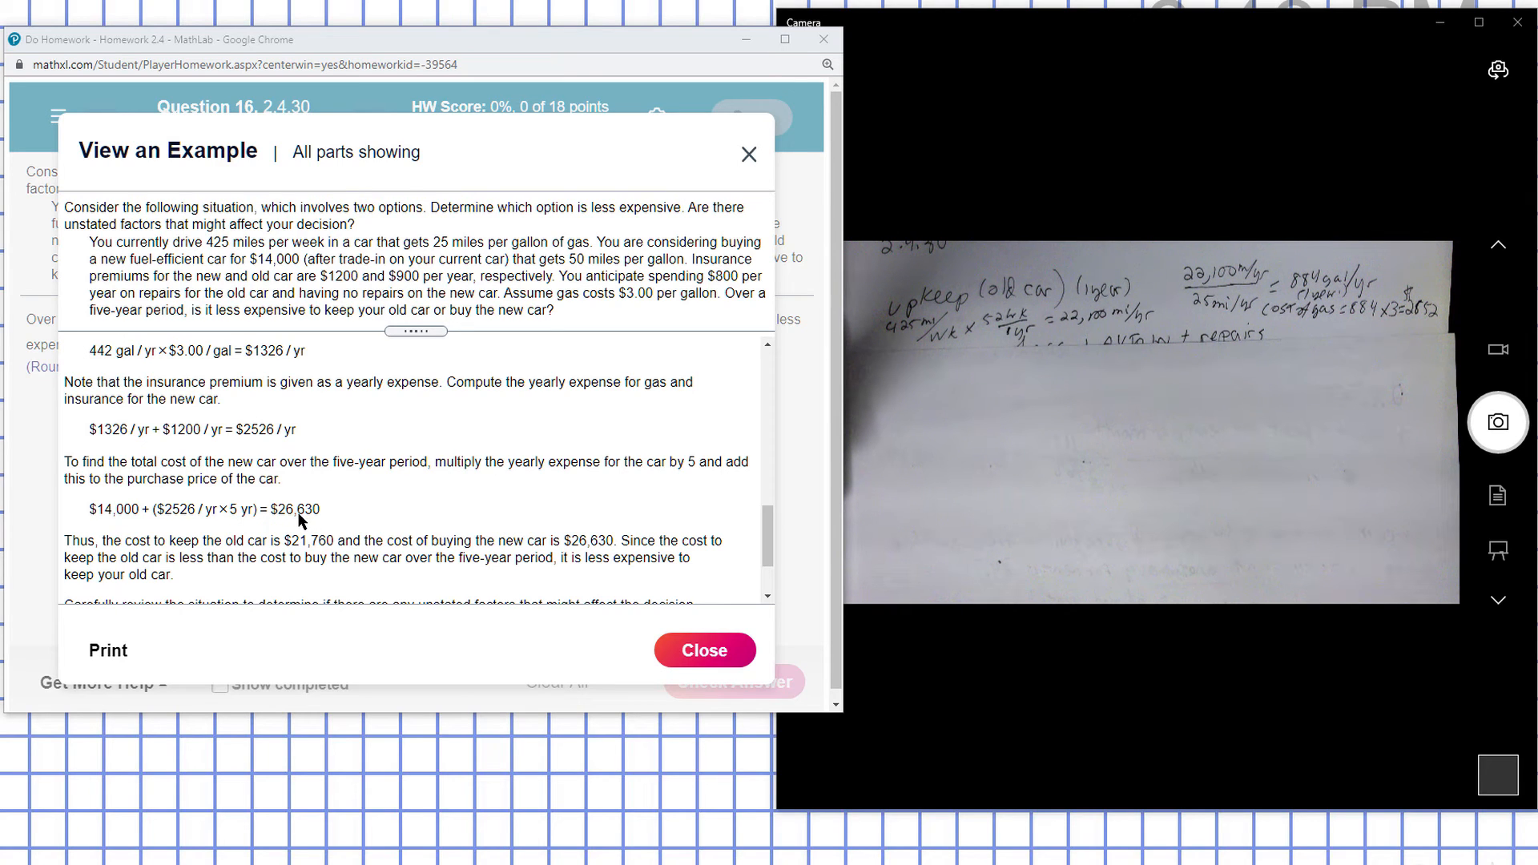
mouse_move(352, 516)
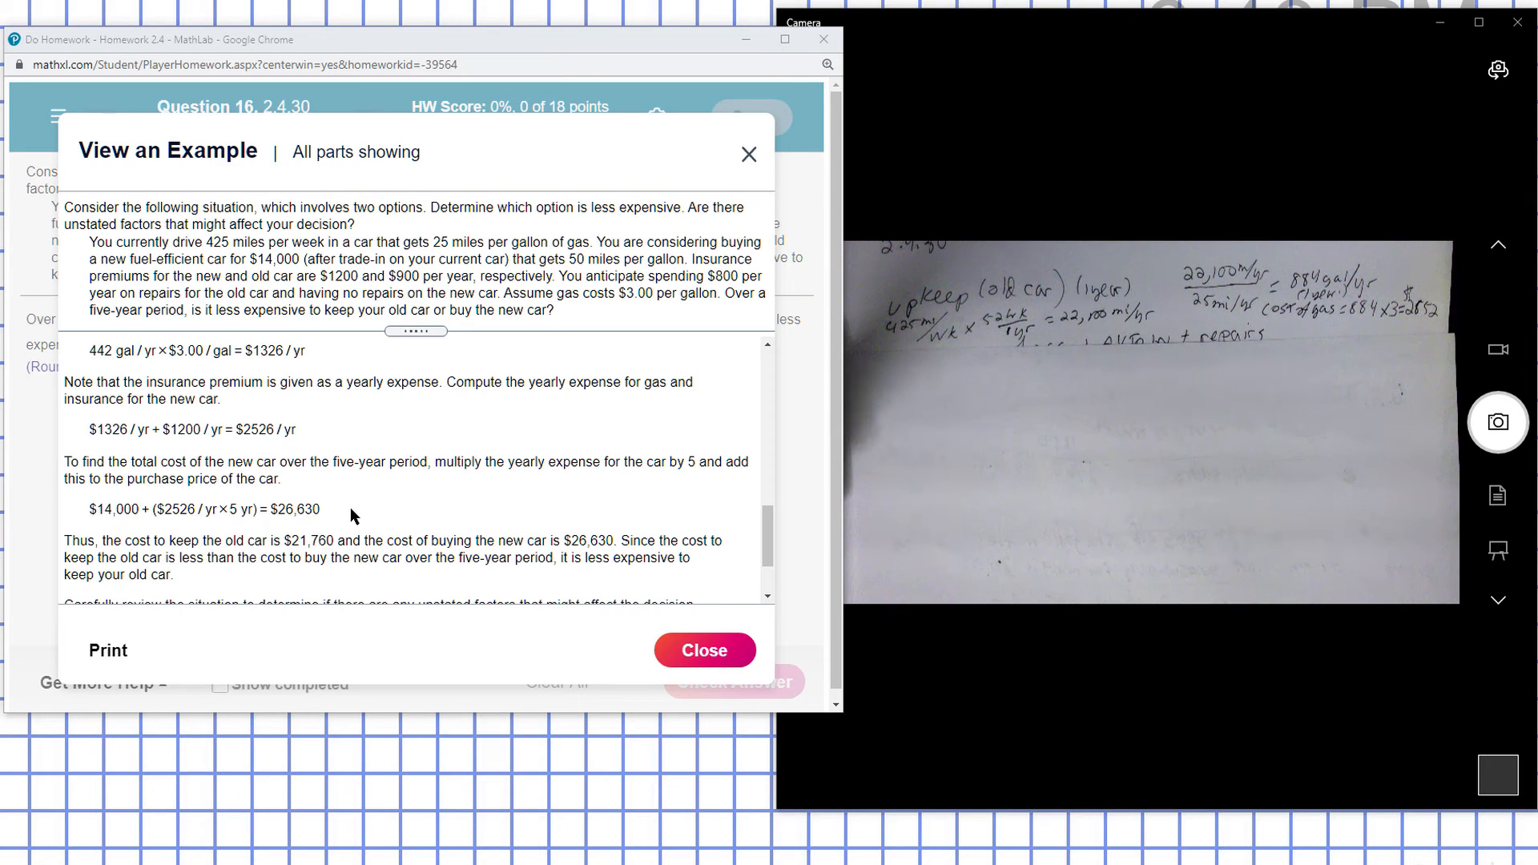
mouse_move(390, 517)
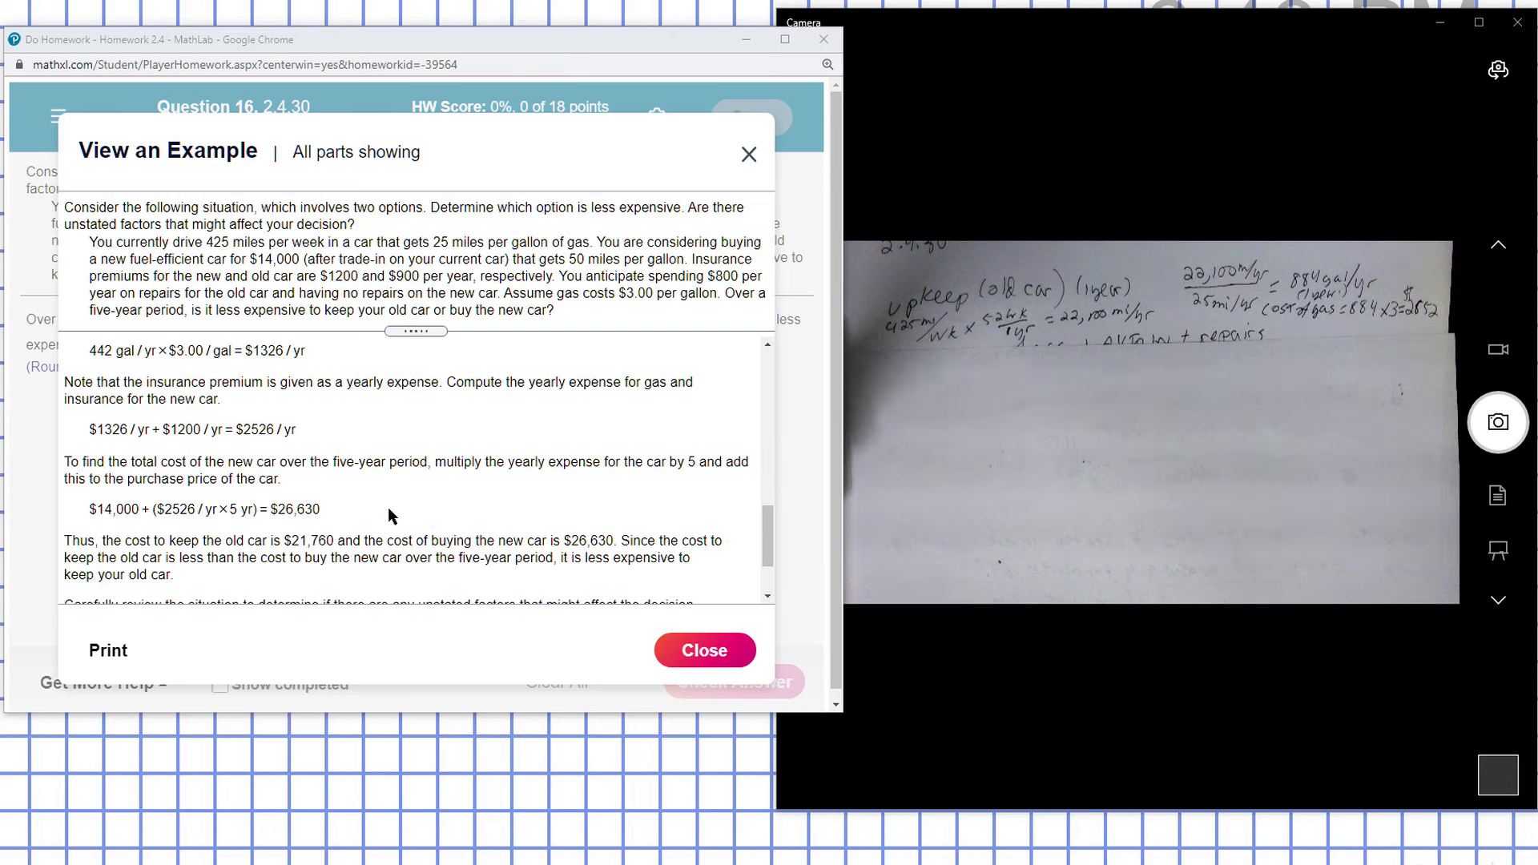
scroll("down", 3)
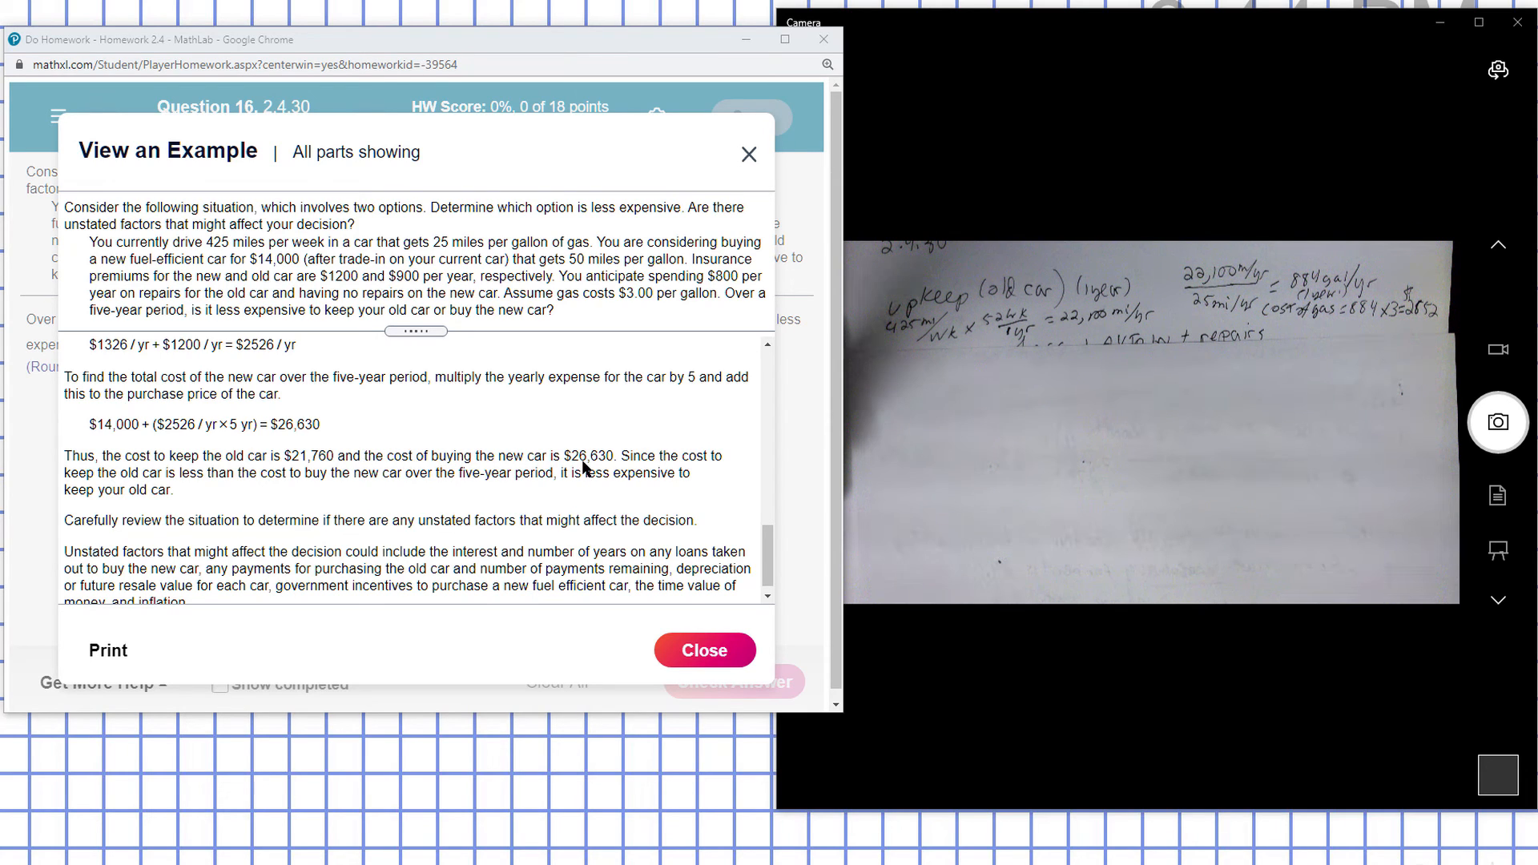
mouse_move(577, 503)
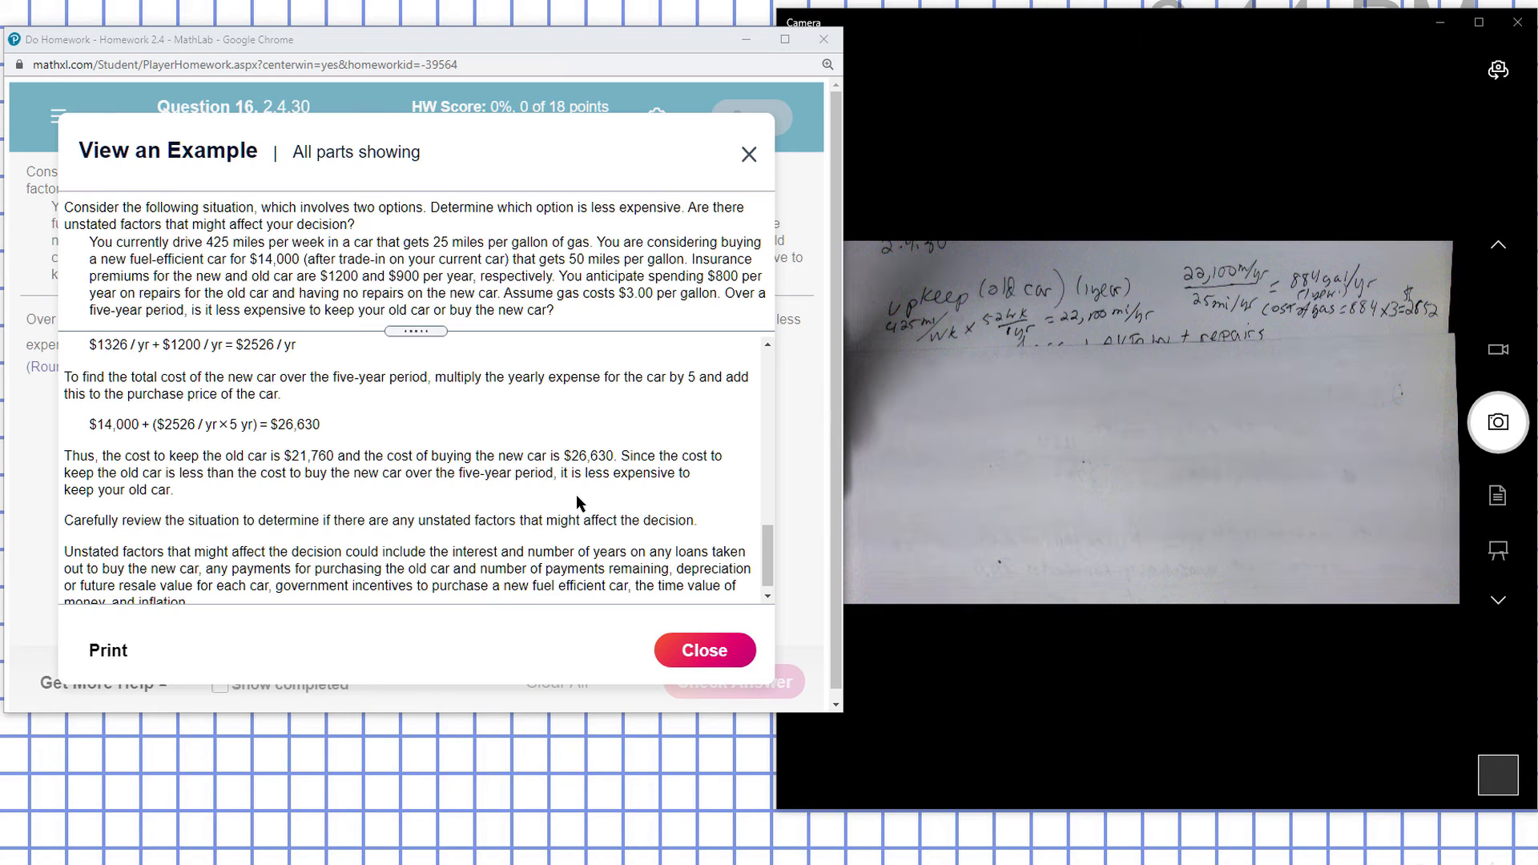
mouse_move(230, 509)
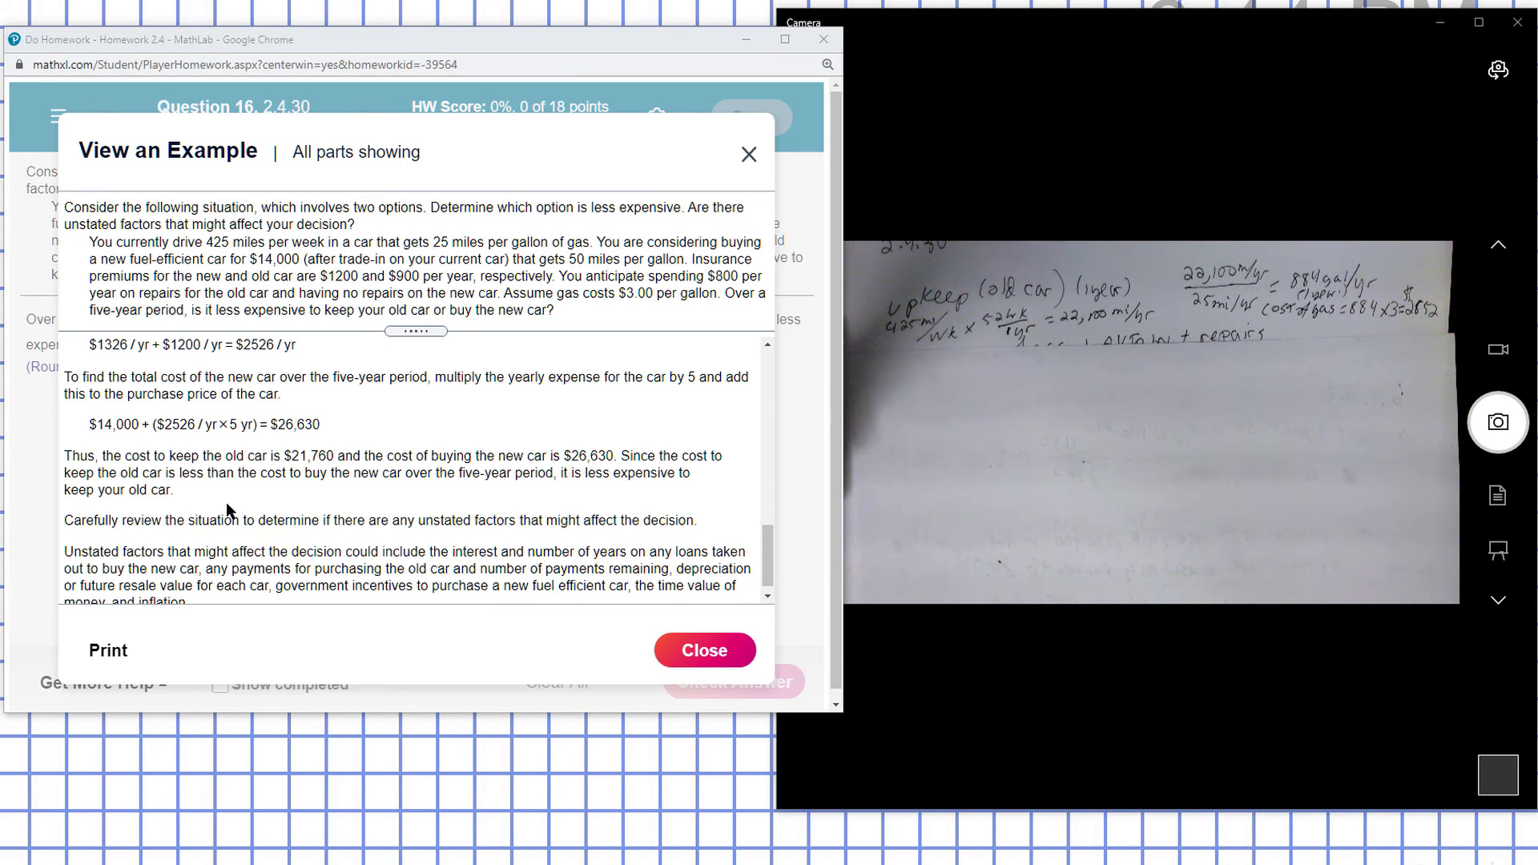
scroll("down", 3)
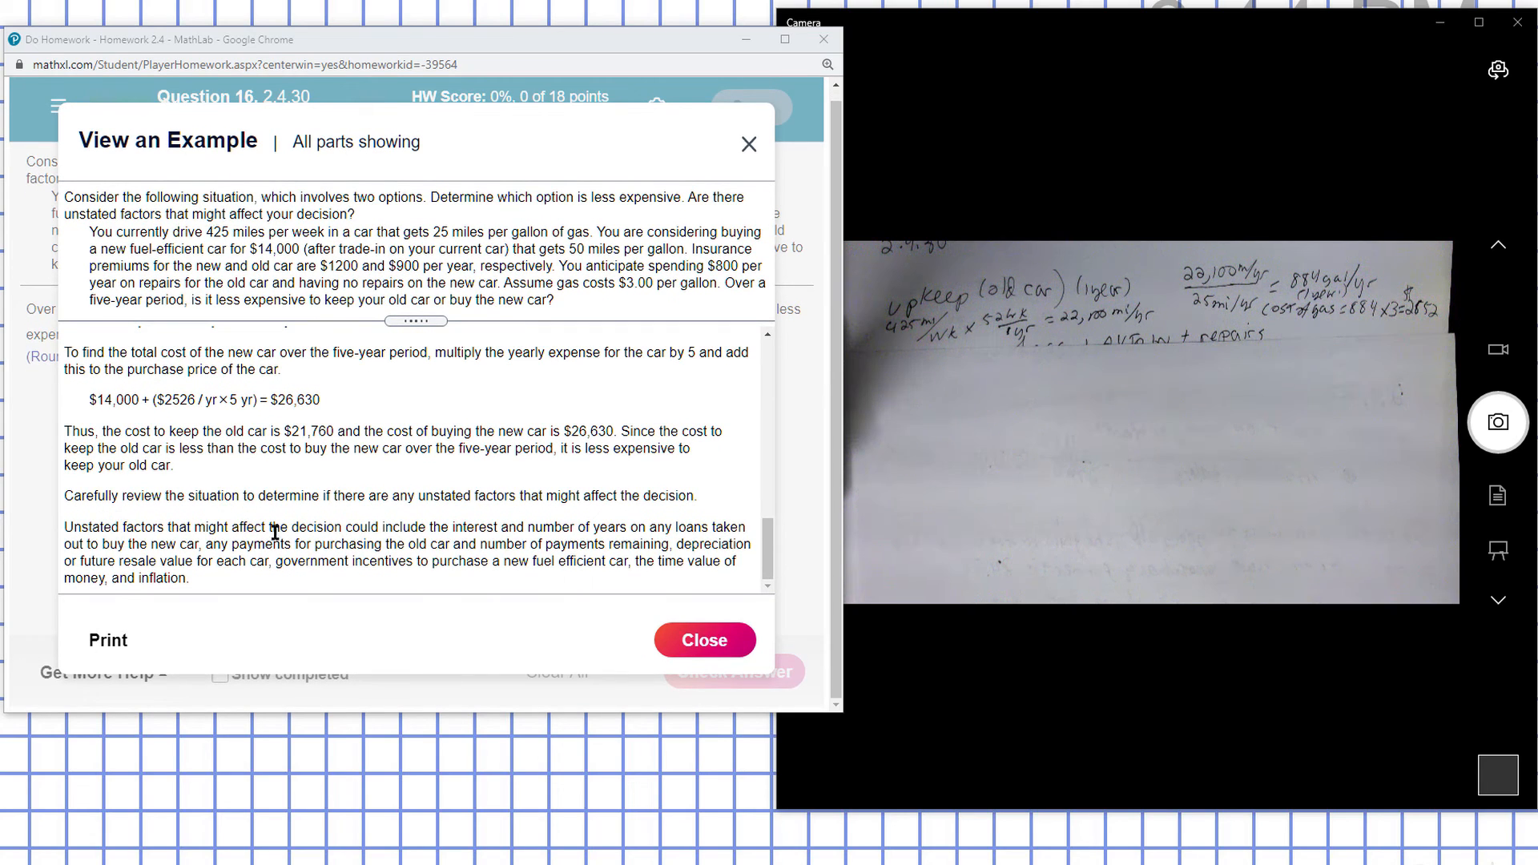
mouse_move(469, 523)
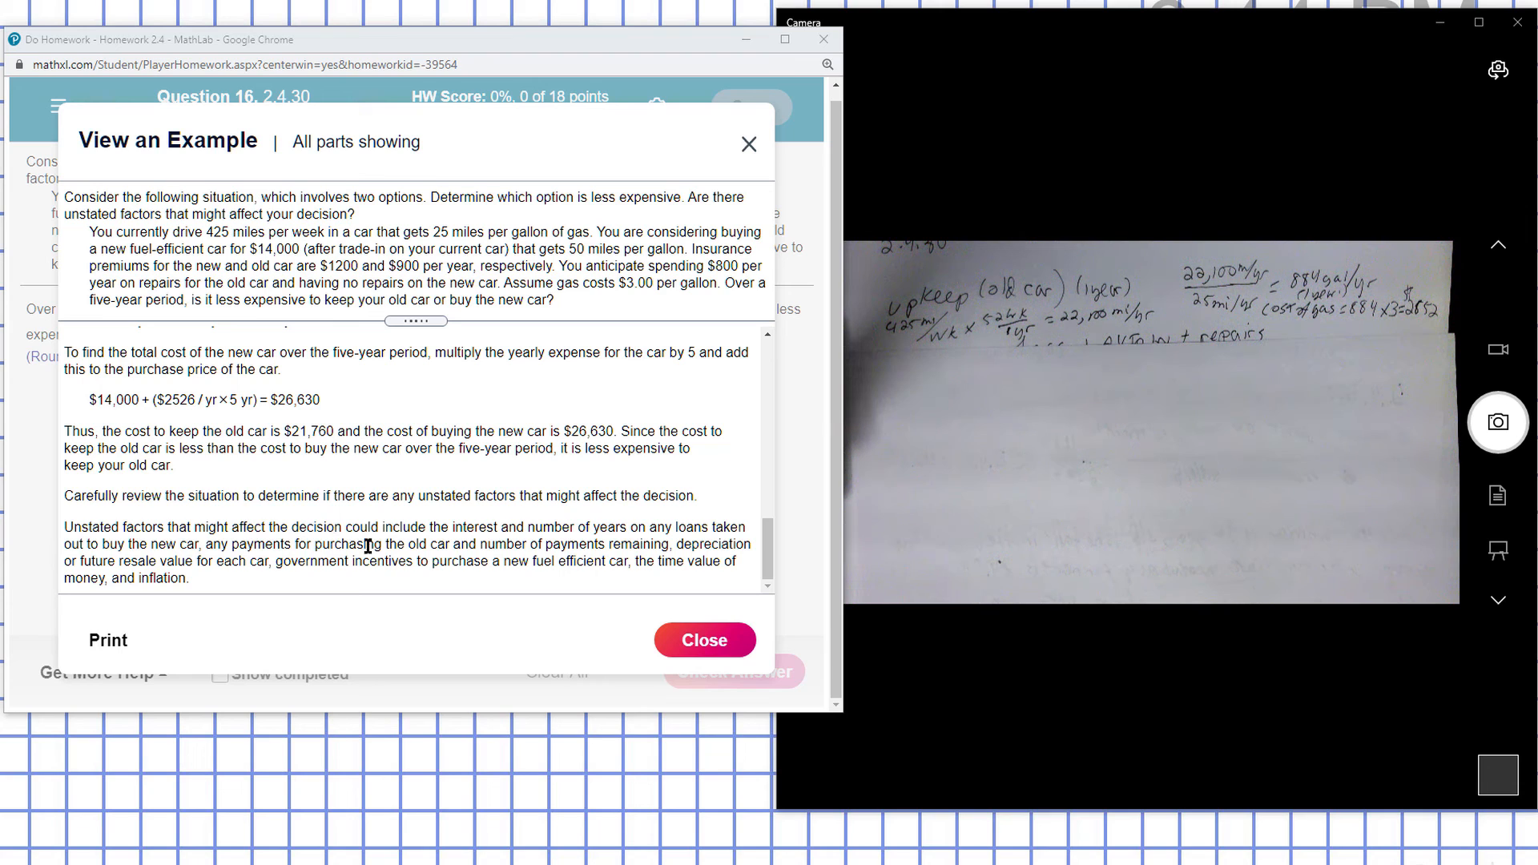
mouse_move(745, 545)
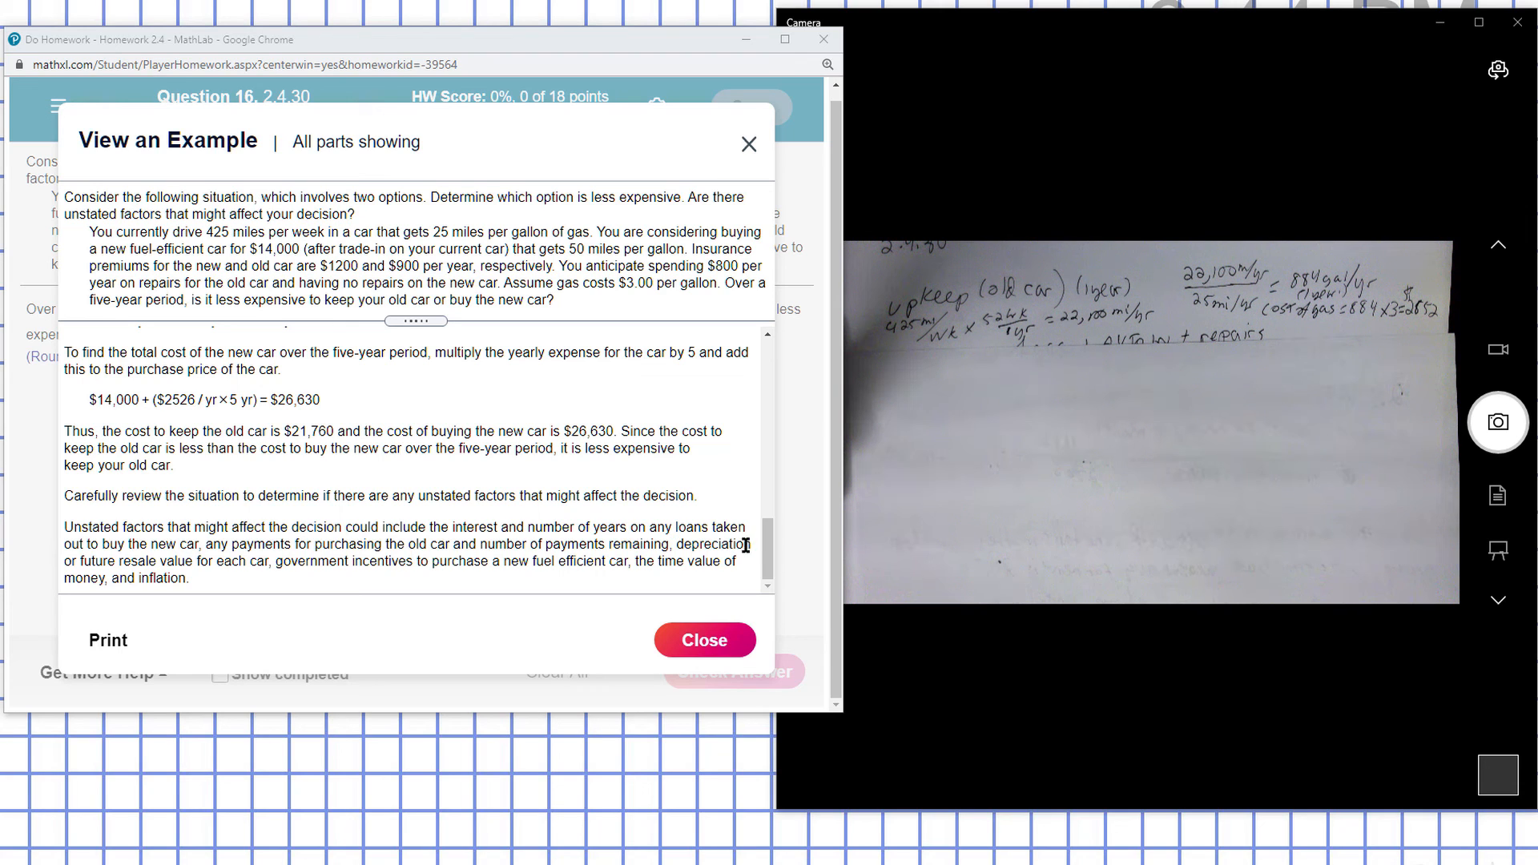
mouse_move(249, 561)
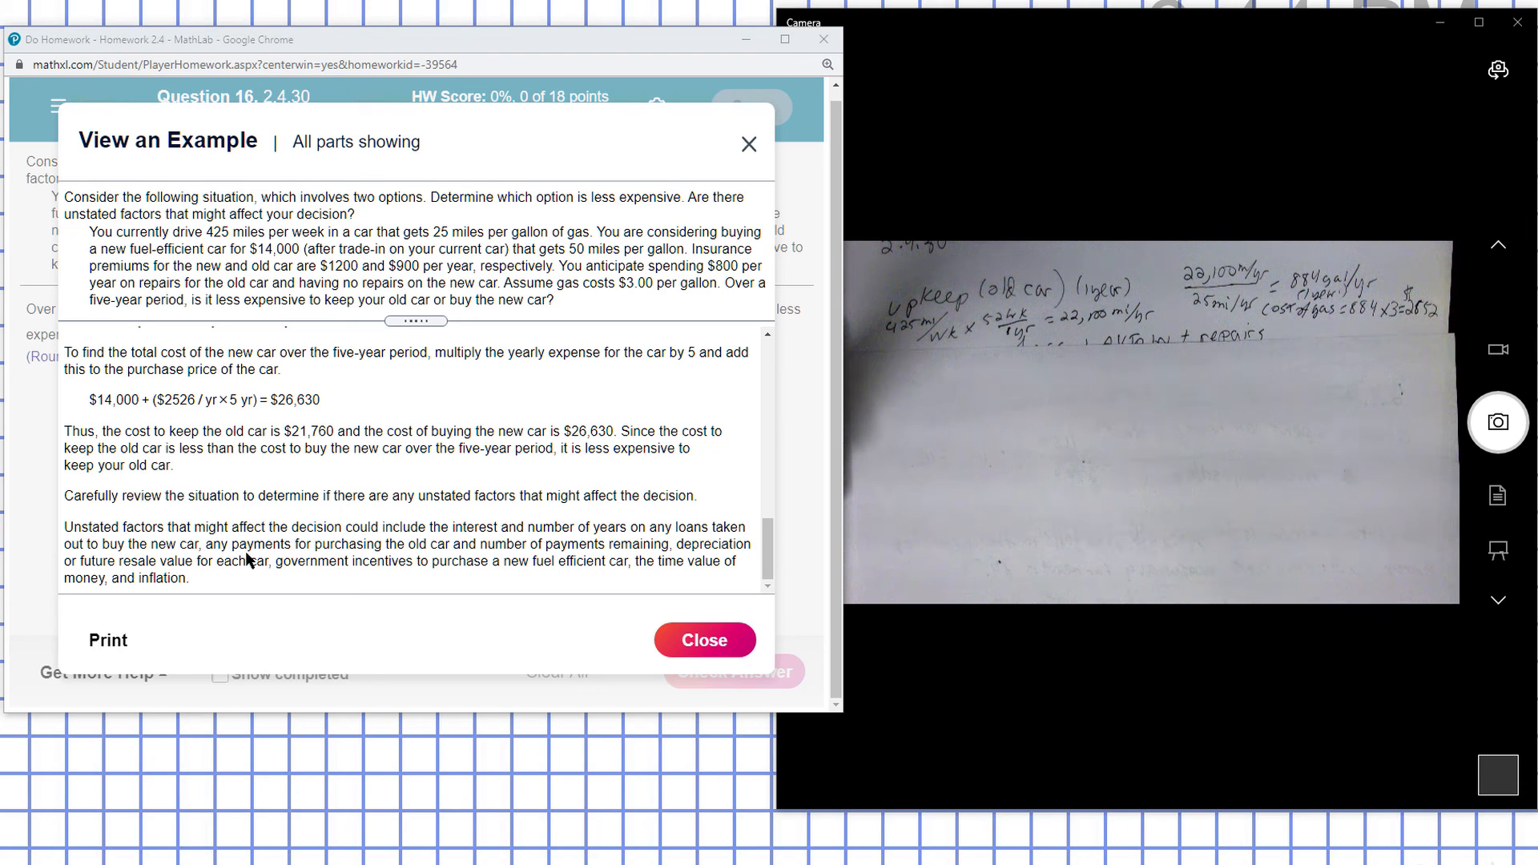
mouse_move(367, 580)
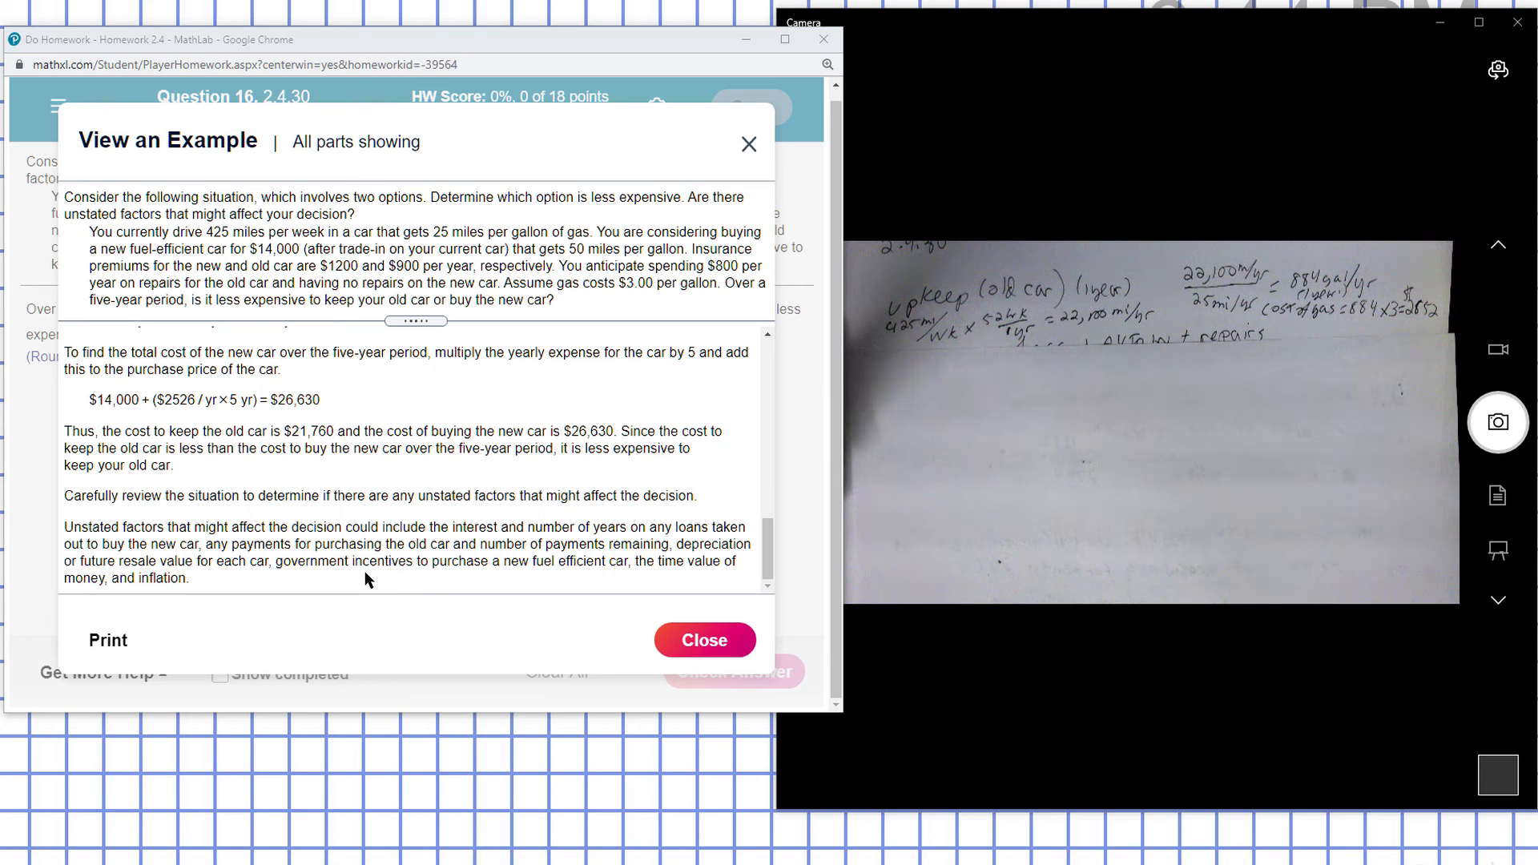
mouse_move(535, 564)
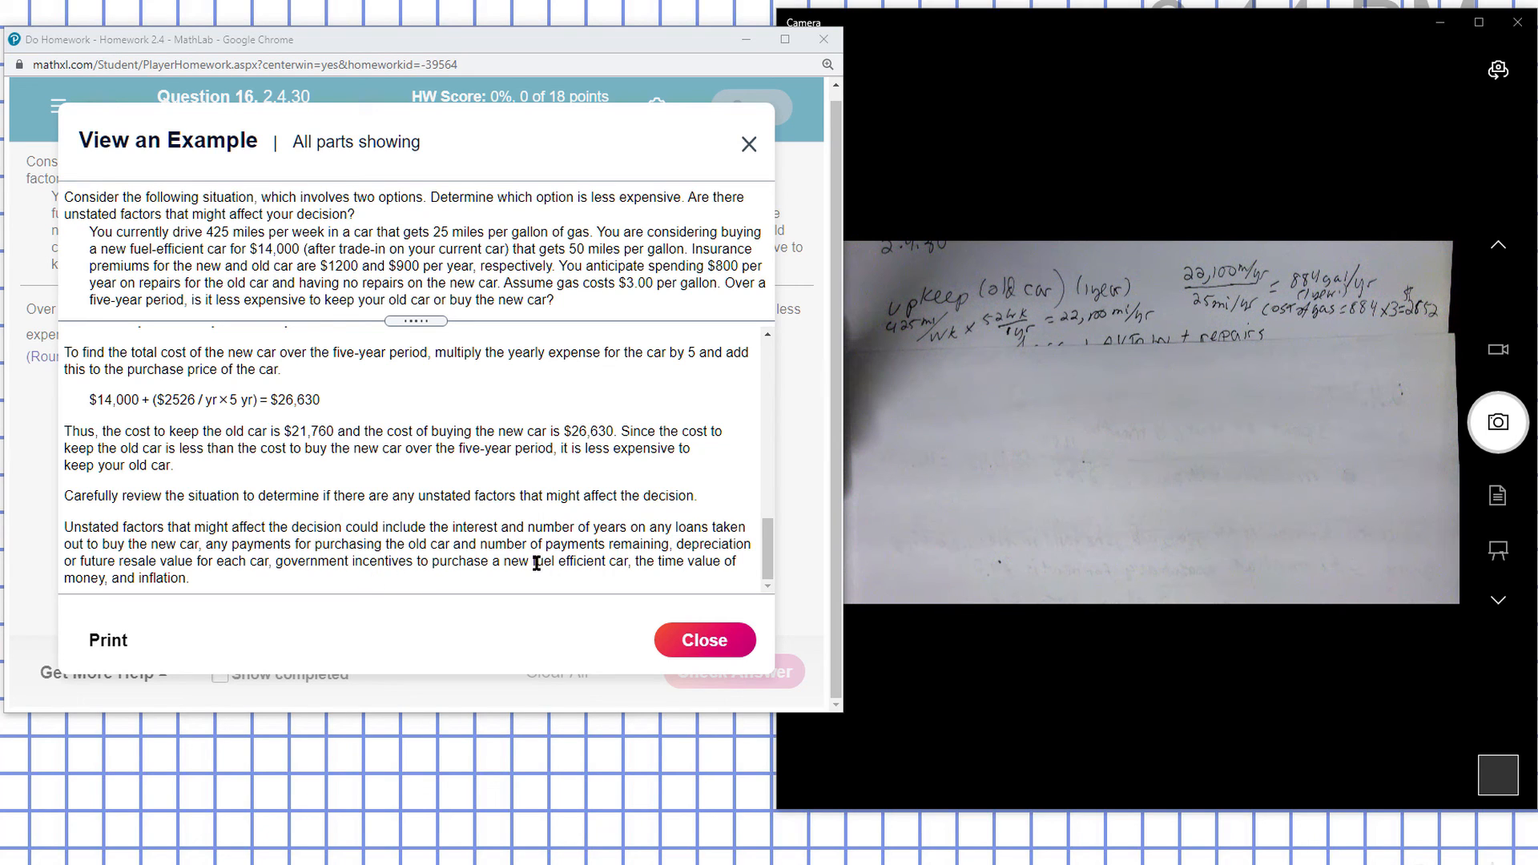
mouse_move(41, 587)
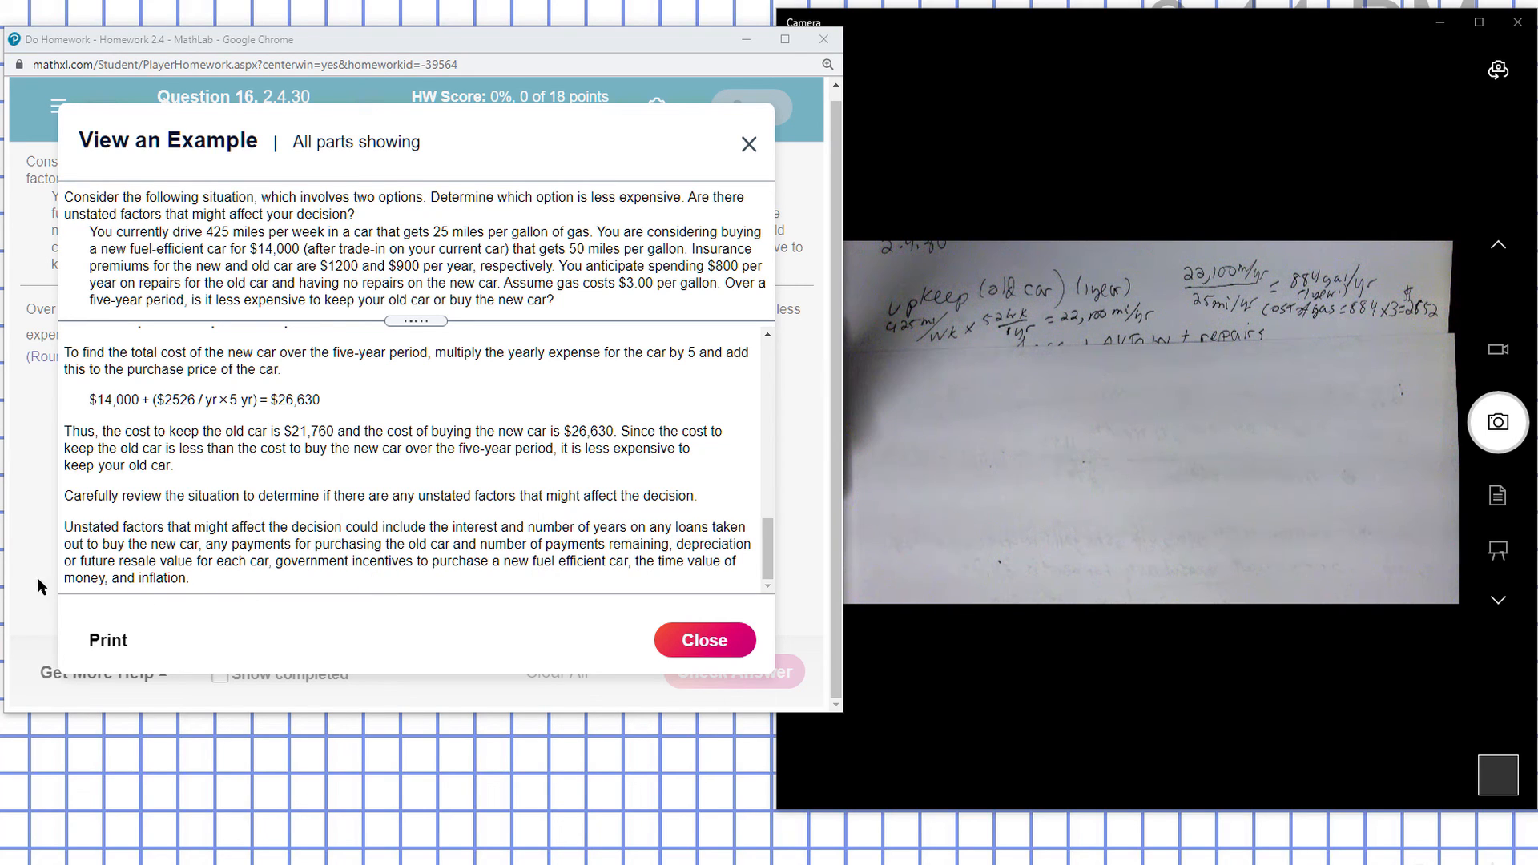